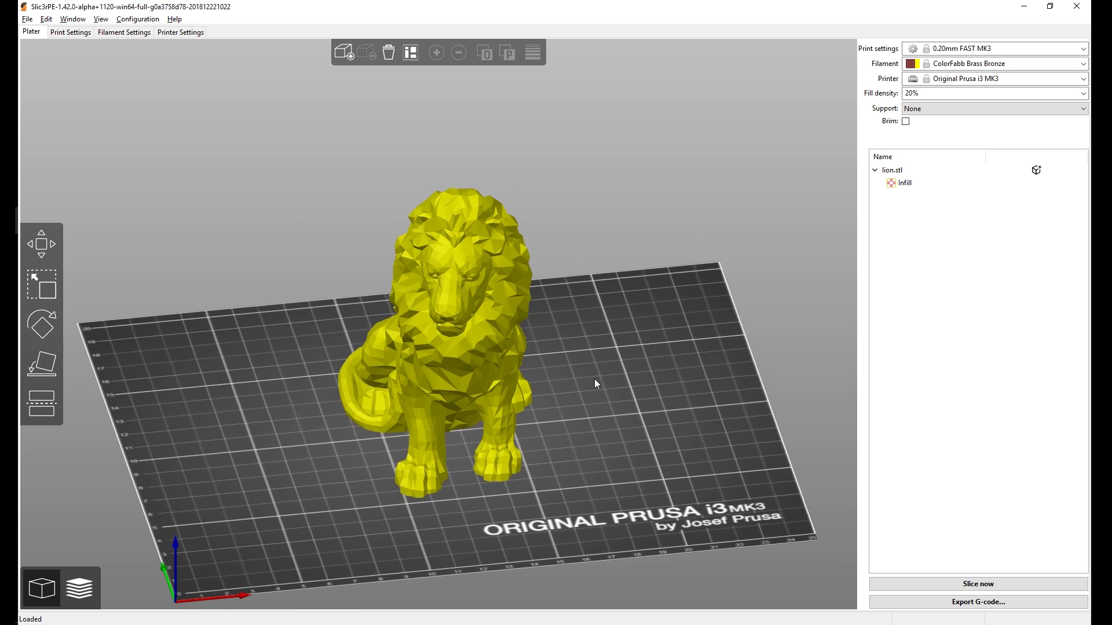
Show the colour-change sliced preview with print-time estimates, then the lion with SLA supports
{"action": "left_click", "coordinate": [40, 403]}
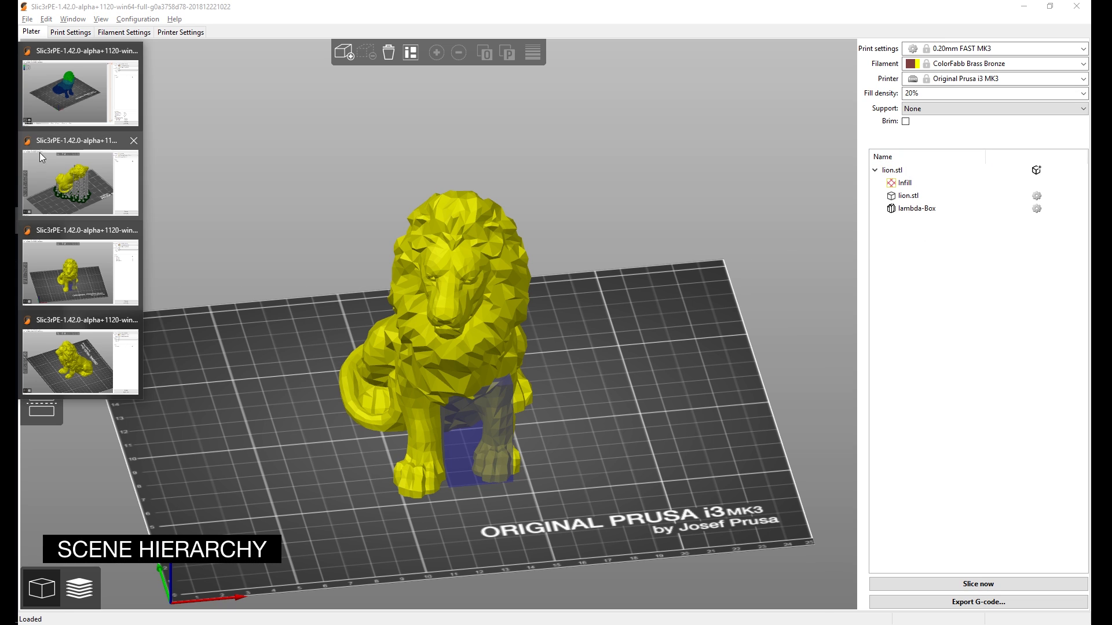
{"action": "left_click", "coordinate": [977, 584]}
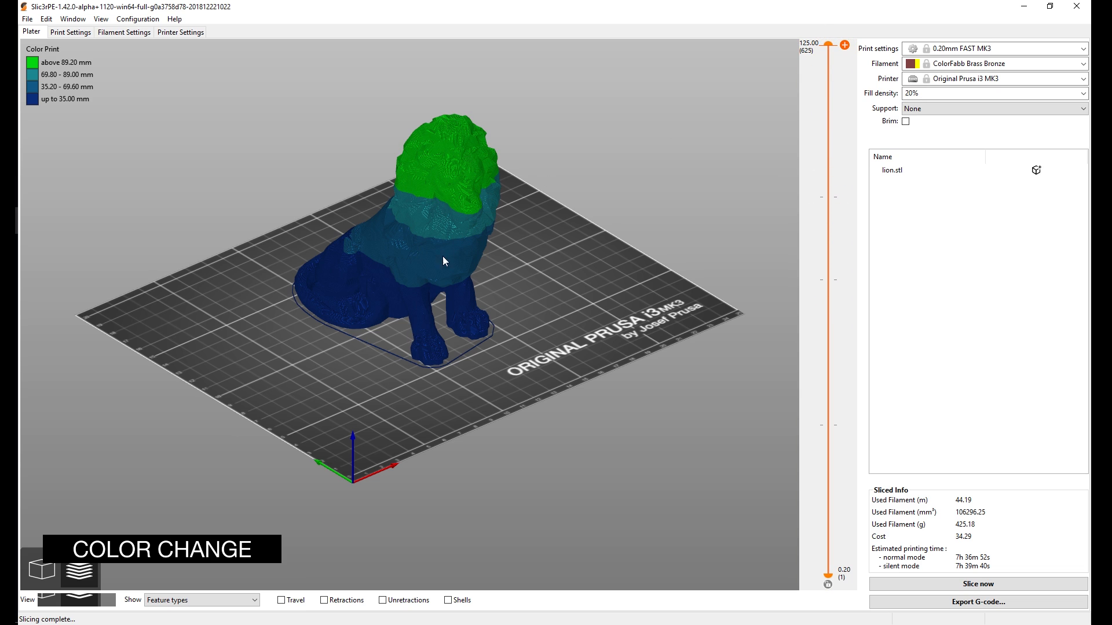
{"action": "mouse_move", "coordinate": [89, 271]}
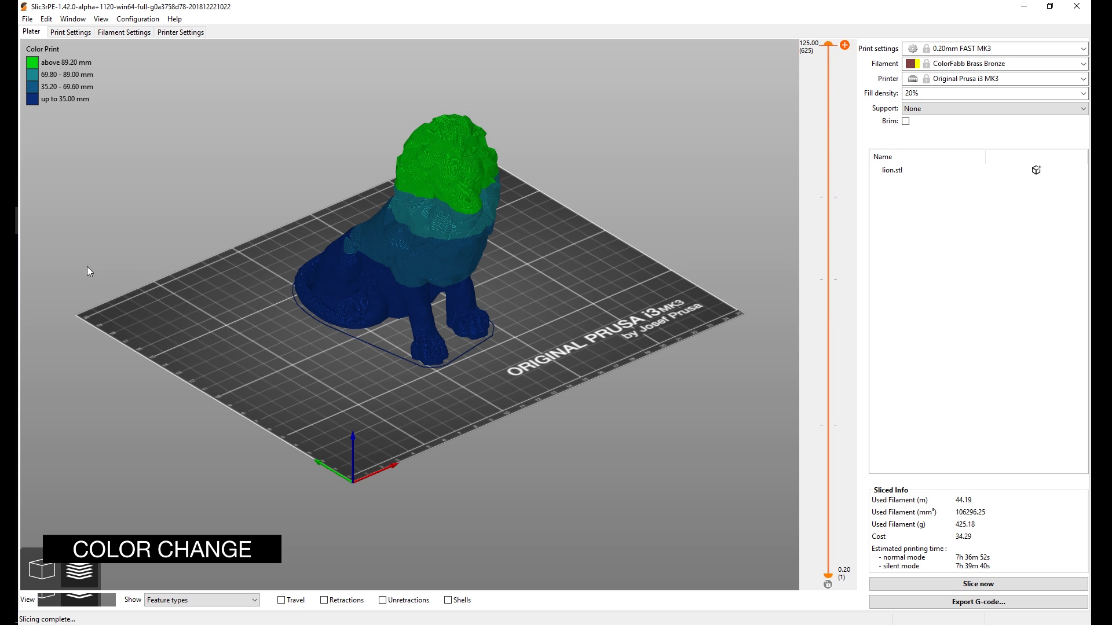
{"action": "mouse_move", "coordinate": [927, 563]}
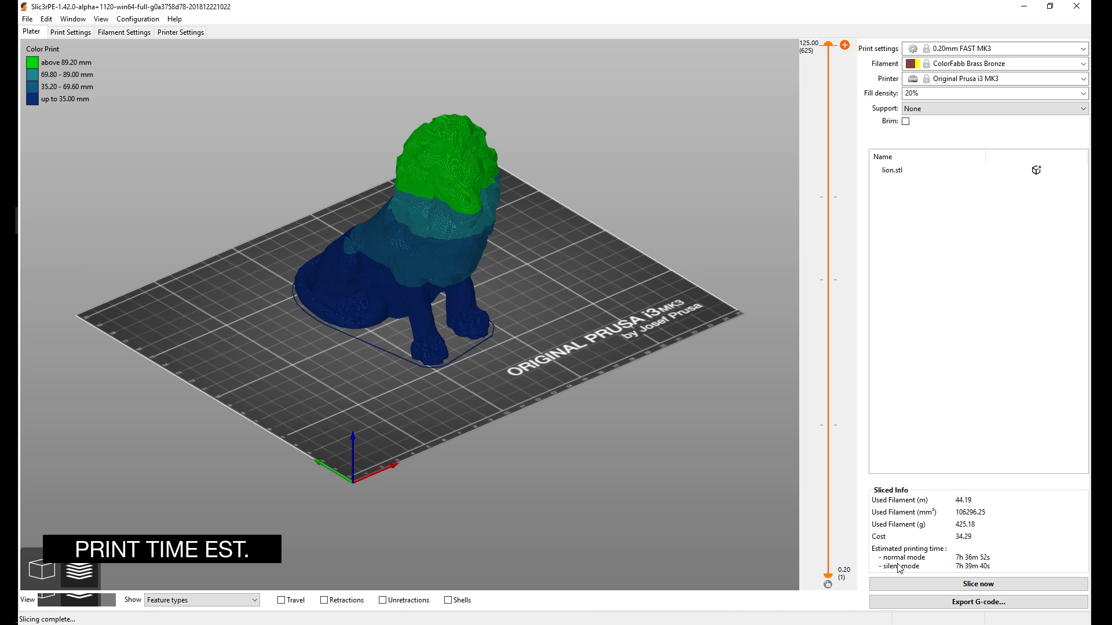
{"action": "mouse_move", "coordinate": [896, 567]}
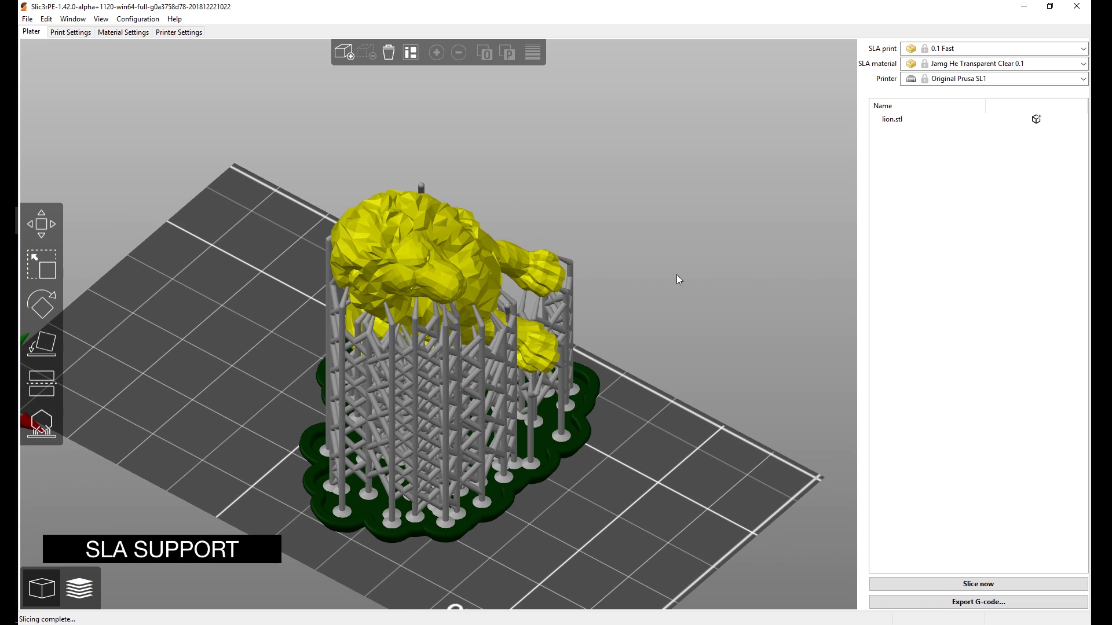
{"action": "mouse_move", "coordinate": [611, 437]}
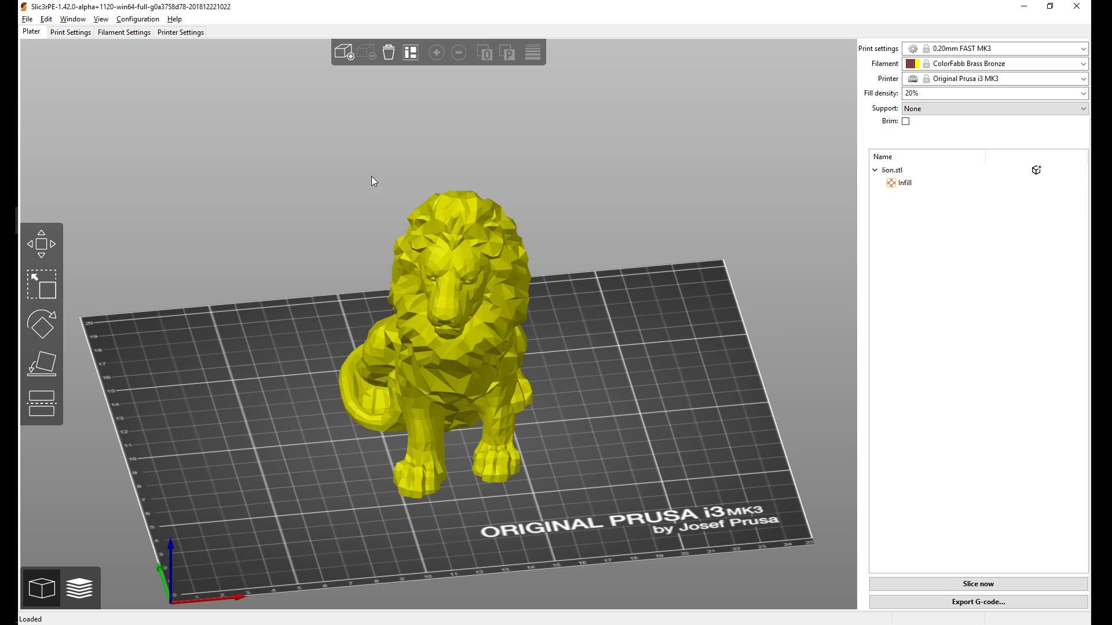
{"action": "mouse_move", "coordinate": [593, 248]}
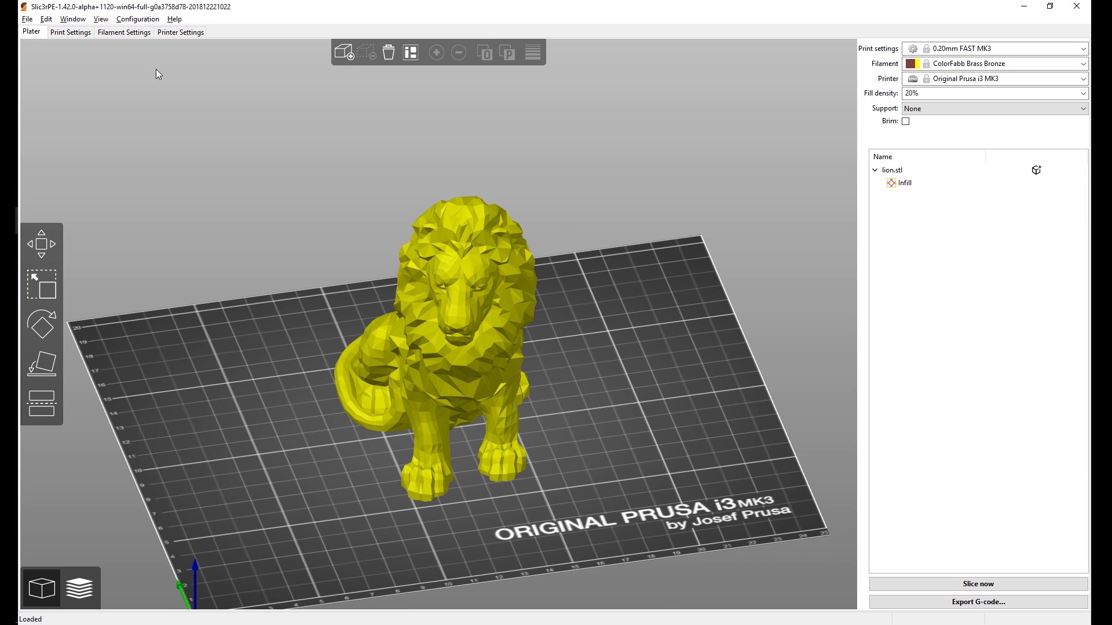
{"action": "mouse_move", "coordinate": [453, 68]}
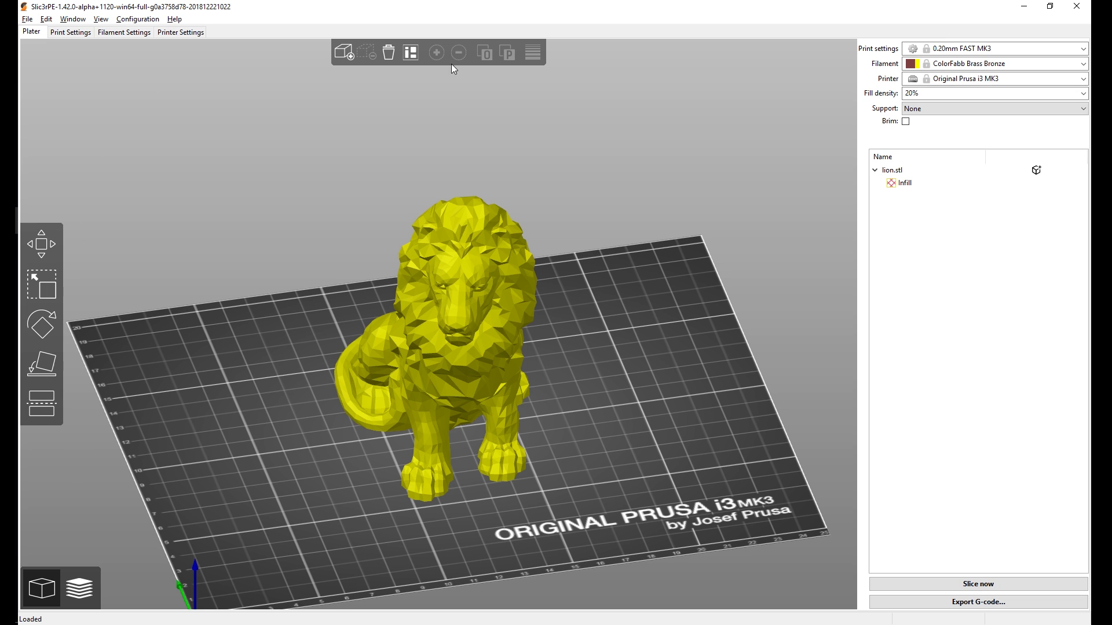
{"action": "mouse_move", "coordinate": [253, 167]}
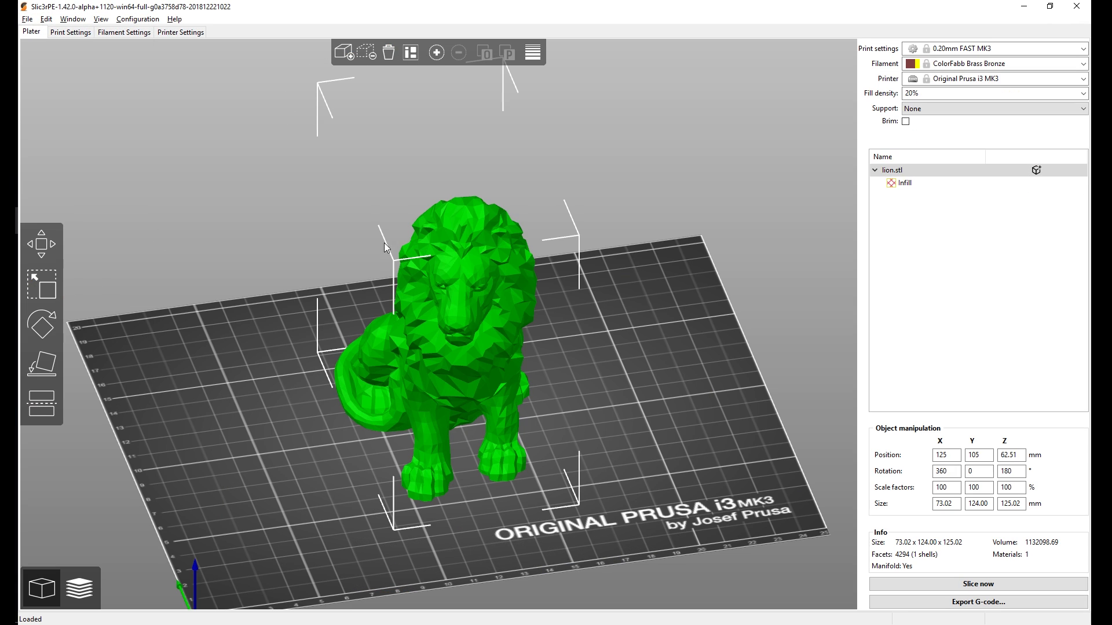
{"action": "mouse_move", "coordinate": [344, 52]}
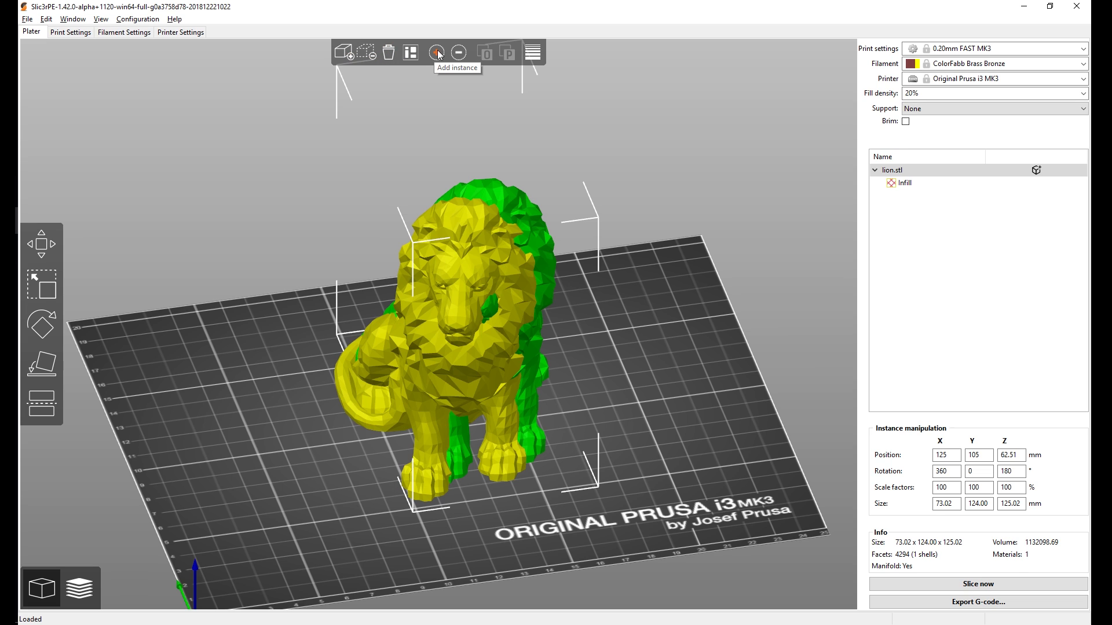
{"action": "left_click", "coordinate": [437, 52]}
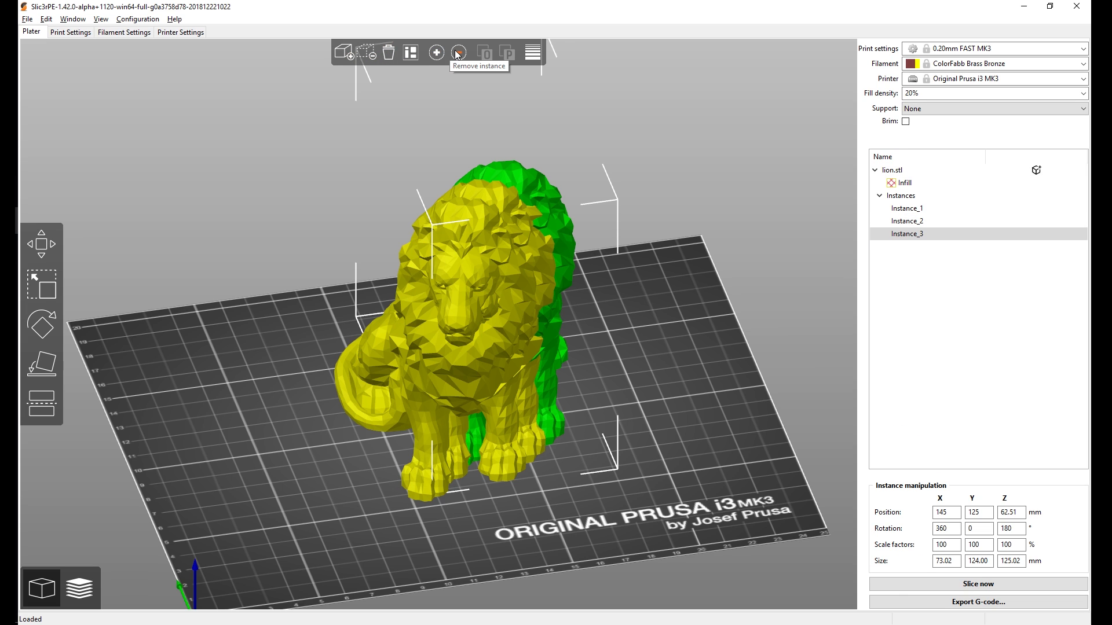
{"action": "left_click", "coordinate": [458, 53]}
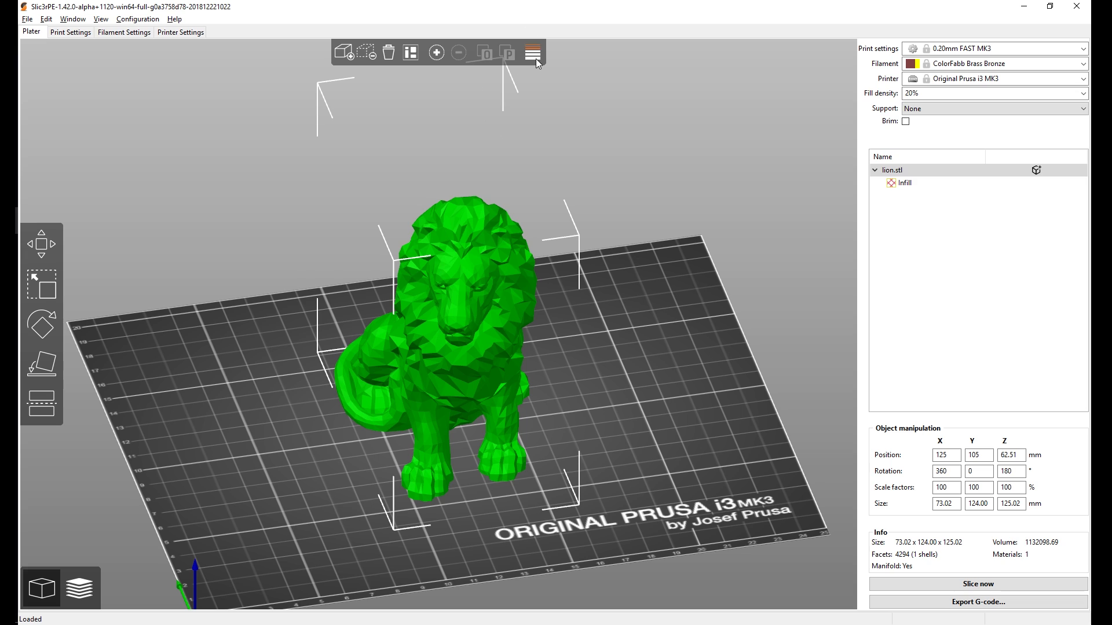
{"action": "mouse_move", "coordinate": [429, 155]}
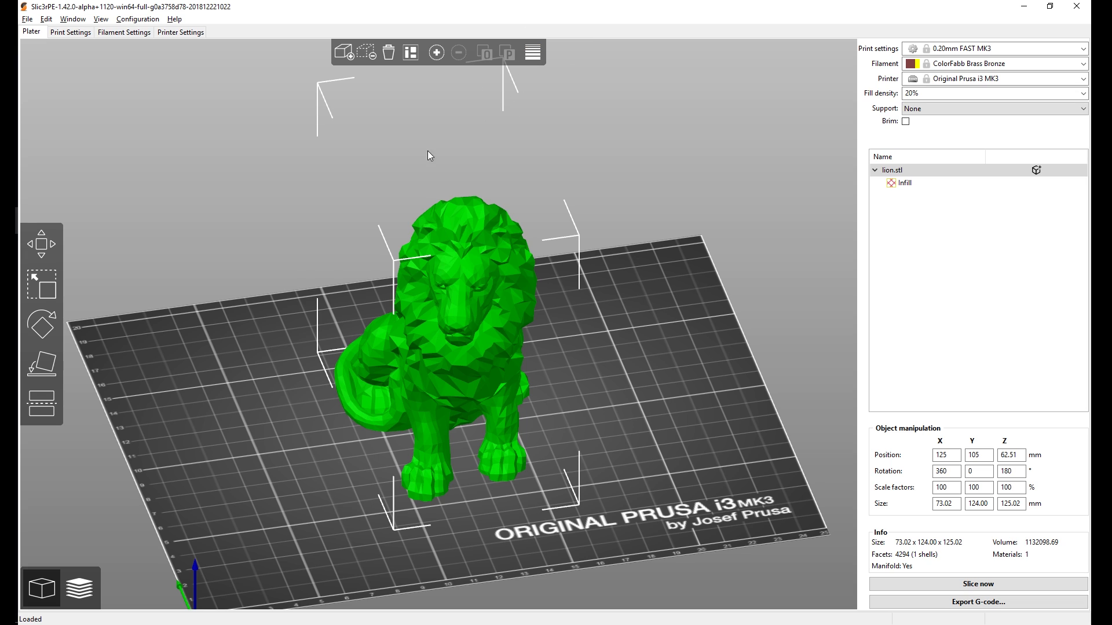
{"action": "mouse_move", "coordinate": [63, 259]}
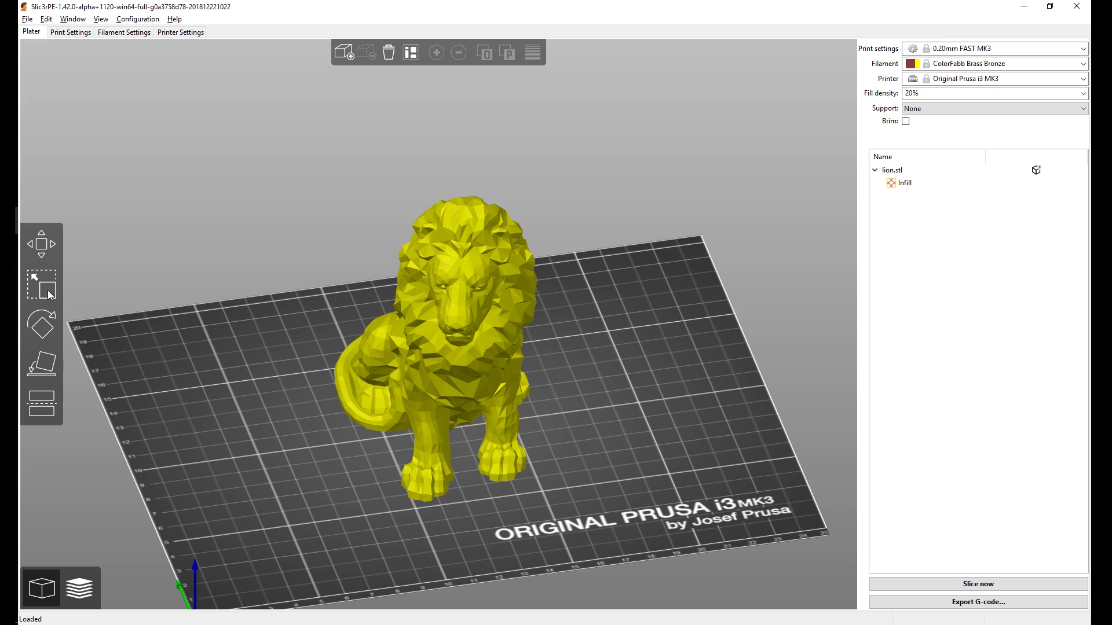
Select the lion, rotate it about 38° around Z, then switch to Place on face
{"action": "left_click", "coordinate": [454, 319]}
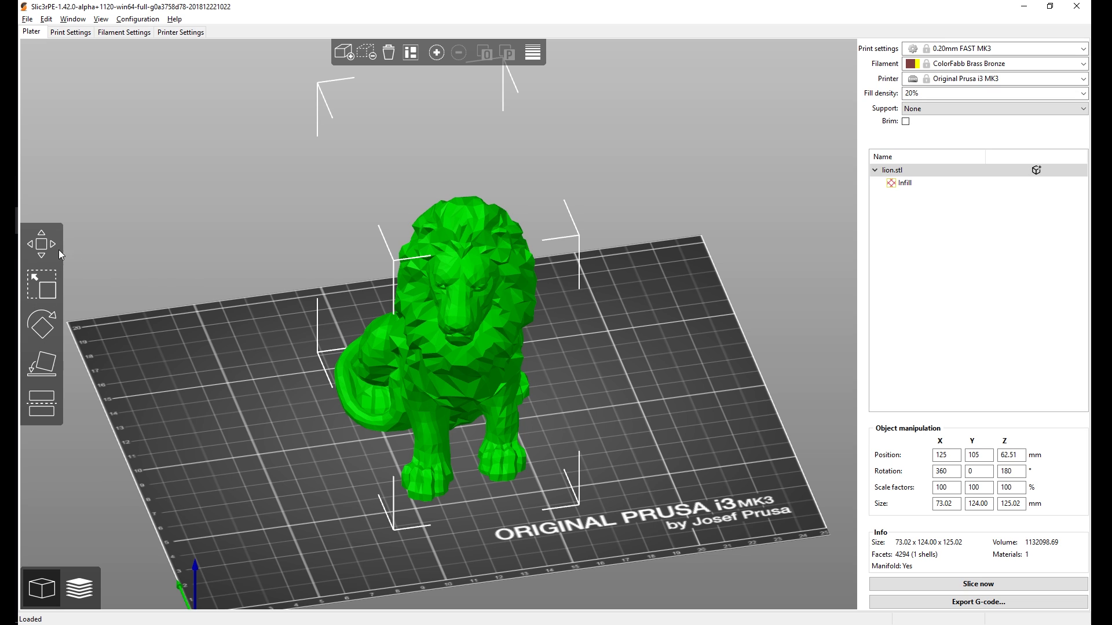
{"action": "left_click", "coordinate": [41, 243]}
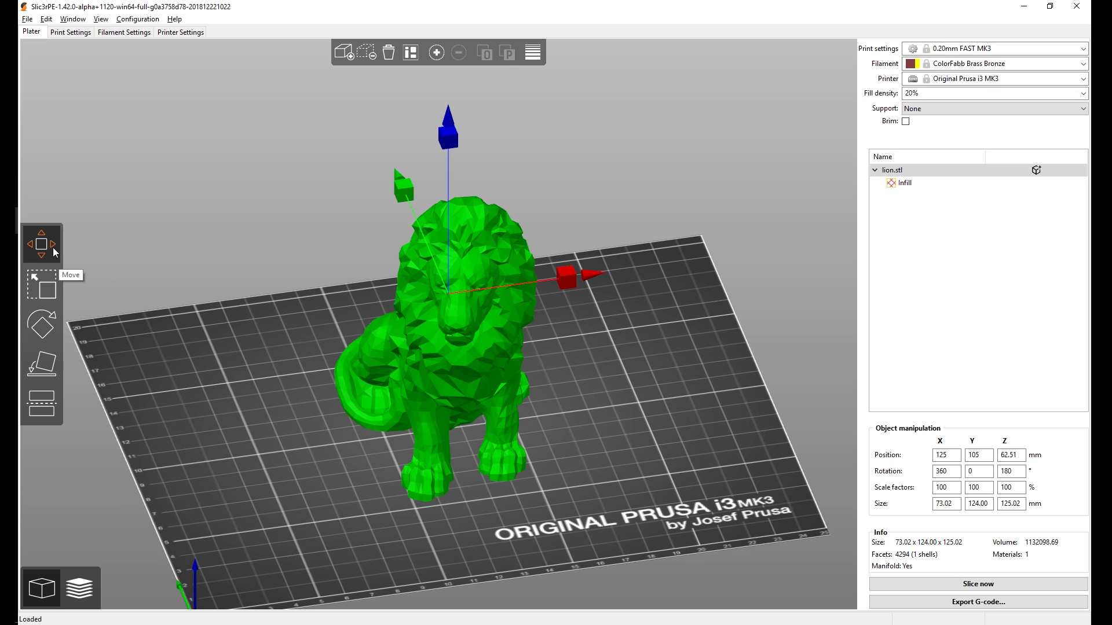
{"action": "left_click", "coordinate": [41, 324]}
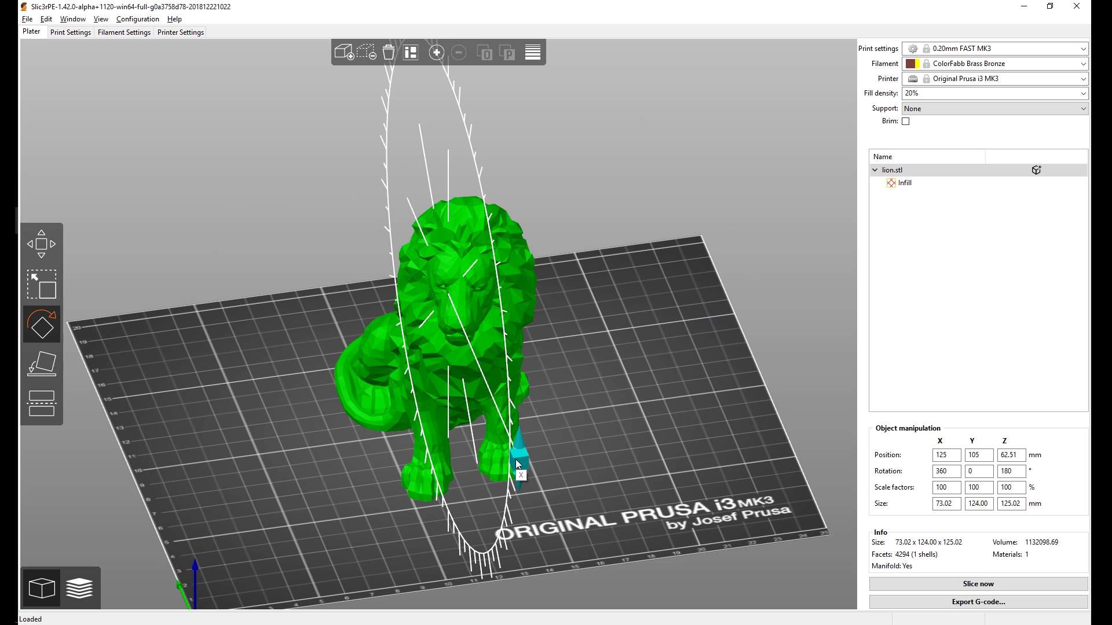
{"action": "left_click", "coordinate": [42, 324]}
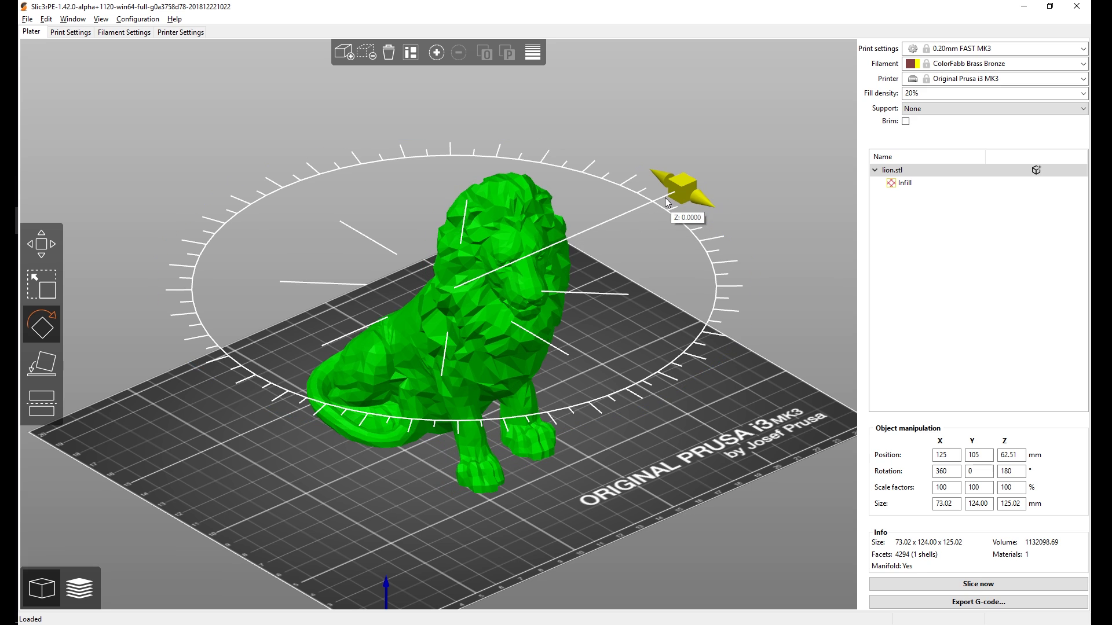
{"action": "left_click", "coordinate": [41, 323]}
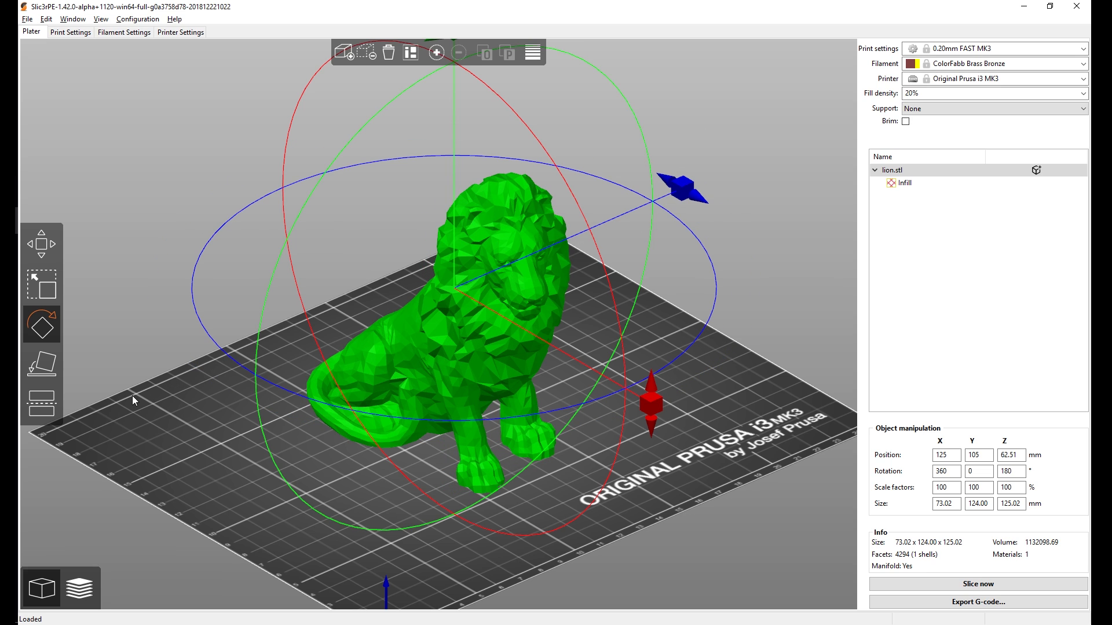
{"action": "left_click", "coordinate": [42, 364]}
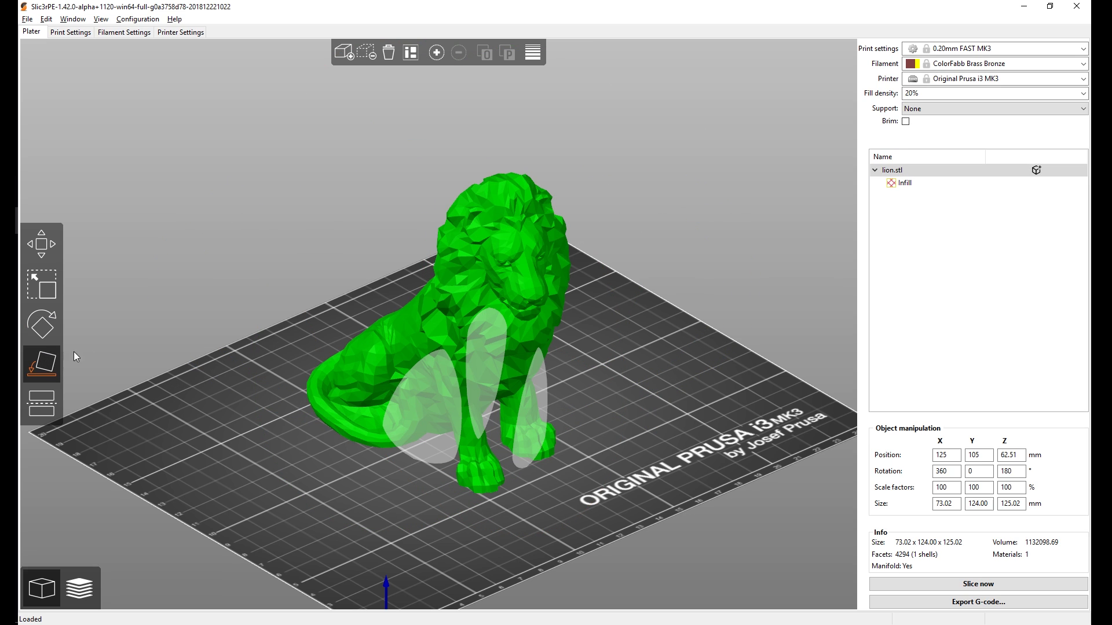
{"action": "mouse_move", "coordinate": [494, 488]}
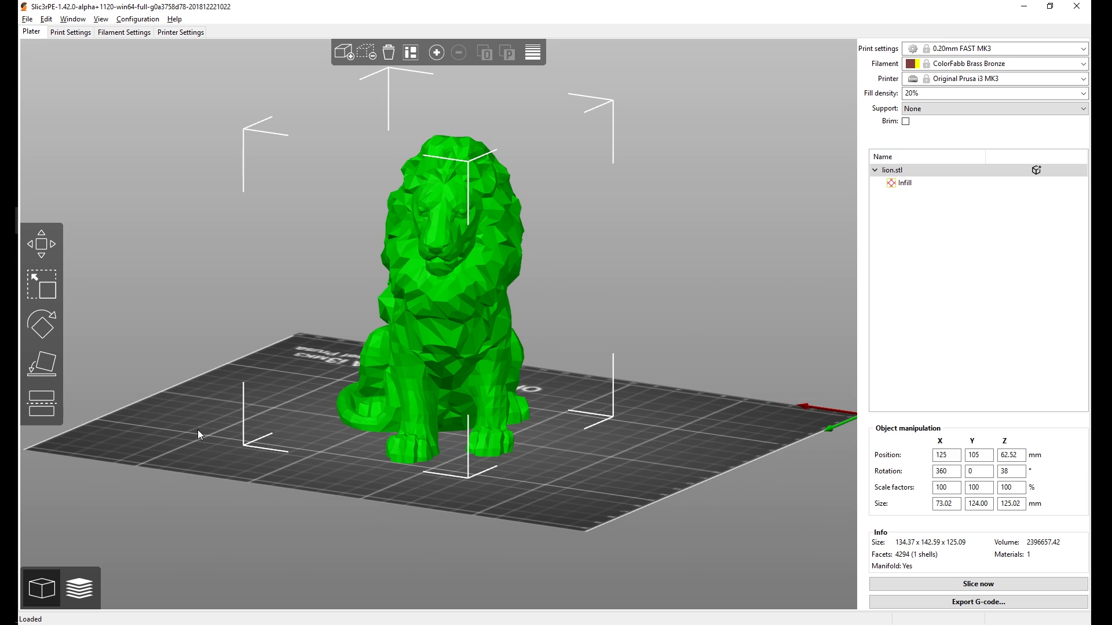
{"action": "mouse_move", "coordinate": [40, 405]}
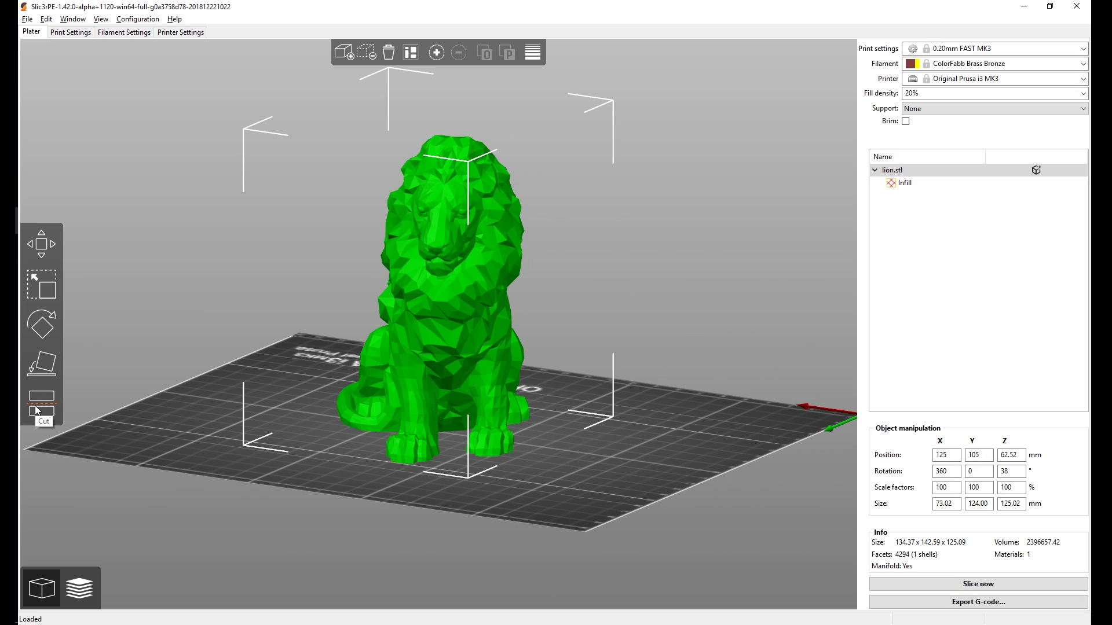
{"action": "mouse_move", "coordinate": [50, 403]}
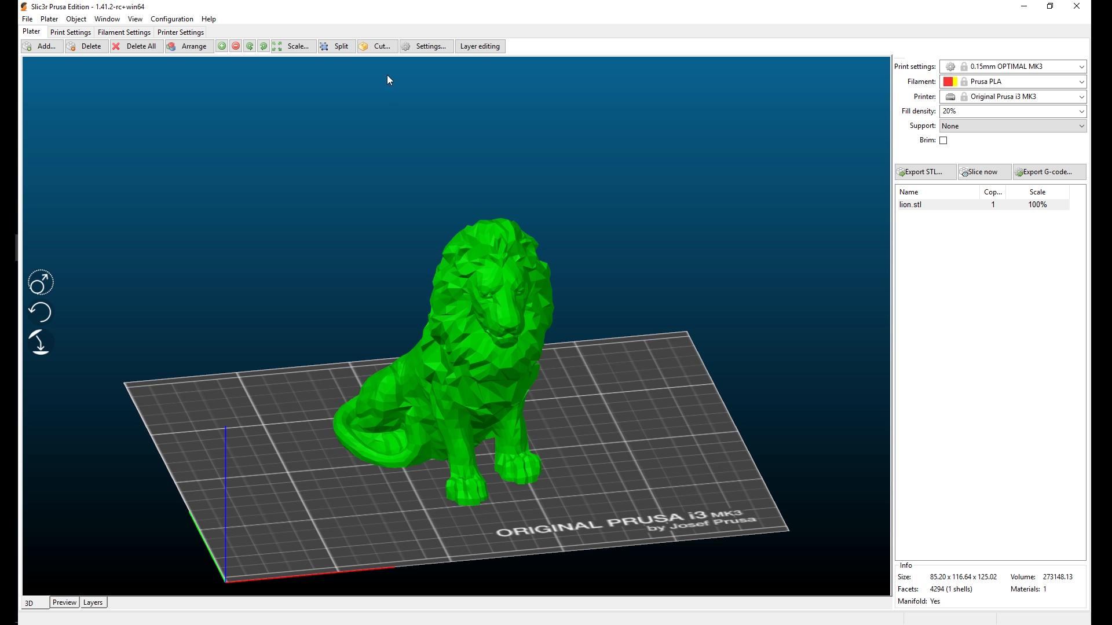
{"action": "left_click", "coordinate": [376, 47]}
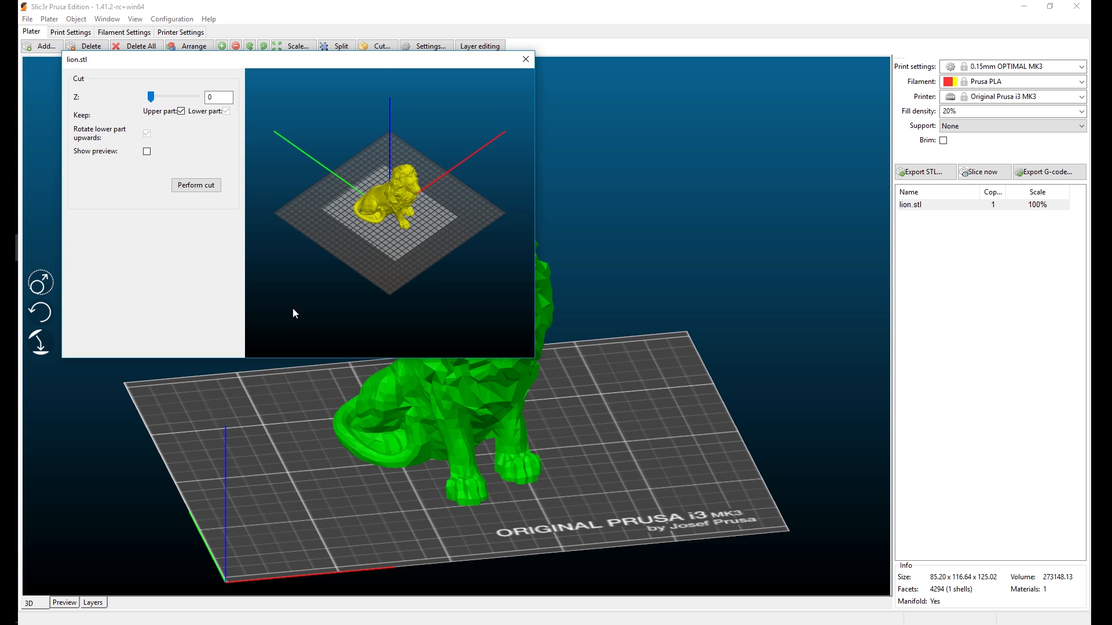
{"action": "left_click_drag", "start_coordinate": [152, 97], "coordinate": [160, 97]}
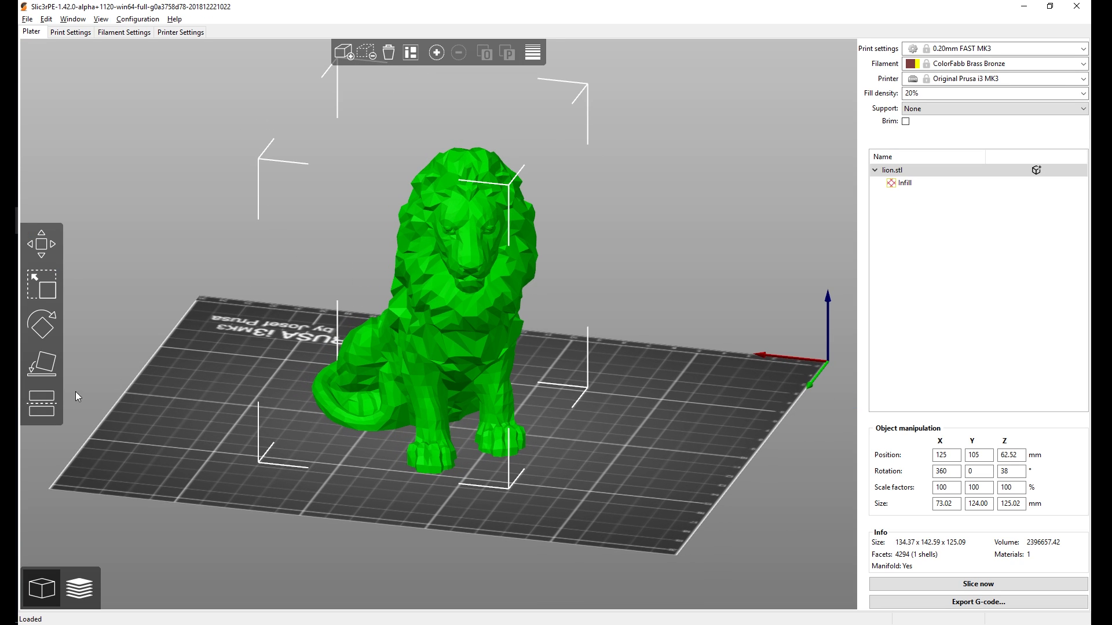
Preview several cut-plane heights through the lion, ending near 45.6 mm without cutting
{"action": "left_click", "coordinate": [41, 402]}
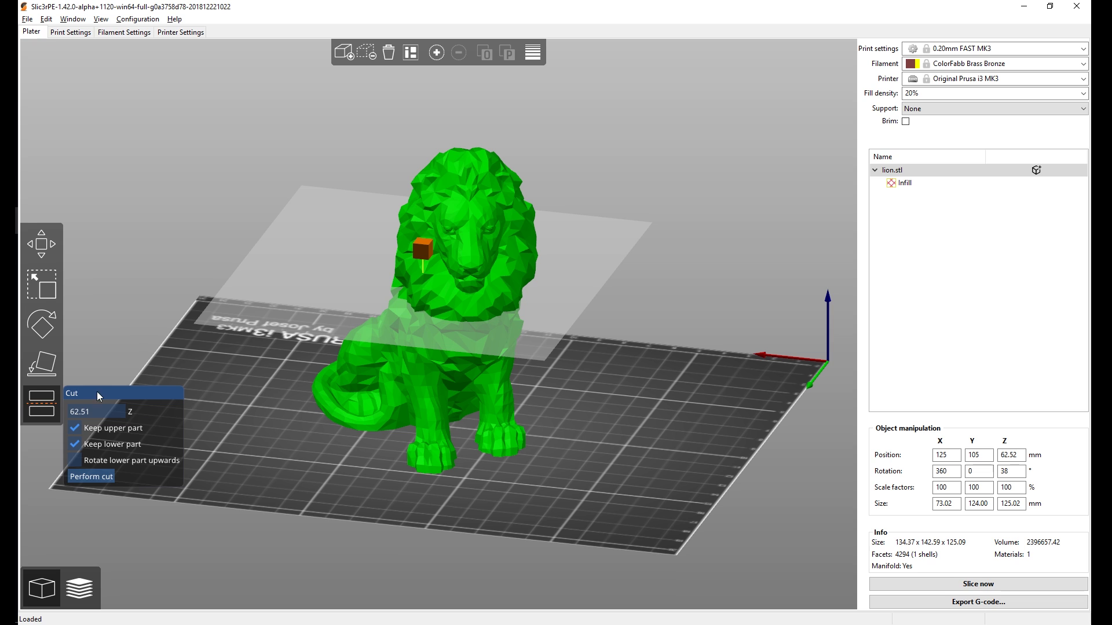
{"action": "mouse_move", "coordinate": [489, 282]}
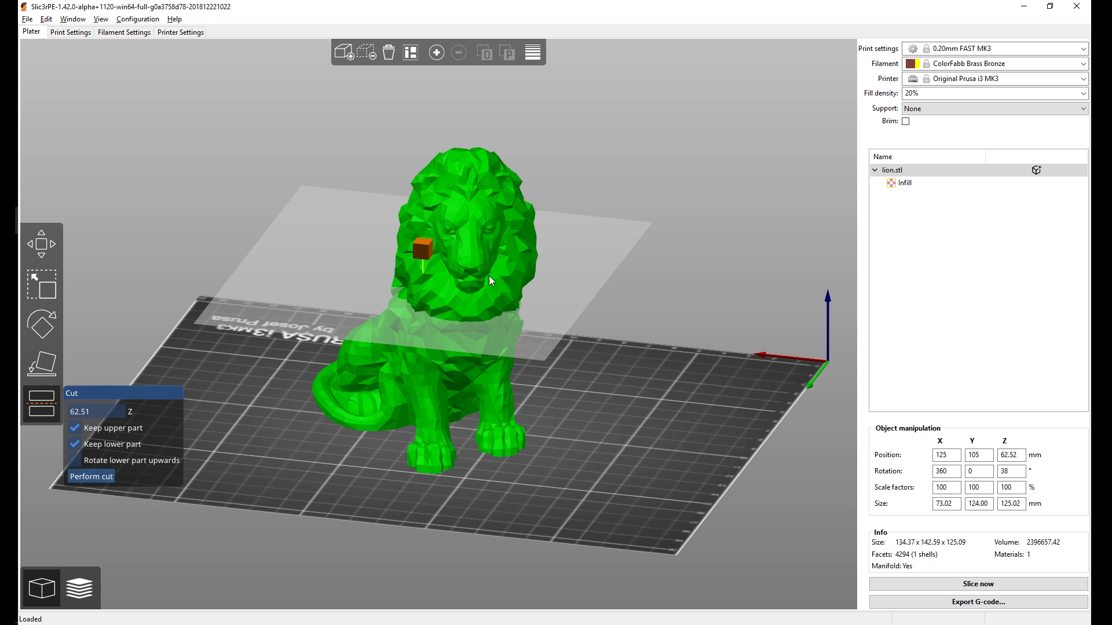
{"action": "left_click_drag", "start_coordinate": [421, 247], "coordinate": [421, 183]}
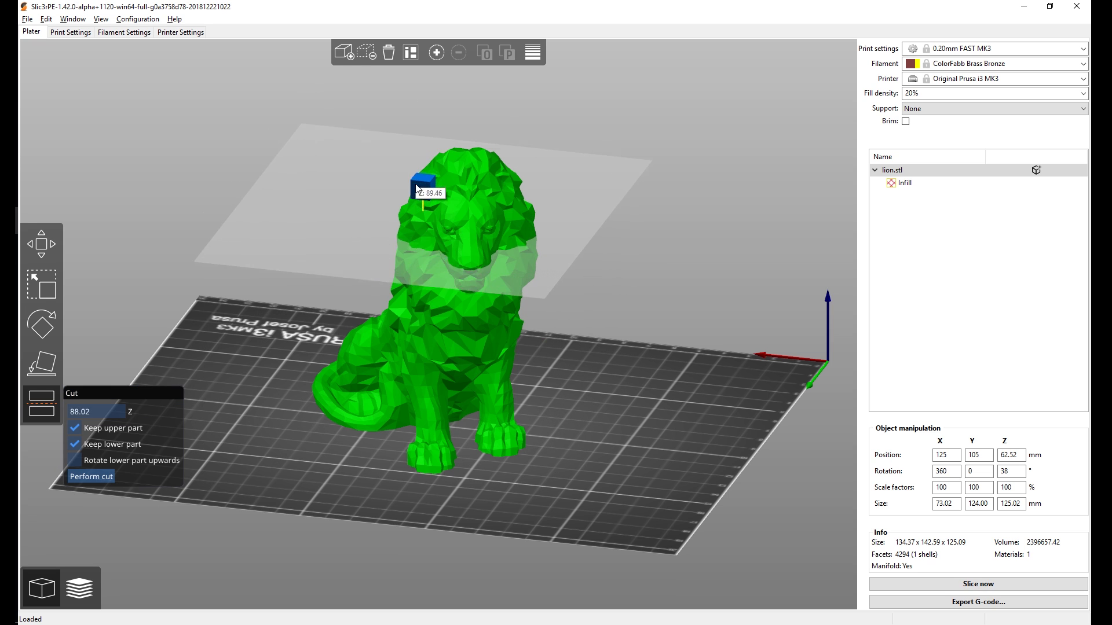
{"action": "left_click_drag", "start_coordinate": [424, 184], "coordinate": [424, 285]}
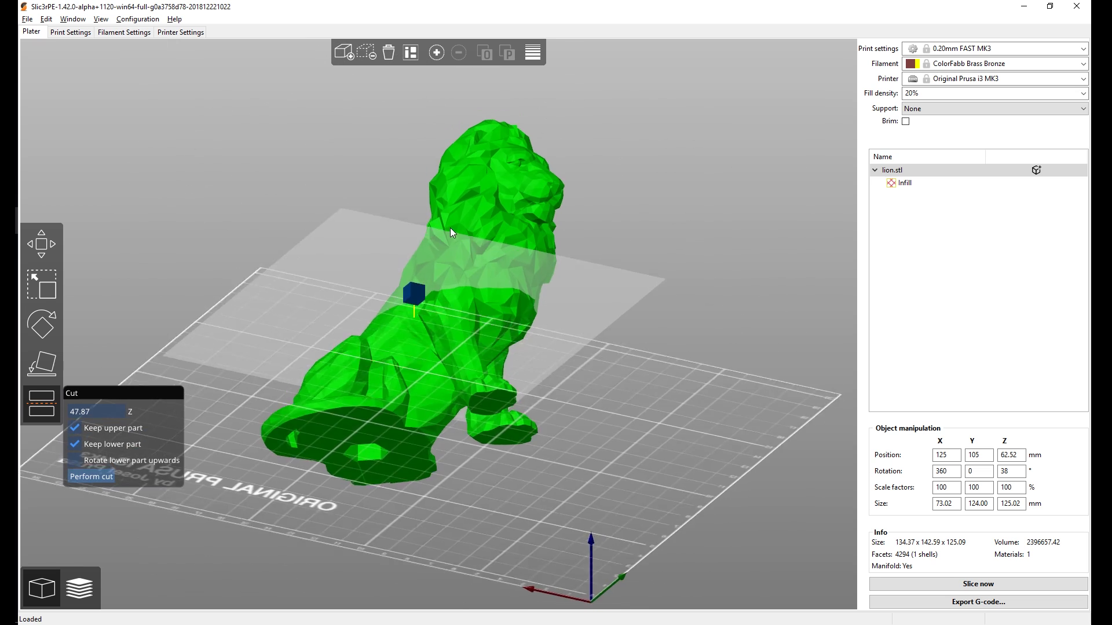
{"action": "left_click_drag", "start_coordinate": [414, 291], "coordinate": [416, 328]}
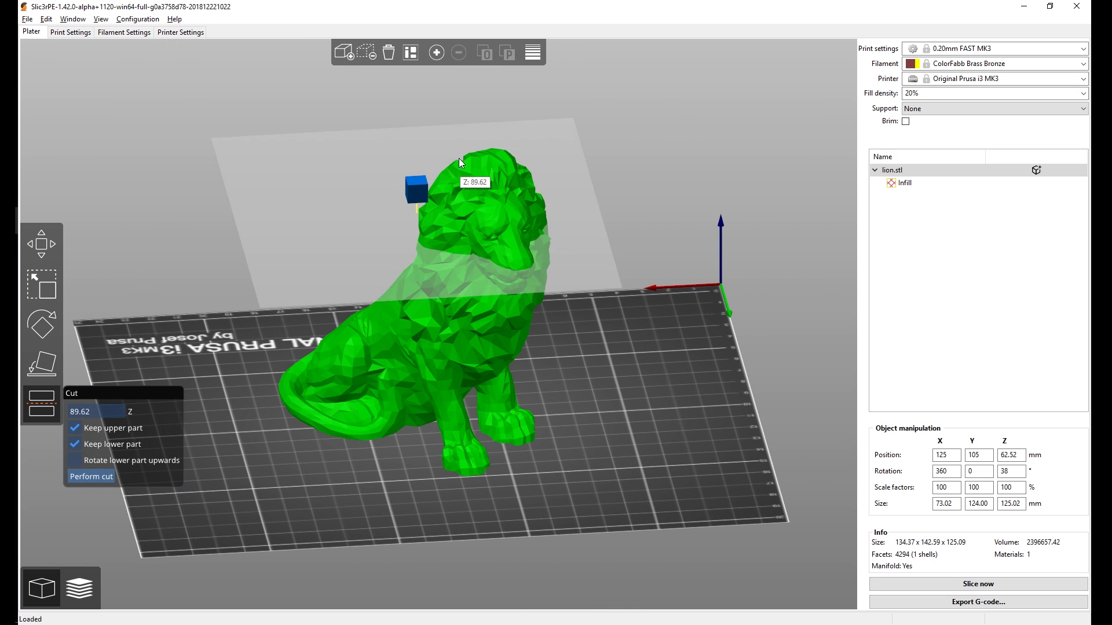
{"action": "left_click_drag", "start_coordinate": [415, 187], "coordinate": [414, 291]}
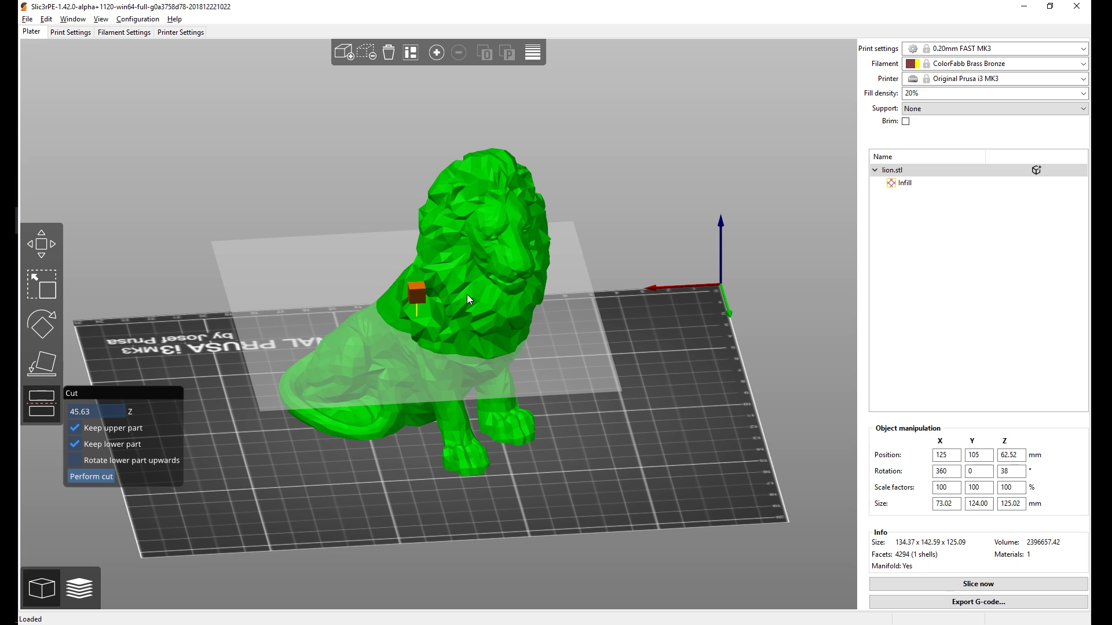
{"action": "mouse_move", "coordinate": [617, 256]}
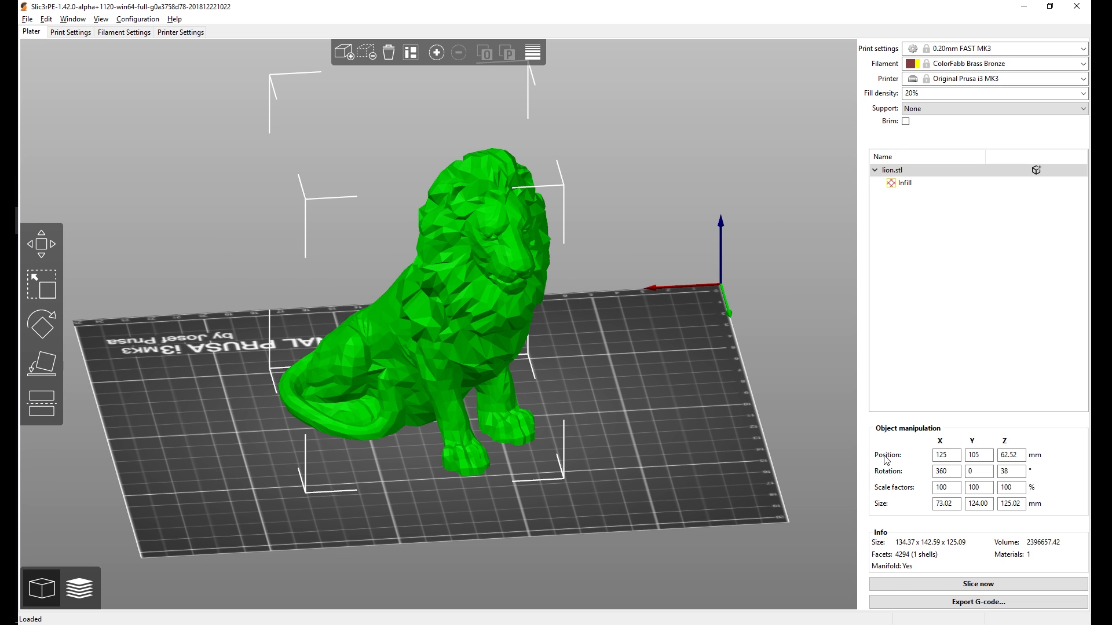
{"action": "mouse_move", "coordinate": [871, 436]}
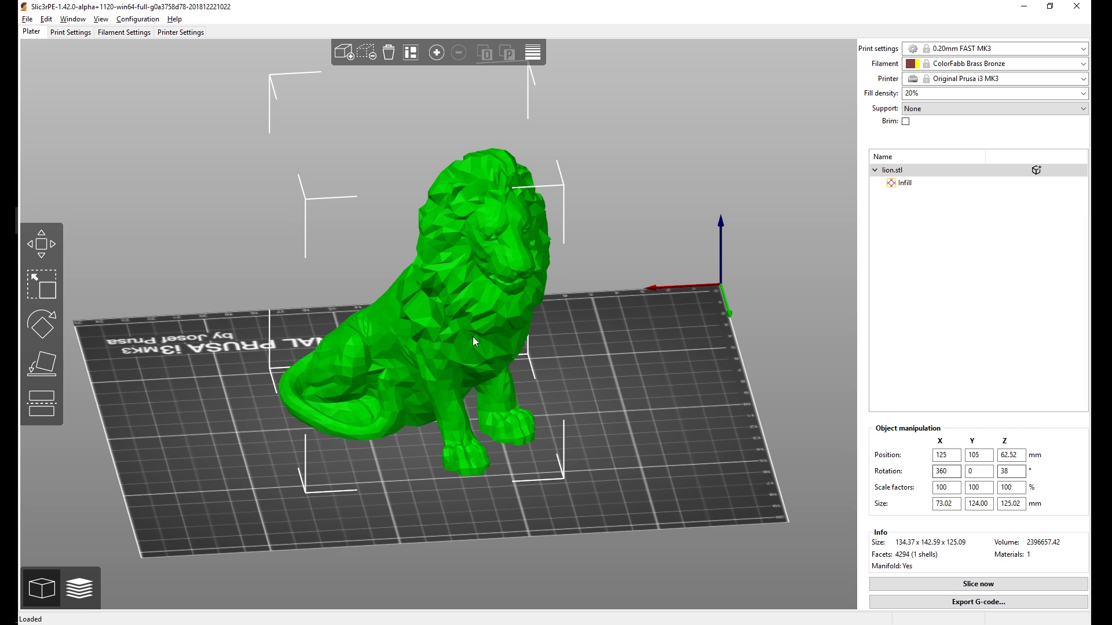
{"action": "mouse_move", "coordinate": [42, 323]}
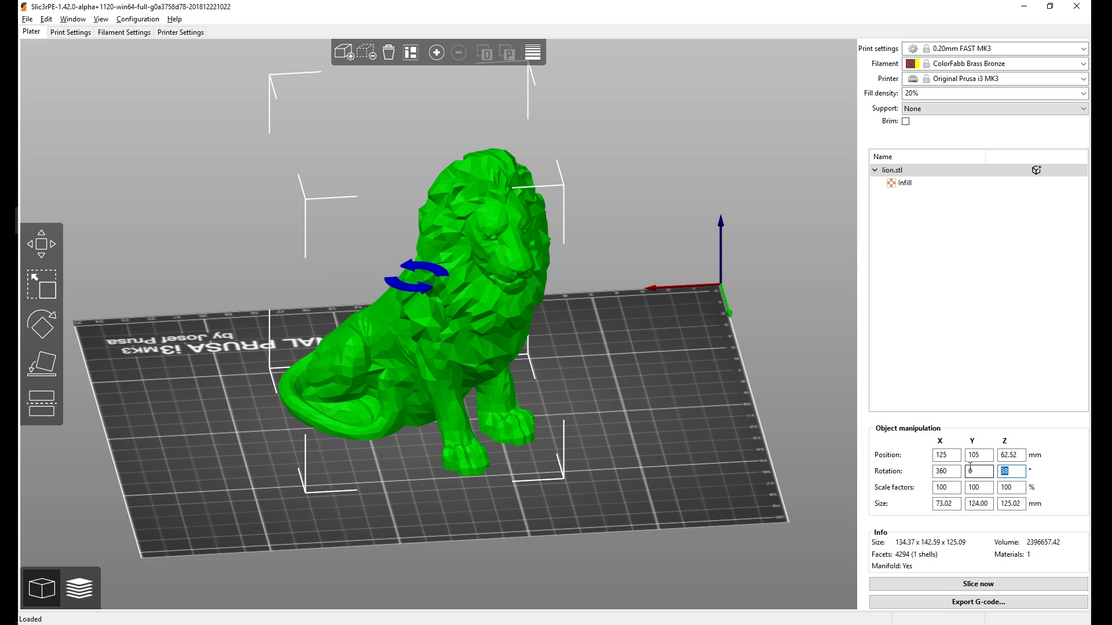
Set the lion's Rotation Z to 180 degrees in Object manipulation
{"action": "type", "text": "180"}
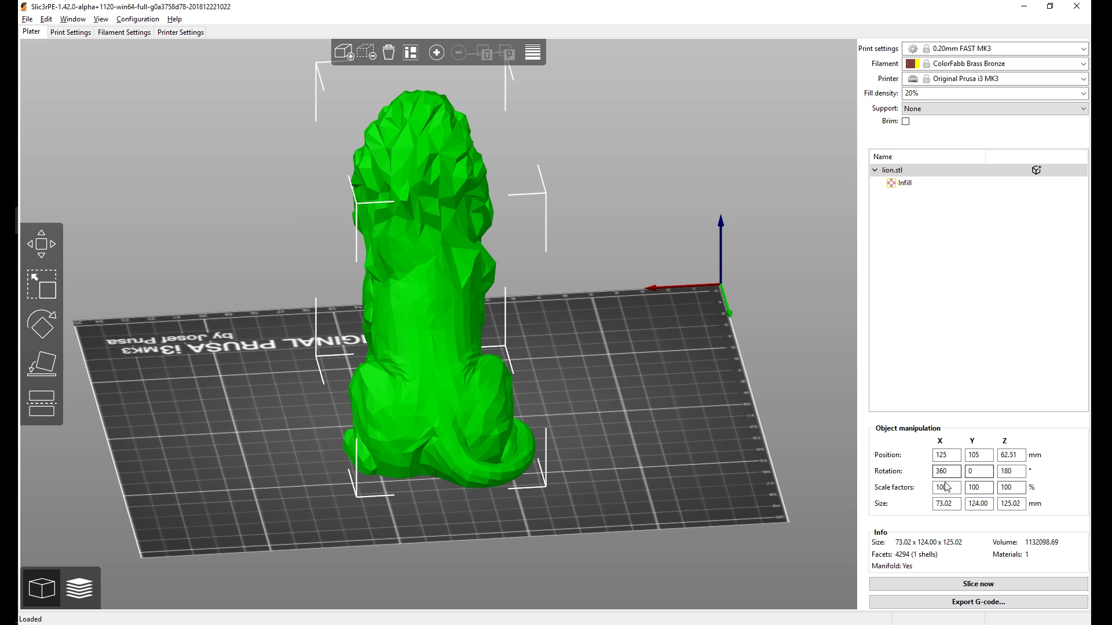
{"action": "mouse_move", "coordinate": [604, 388]}
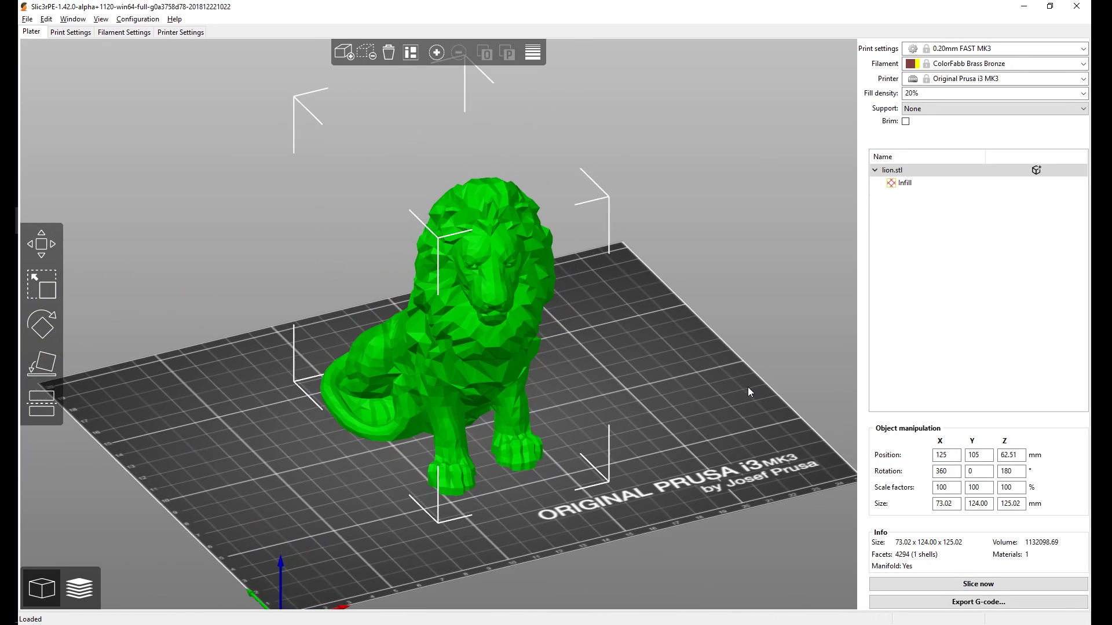
Add a box support enforcer to the lion from its context menu, then remove it again
{"action": "right_click", "coordinate": [510, 362]}
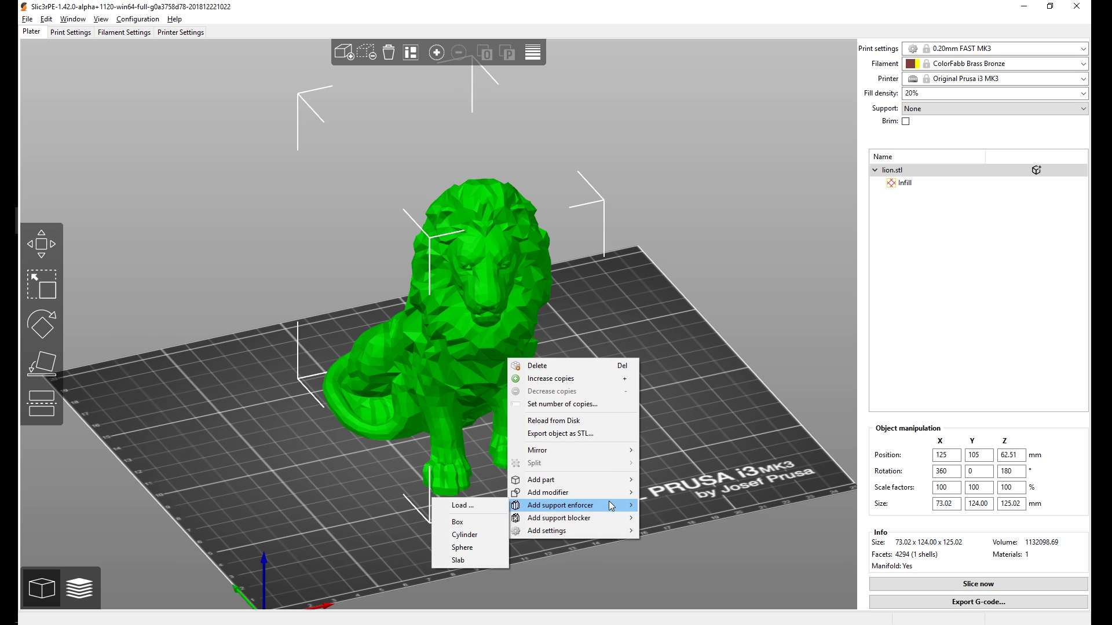
{"action": "mouse_move", "coordinate": [470, 522]}
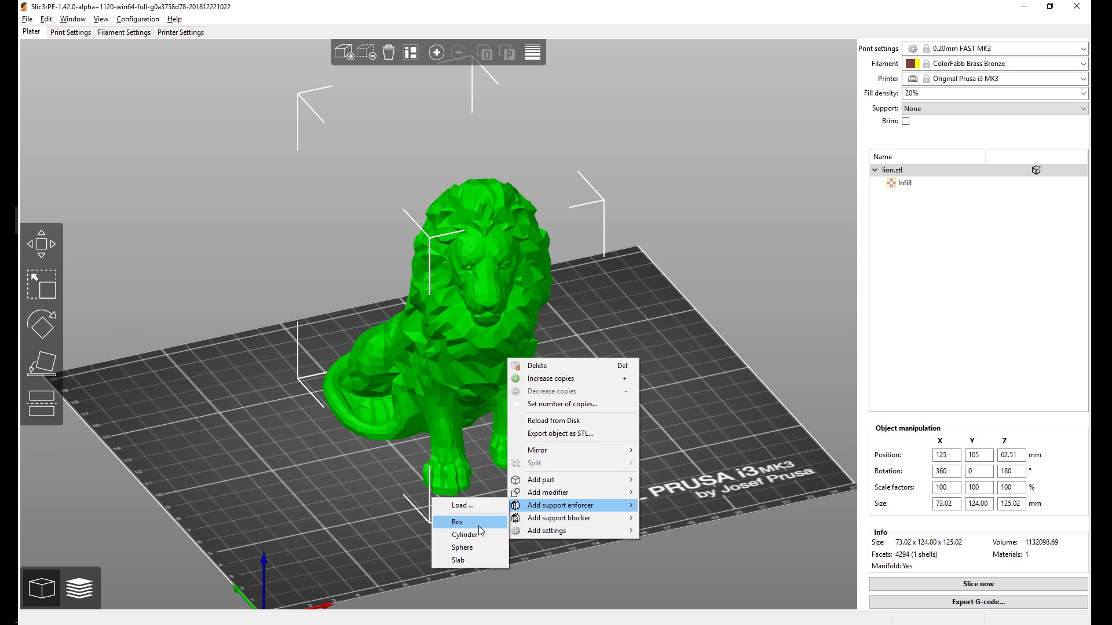
{"action": "left_click", "coordinate": [457, 522]}
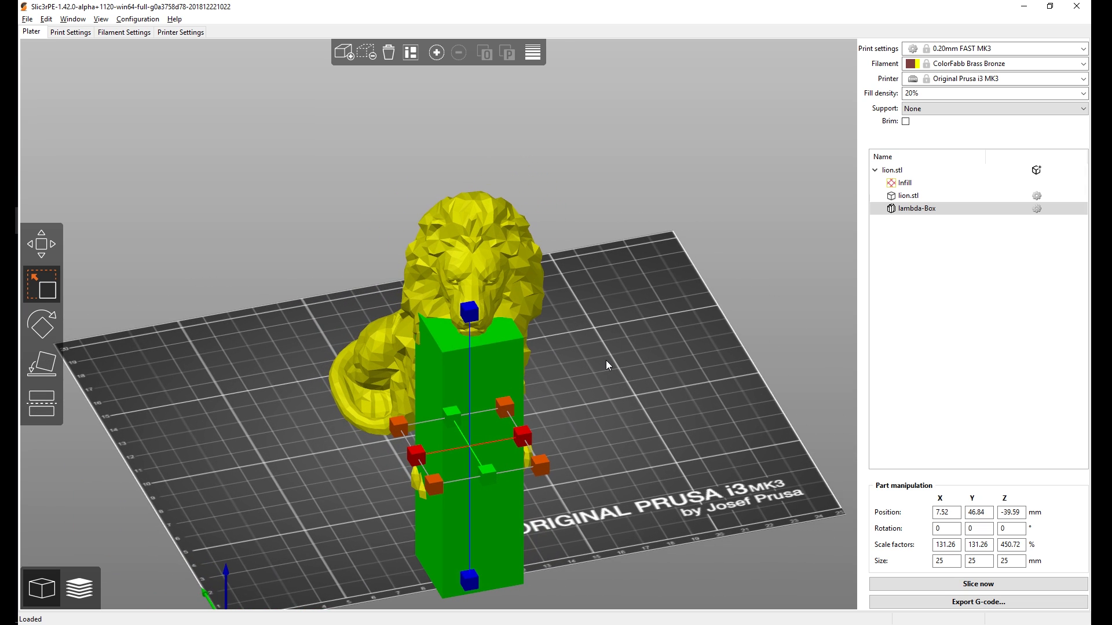
{"action": "left_click", "coordinate": [388, 52]}
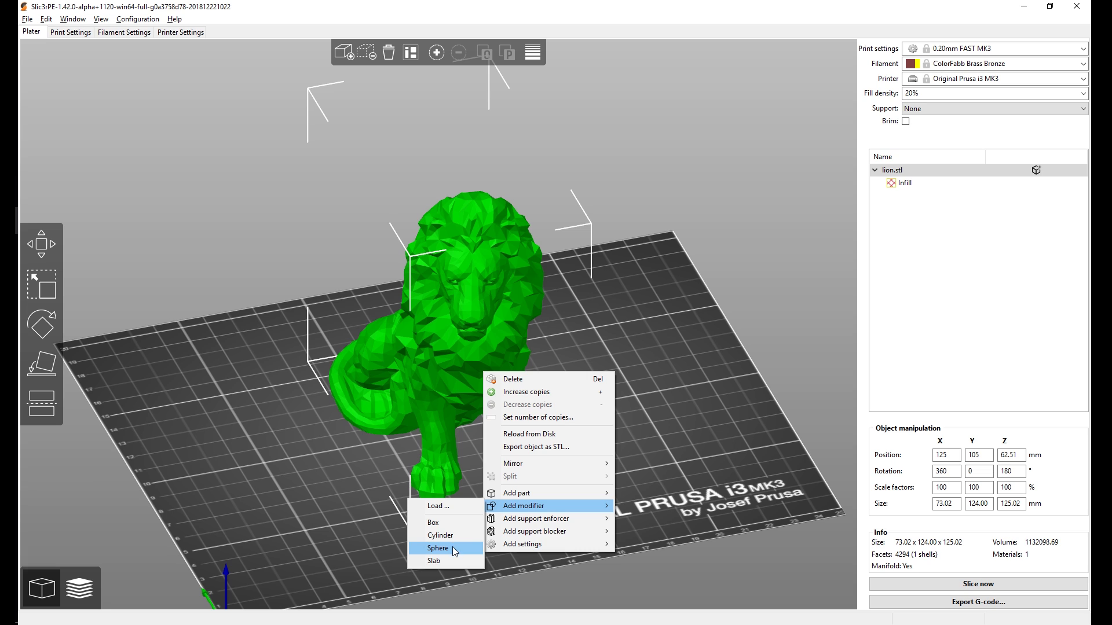
Add per-object infill settings to the lion with only Fill density ticked
{"action": "left_click", "coordinate": [645, 328]}
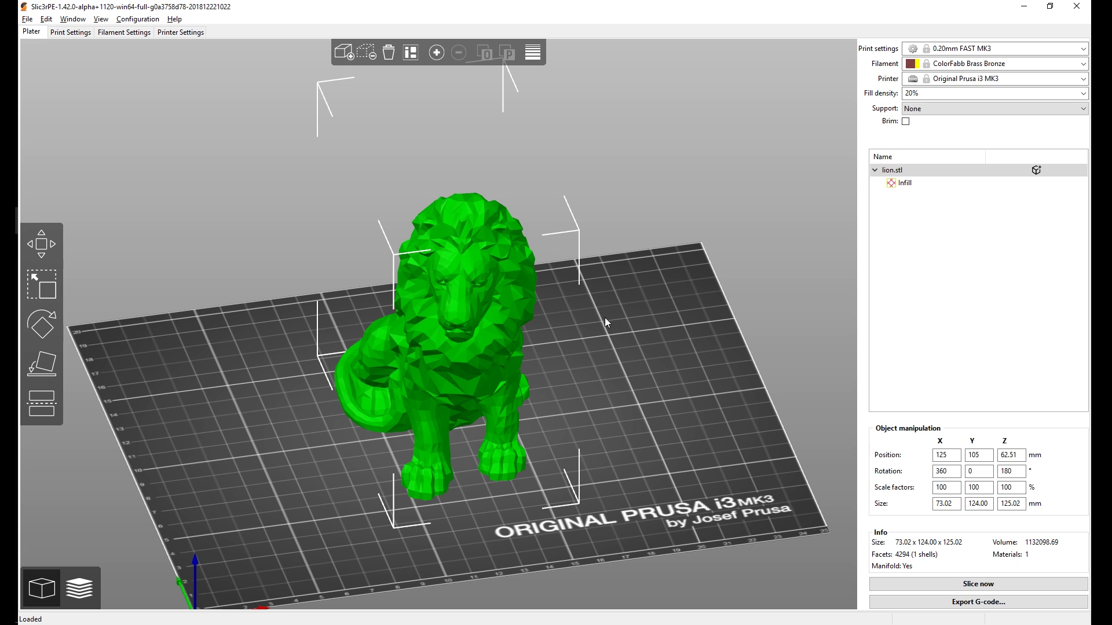
{"action": "right_click", "coordinate": [464, 350]}
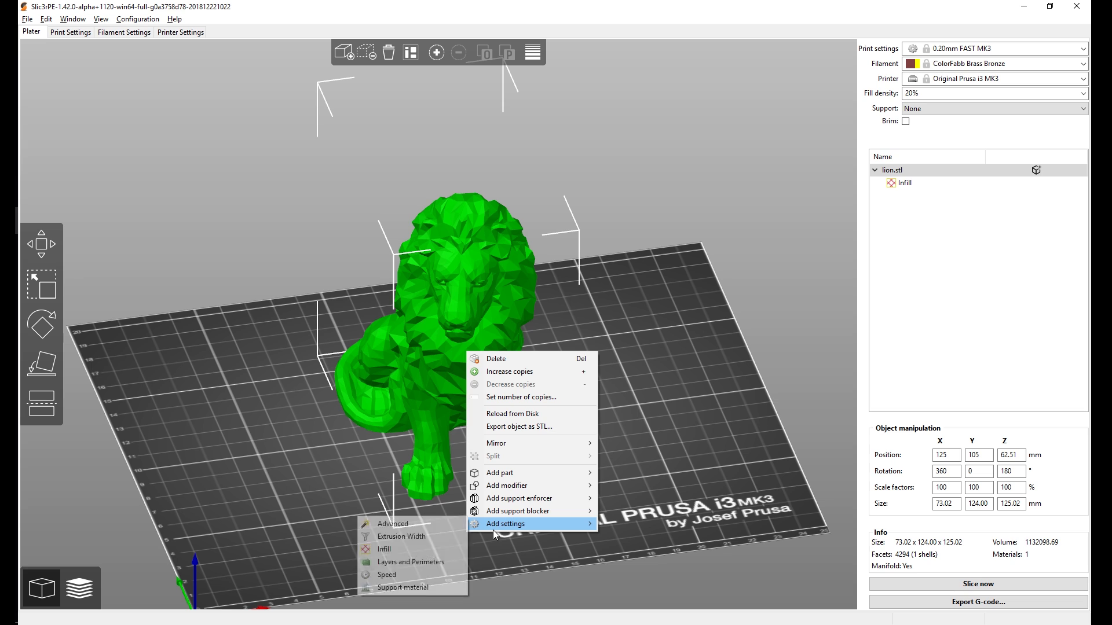
{"action": "left_click", "coordinate": [383, 549]}
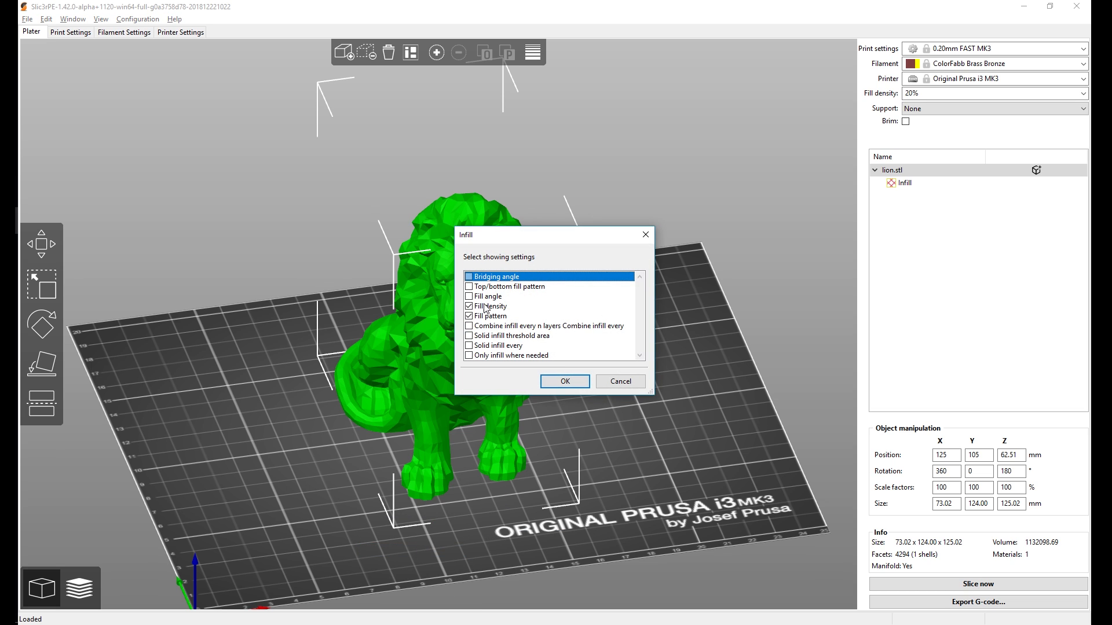
{"action": "left_click", "coordinate": [469, 317]}
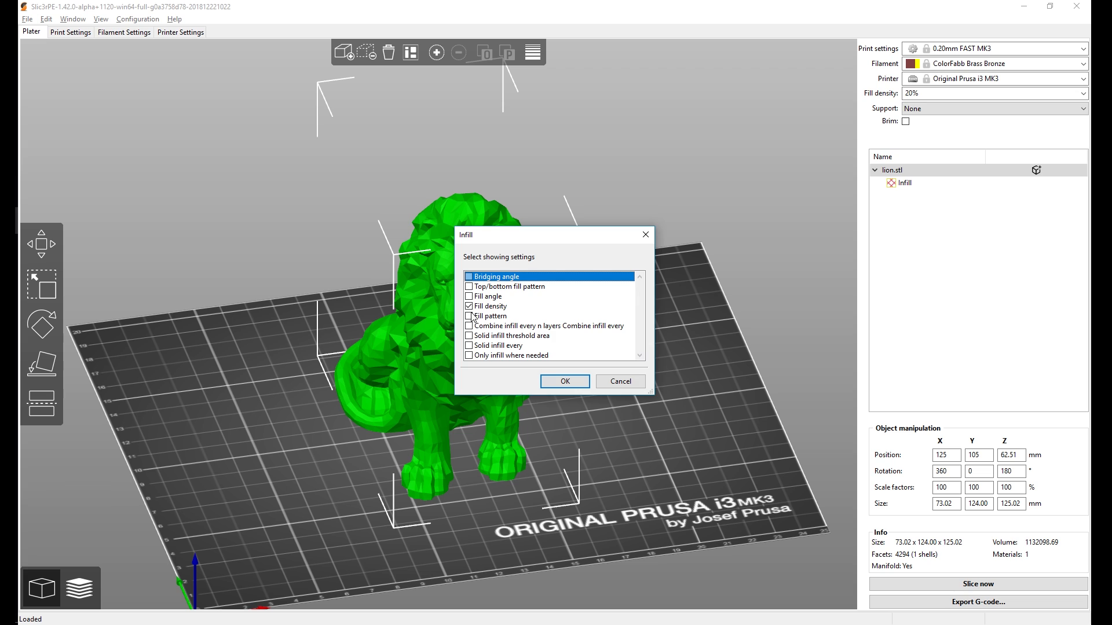
Confirm and set the lion's infill override to 30% density with Cubic pattern
{"action": "left_click", "coordinate": [564, 381]}
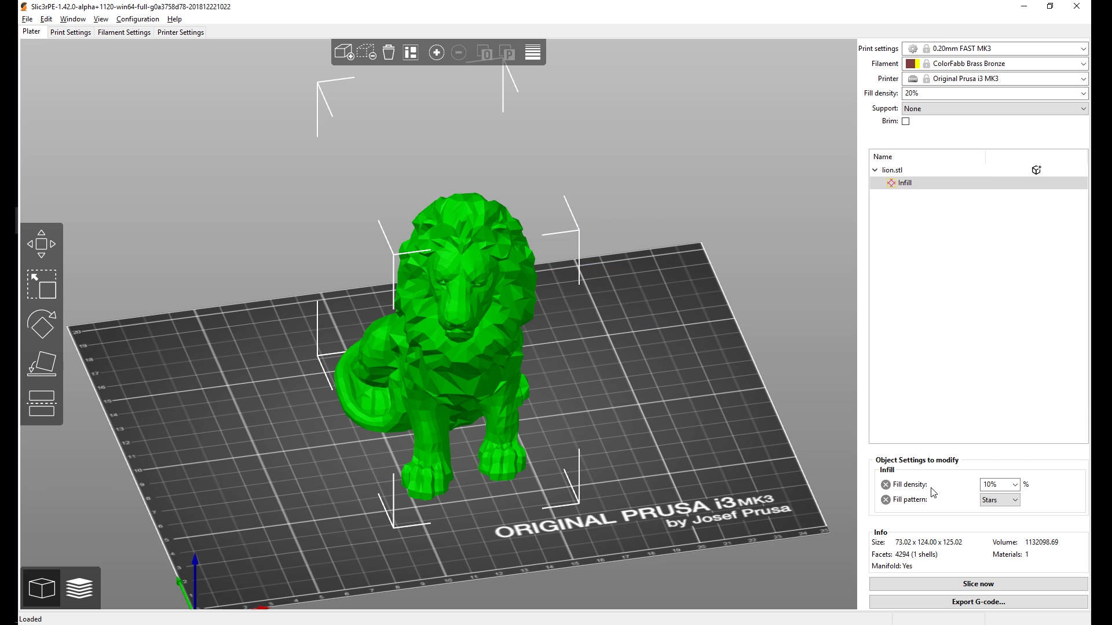
{"action": "mouse_move", "coordinate": [1031, 494]}
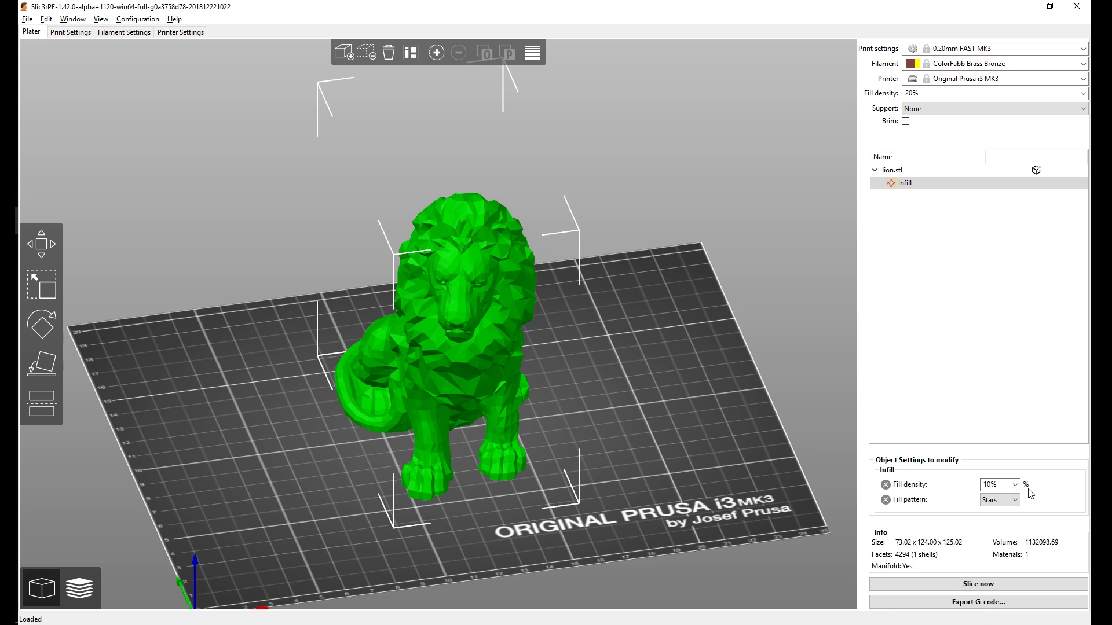
{"action": "left_click", "coordinate": [1014, 484]}
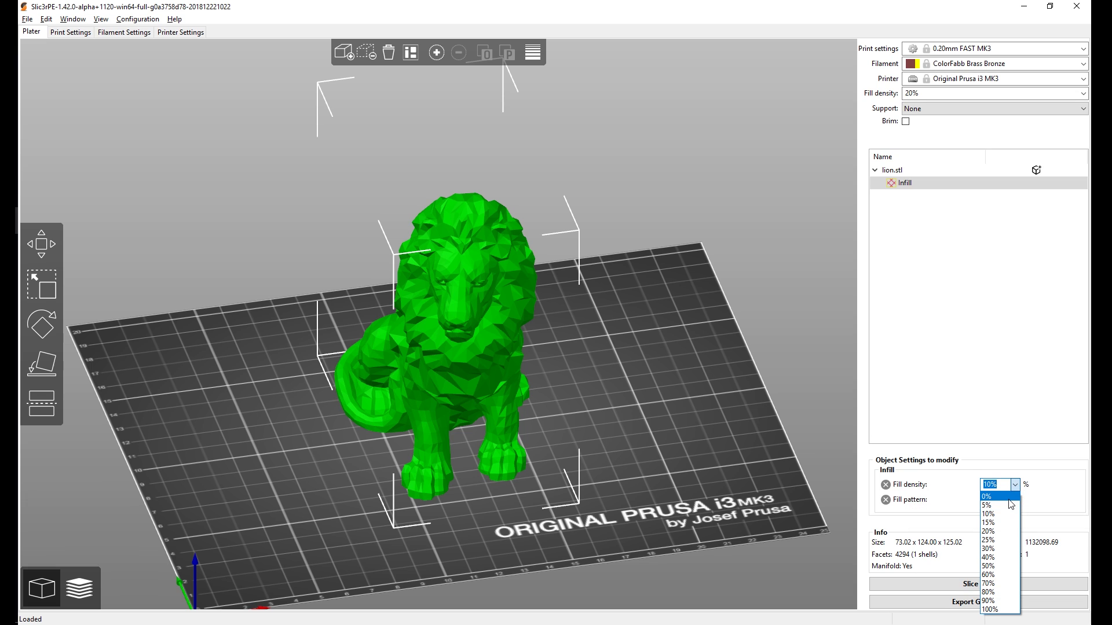
{"action": "mouse_move", "coordinate": [1007, 540]}
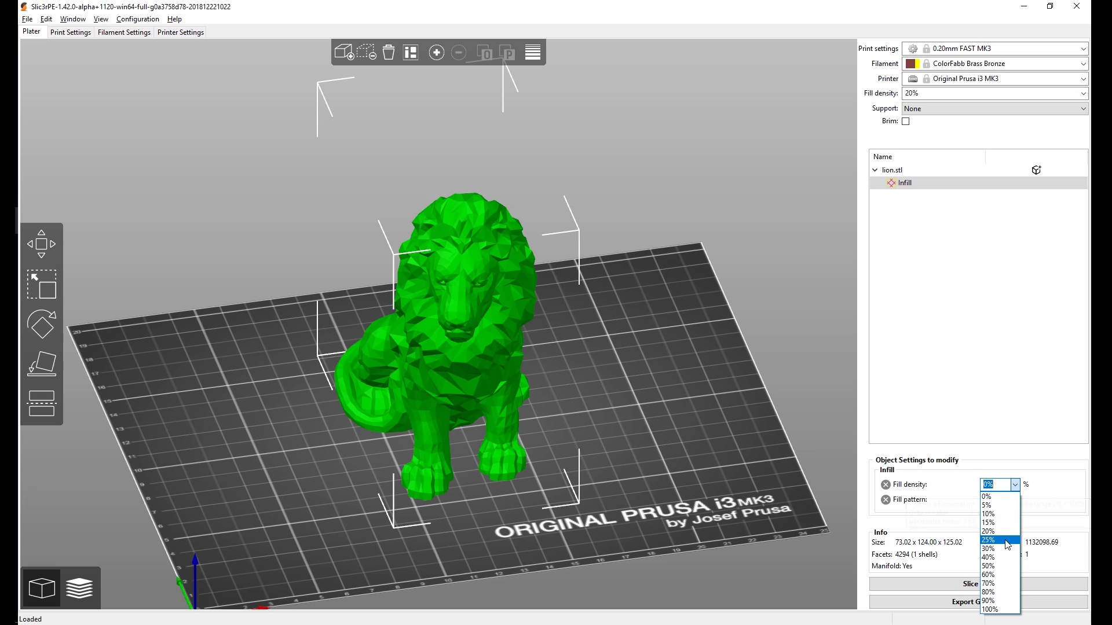
{"action": "left_click", "coordinate": [986, 539]}
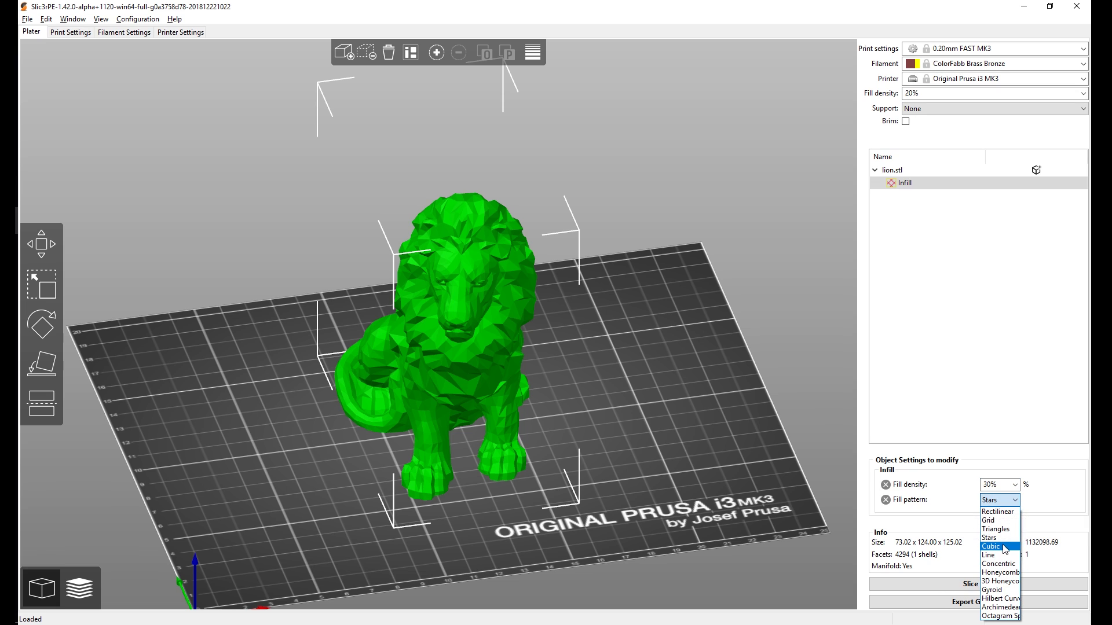
{"action": "left_click", "coordinate": [990, 545]}
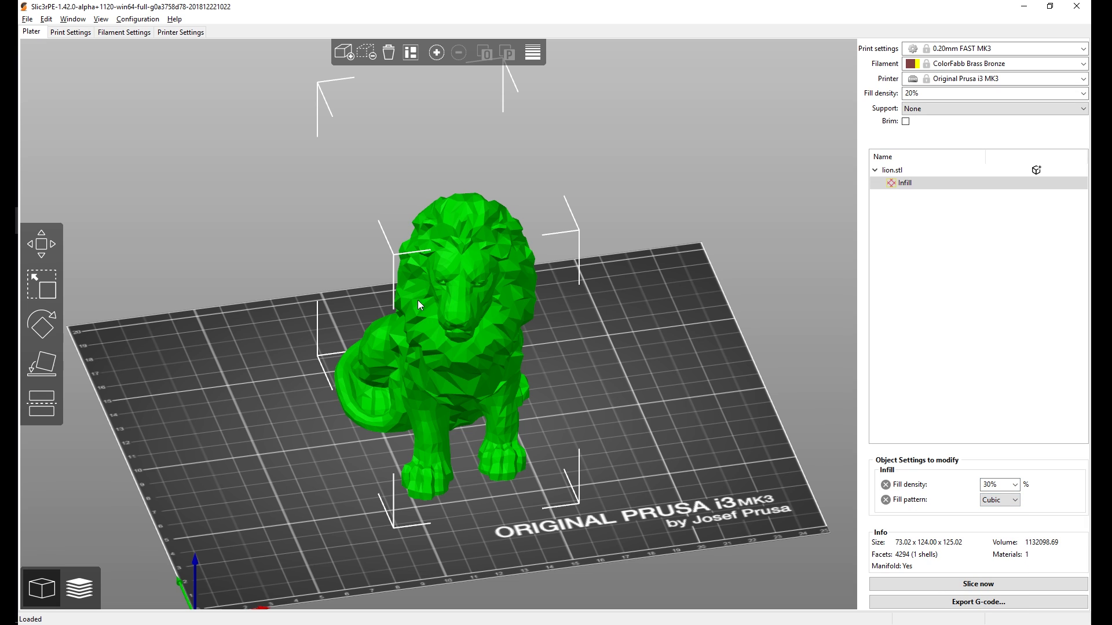
Add lion copies, remove them back to one instance, and show the Infill modifier settings
{"action": "left_click", "coordinate": [437, 52]}
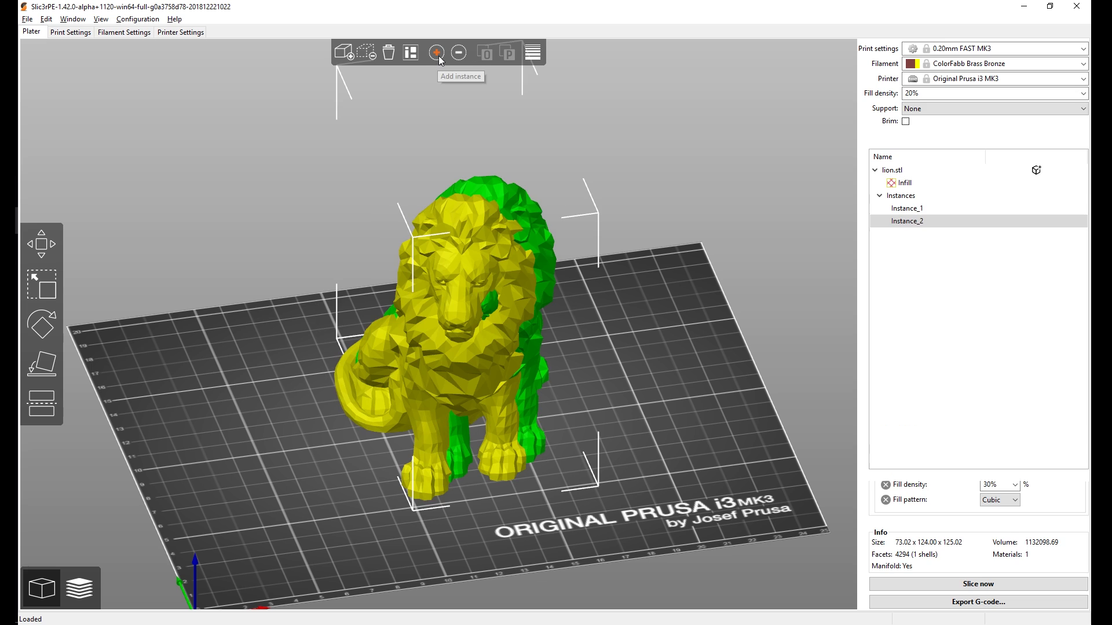
{"action": "left_click", "coordinate": [436, 52]}
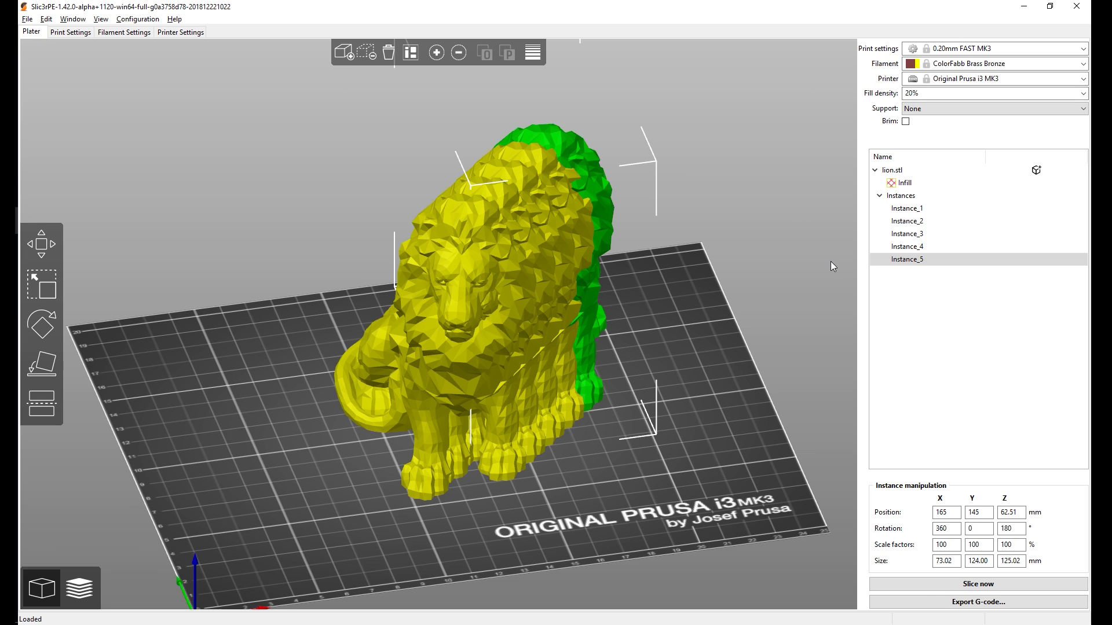
{"action": "mouse_move", "coordinate": [867, 151]}
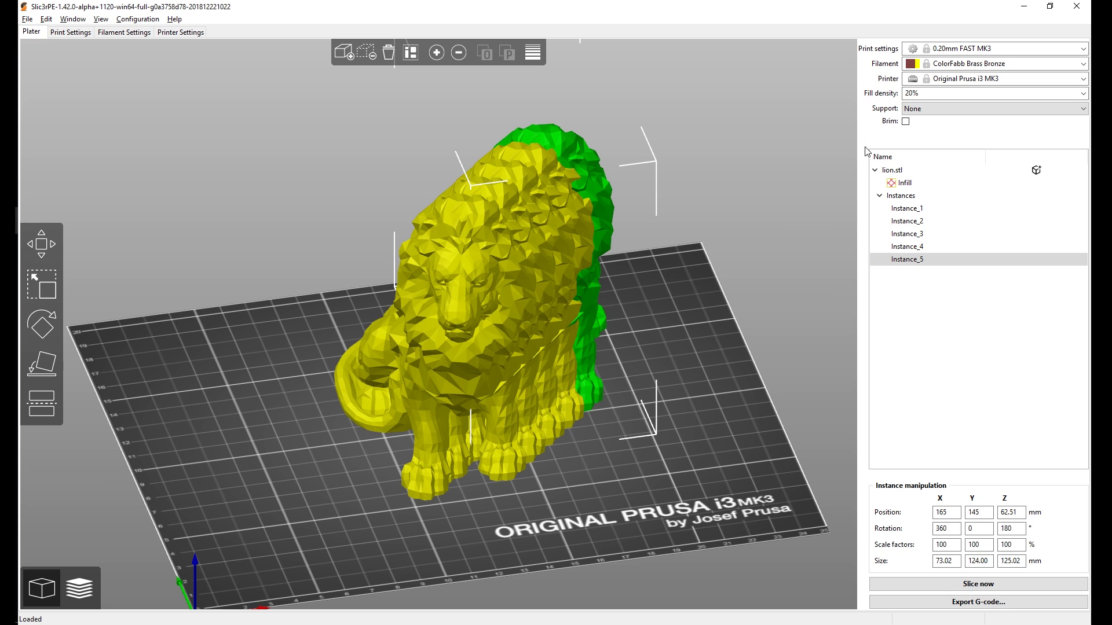
{"action": "left_click", "coordinate": [883, 157]}
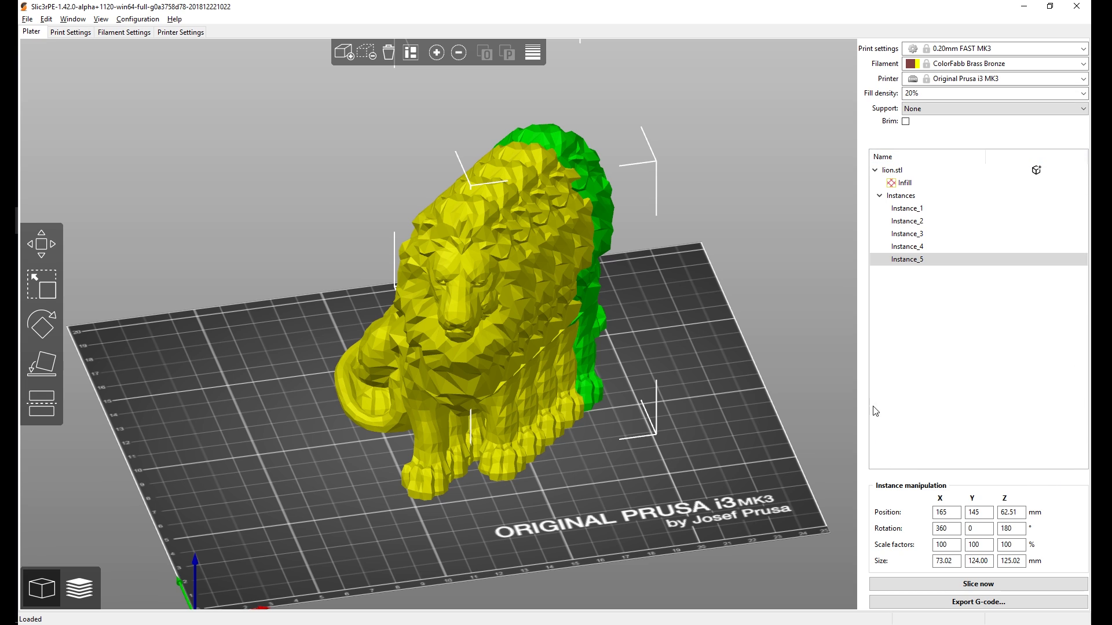
{"action": "mouse_move", "coordinate": [956, 211]}
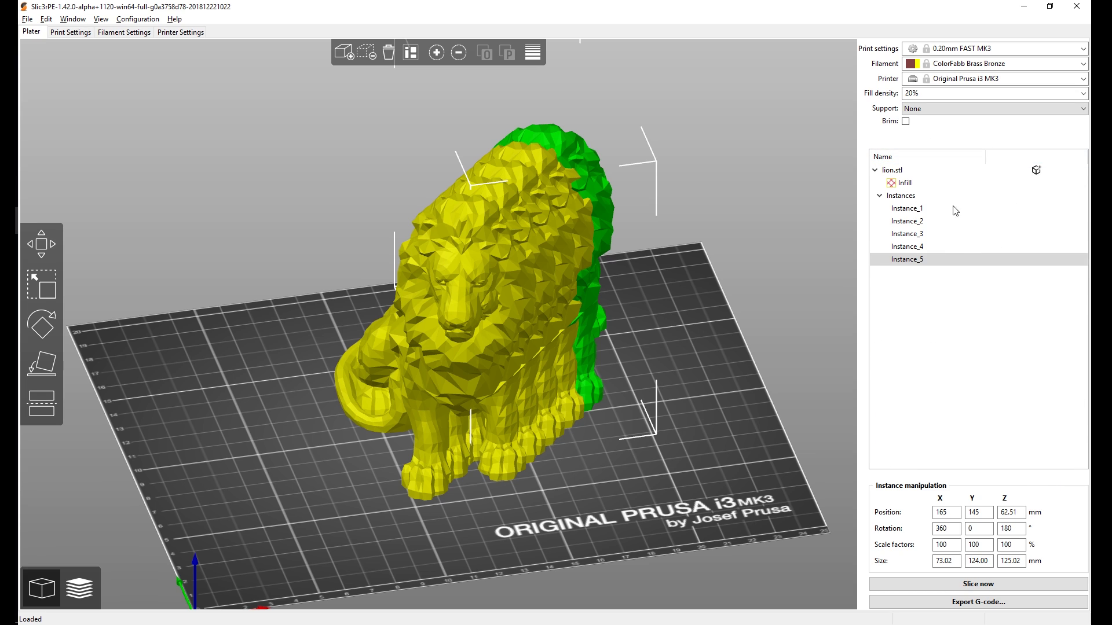
{"action": "mouse_move", "coordinate": [949, 293]}
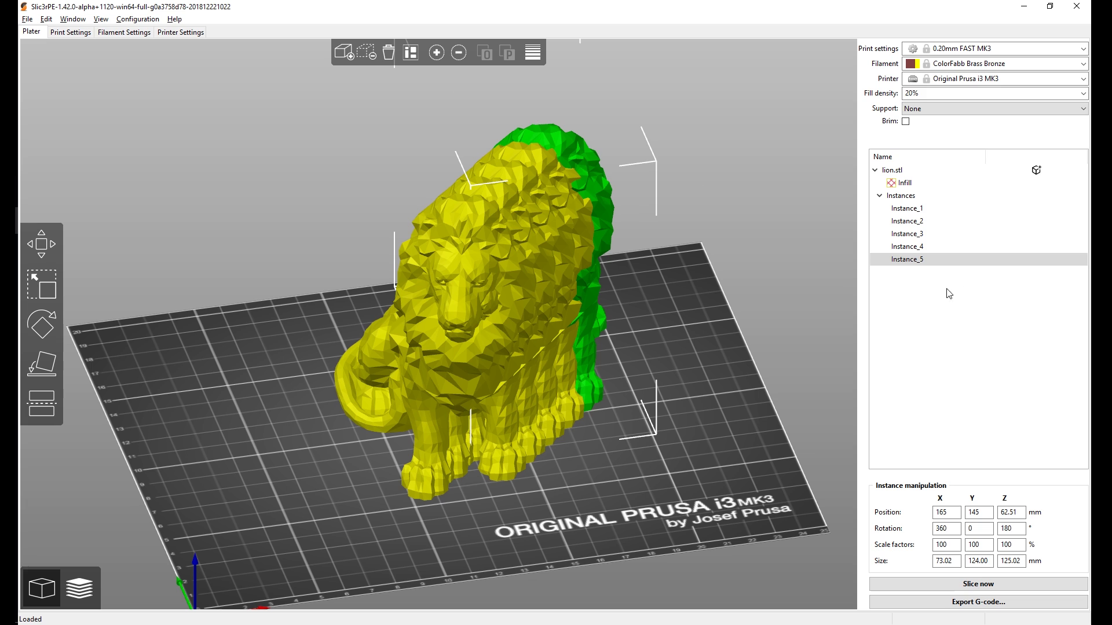
{"action": "left_click", "coordinate": [905, 245]}
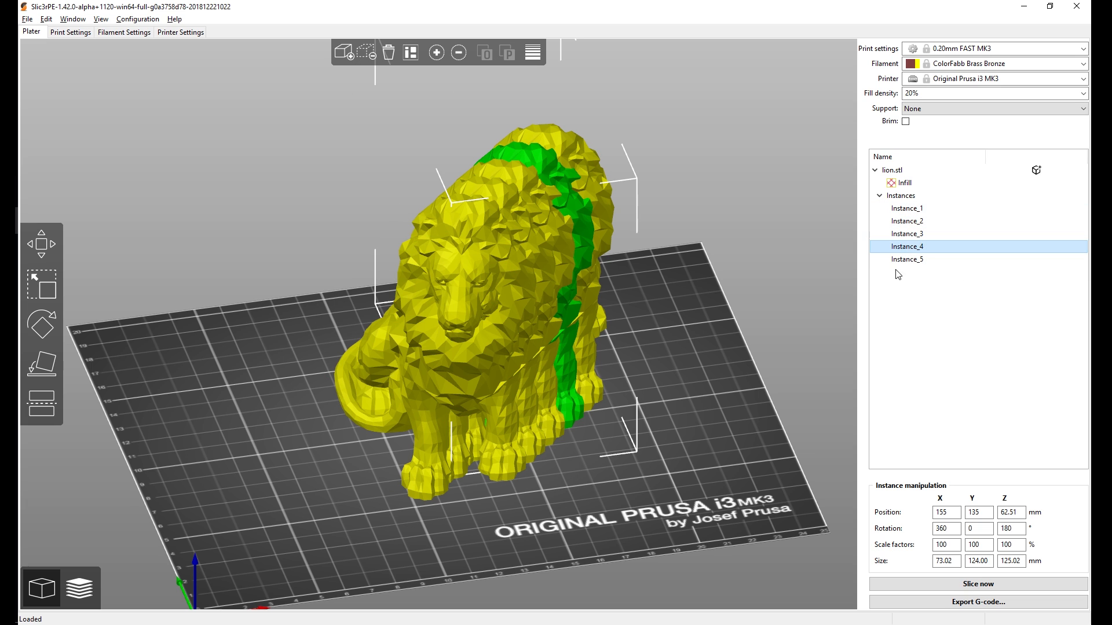
{"action": "left_click", "coordinate": [459, 52]}
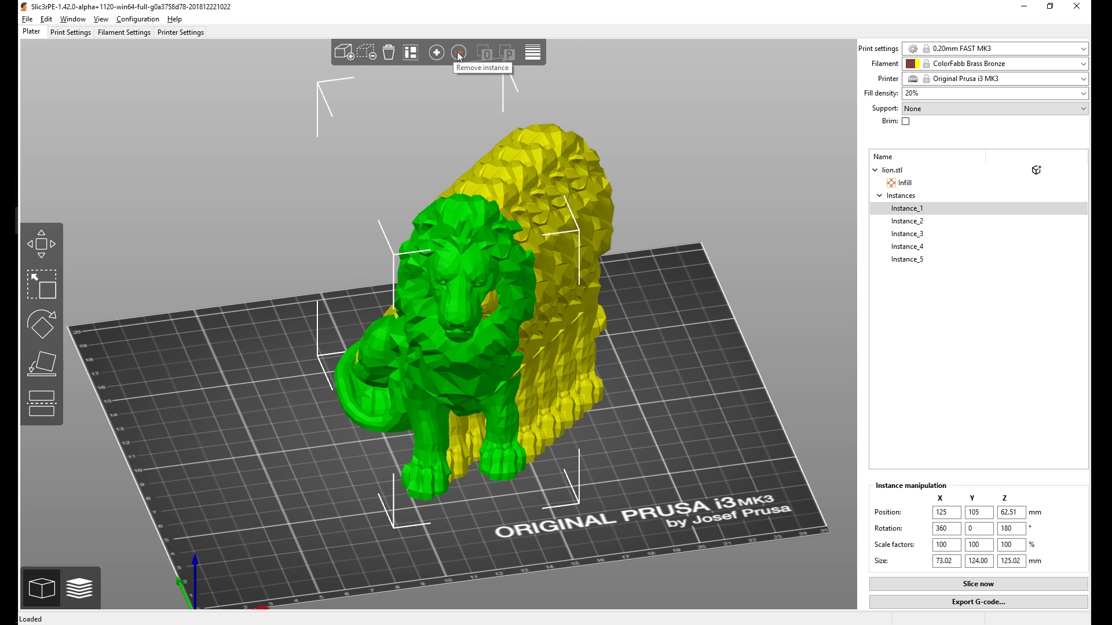
{"action": "left_click", "coordinate": [459, 52]}
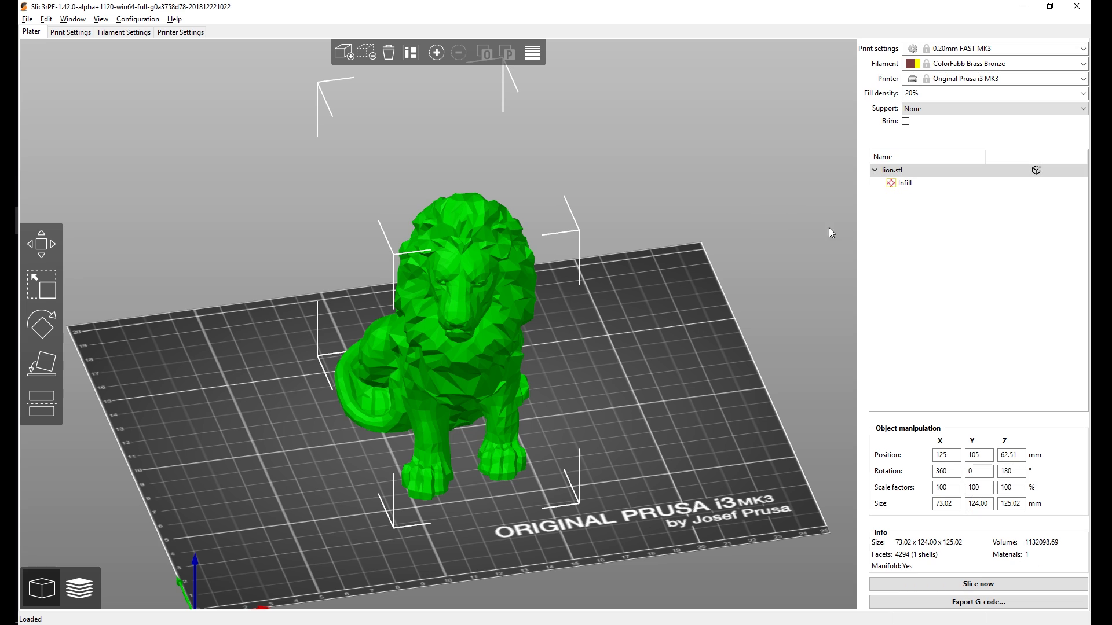
{"action": "left_click", "coordinate": [904, 182]}
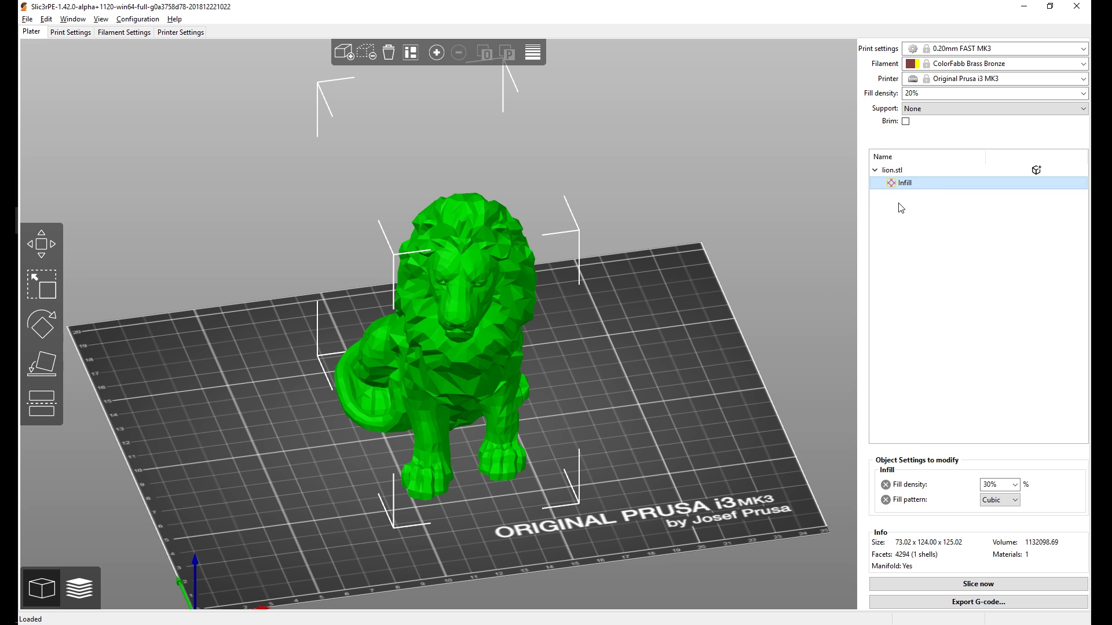
Fix the lion mesh through Netfabb into Lion_fixed and dismiss the success message
{"action": "left_click", "coordinate": [891, 169]}
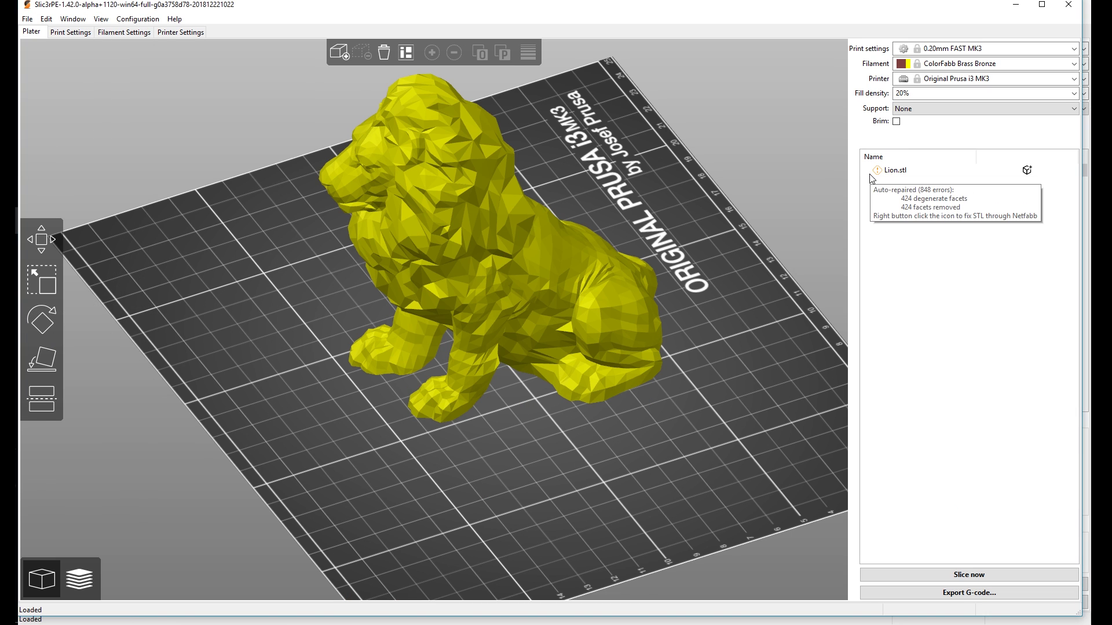
{"action": "mouse_move", "coordinate": [718, 203]}
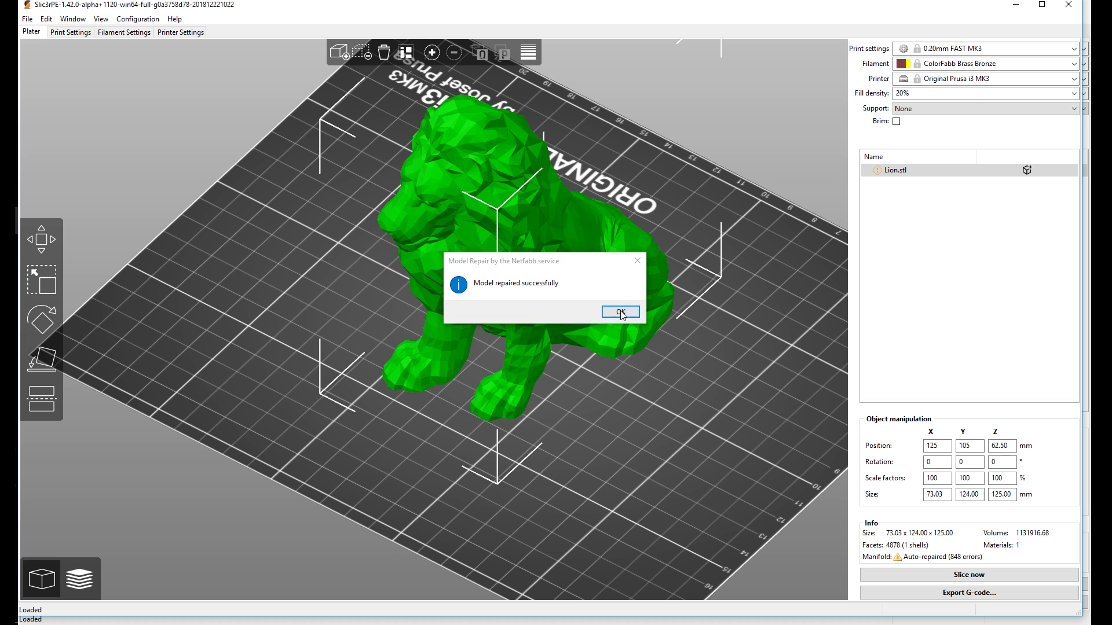
{"action": "left_click", "coordinate": [619, 313]}
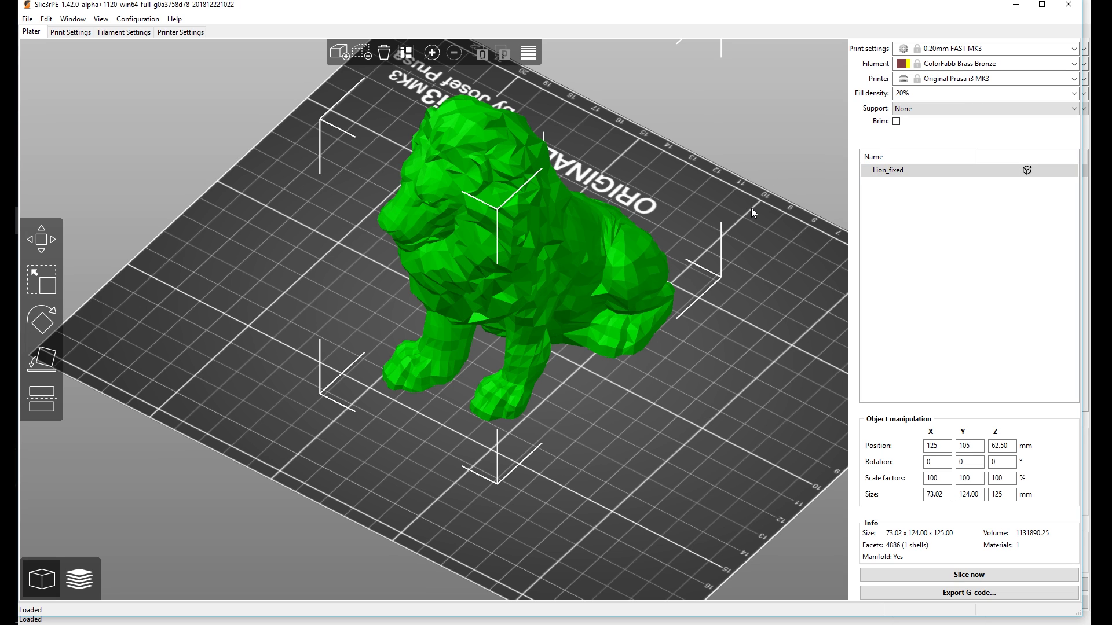
{"action": "mouse_move", "coordinate": [802, 236]}
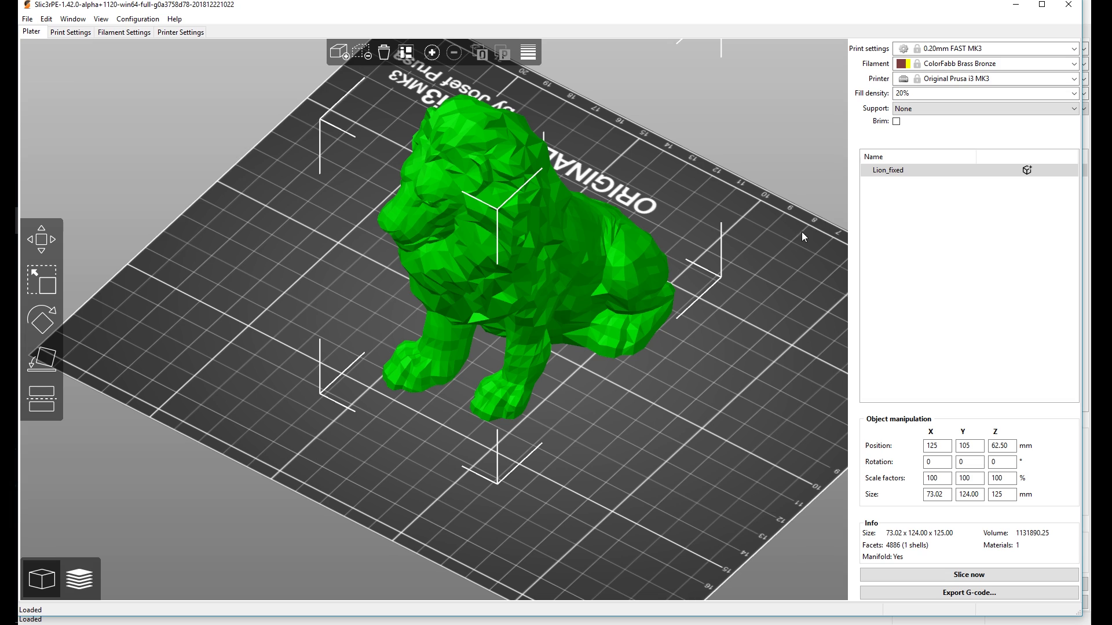
{"action": "mouse_move", "coordinate": [805, 202]}
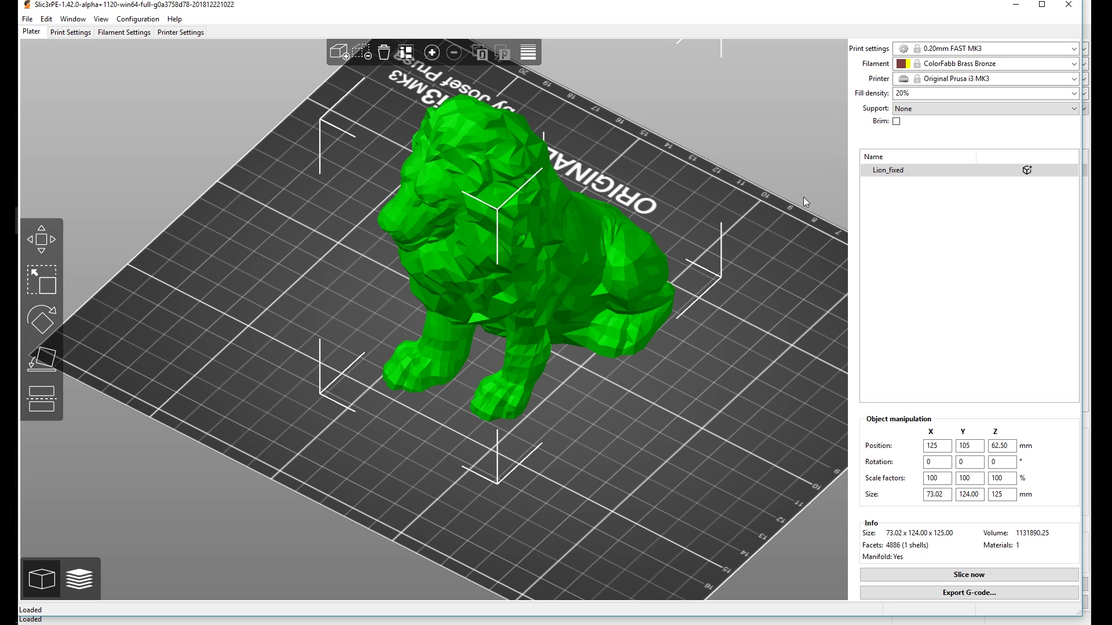
{"action": "mouse_move", "coordinate": [866, 173]}
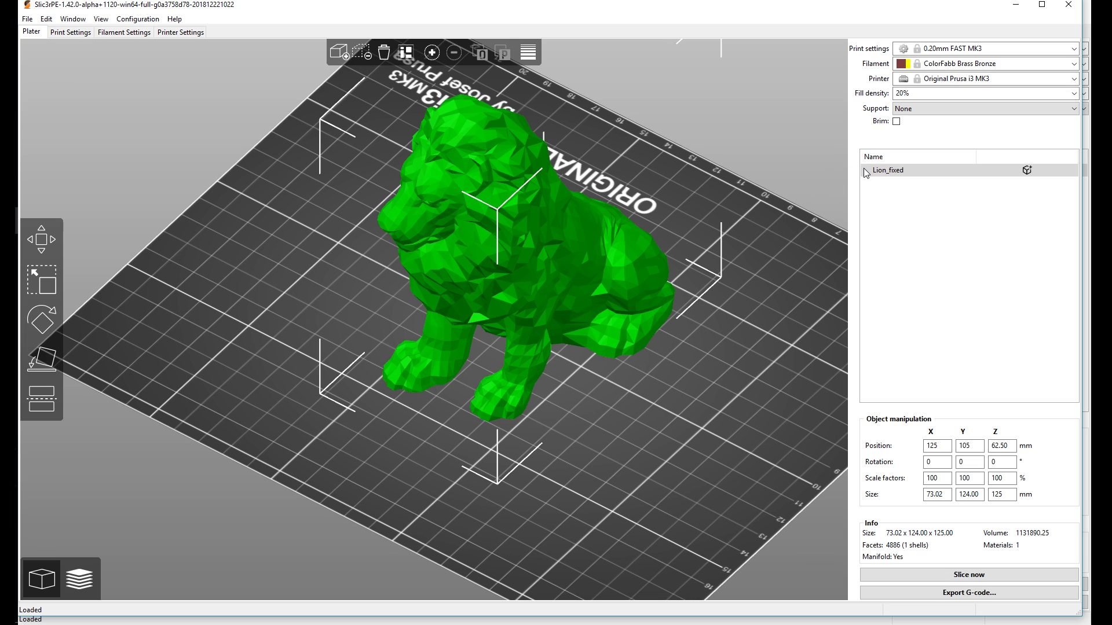
{"action": "mouse_move", "coordinate": [822, 199]}
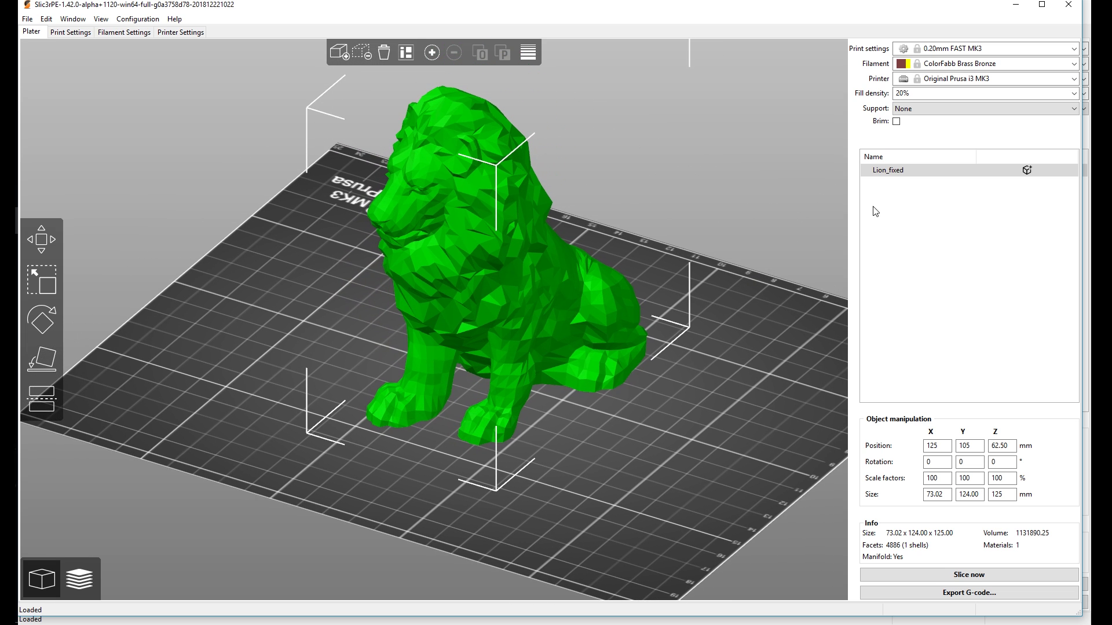
{"action": "mouse_move", "coordinate": [536, 425]}
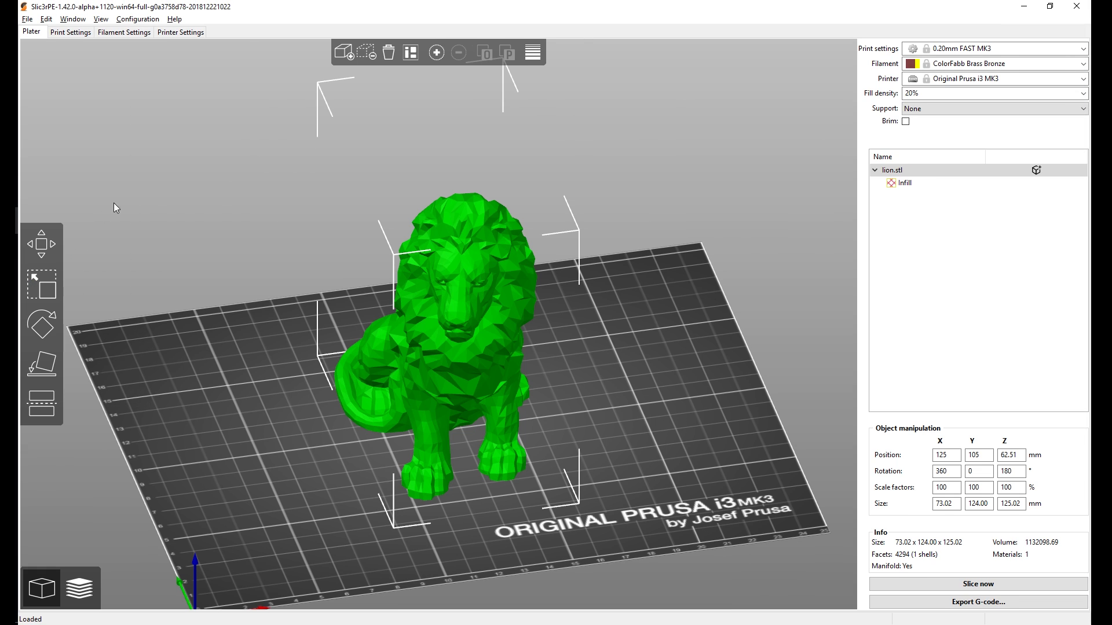
{"action": "mouse_move", "coordinate": [27, 19]}
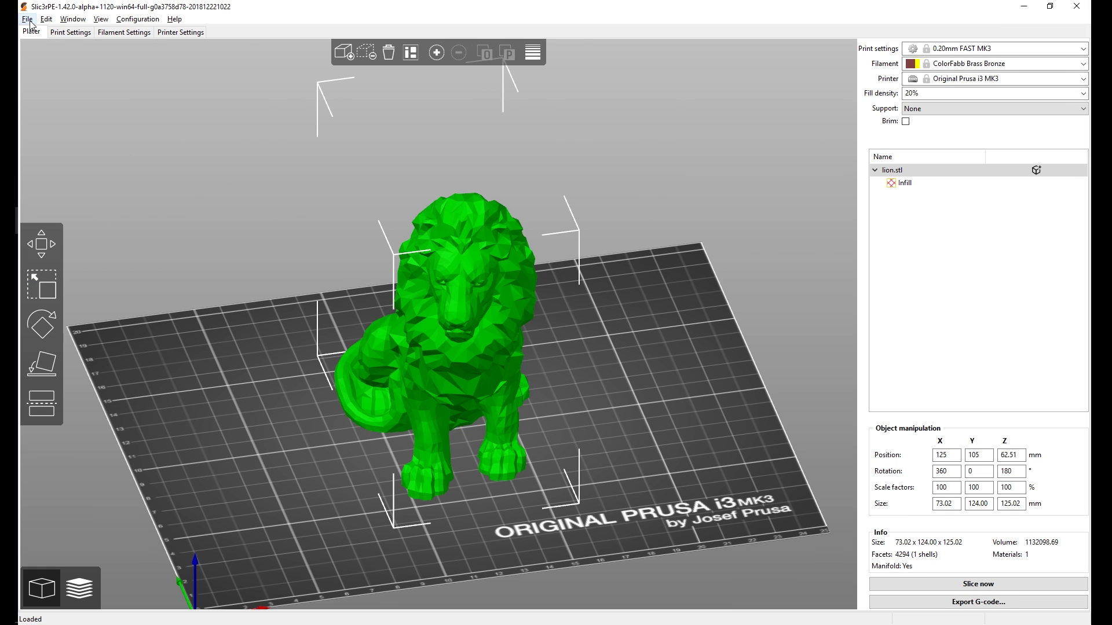
{"action": "left_click", "coordinate": [27, 18]}
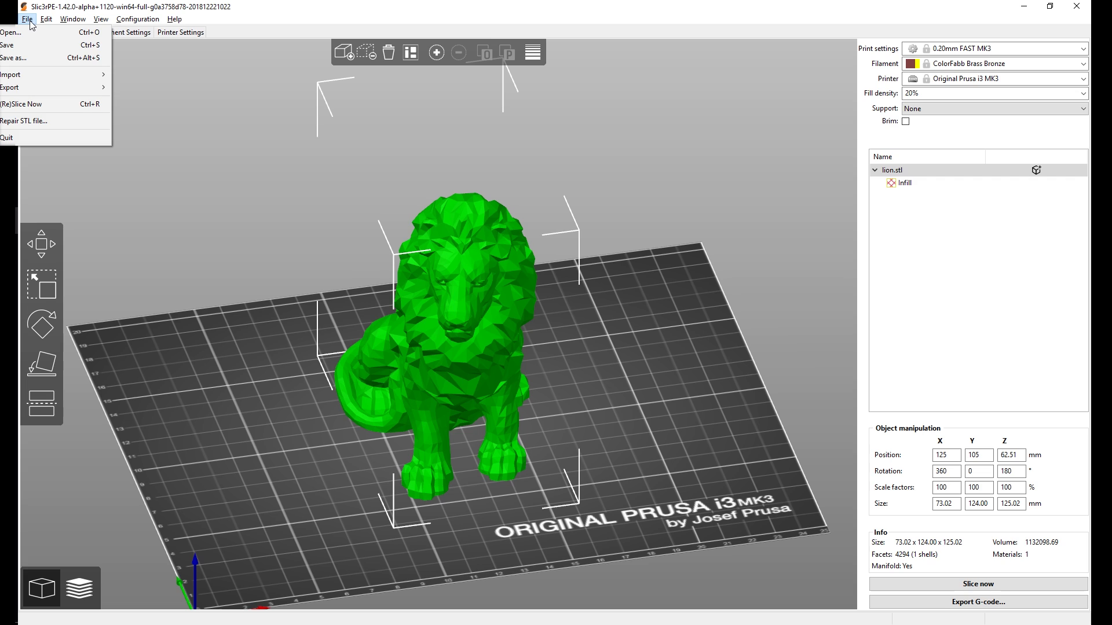
{"action": "mouse_move", "coordinate": [21, 51]}
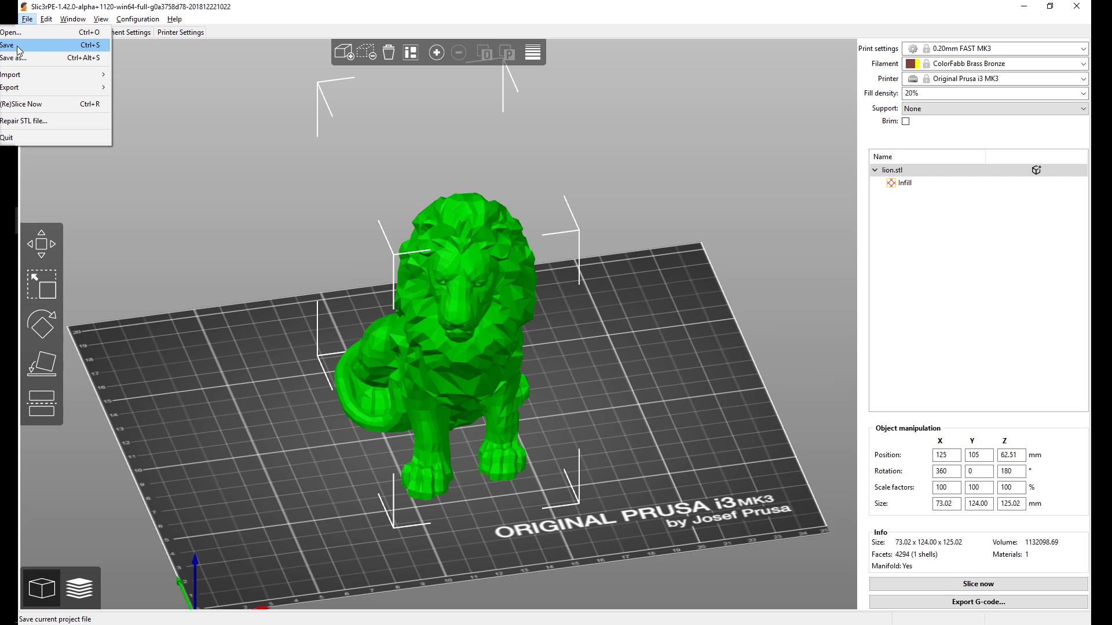
{"action": "mouse_move", "coordinate": [26, 48]}
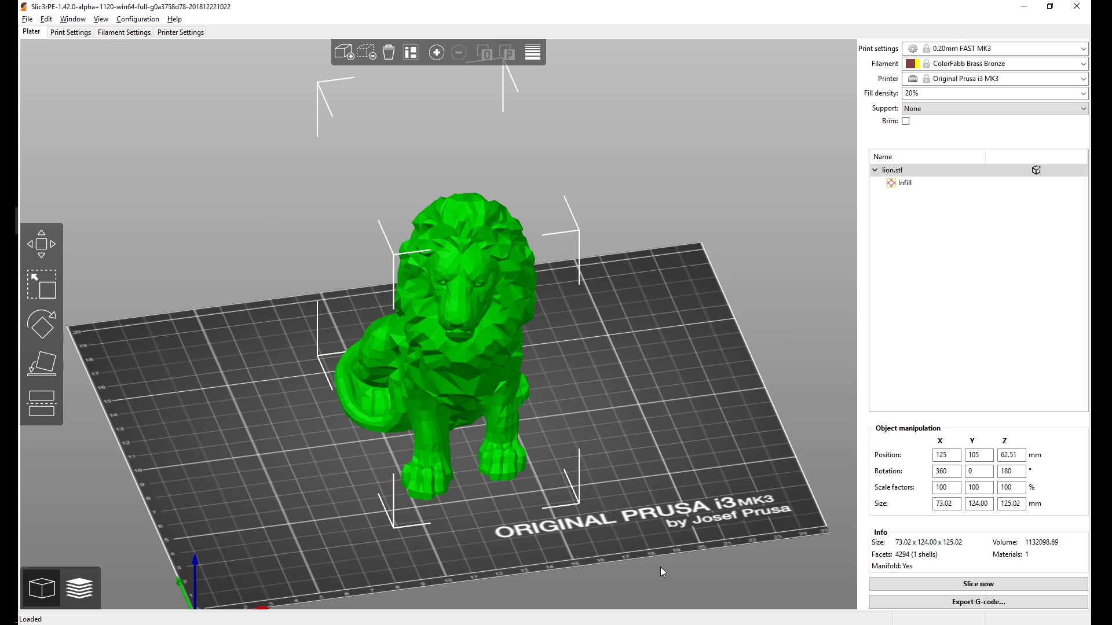
{"action": "mouse_move", "coordinate": [652, 394]}
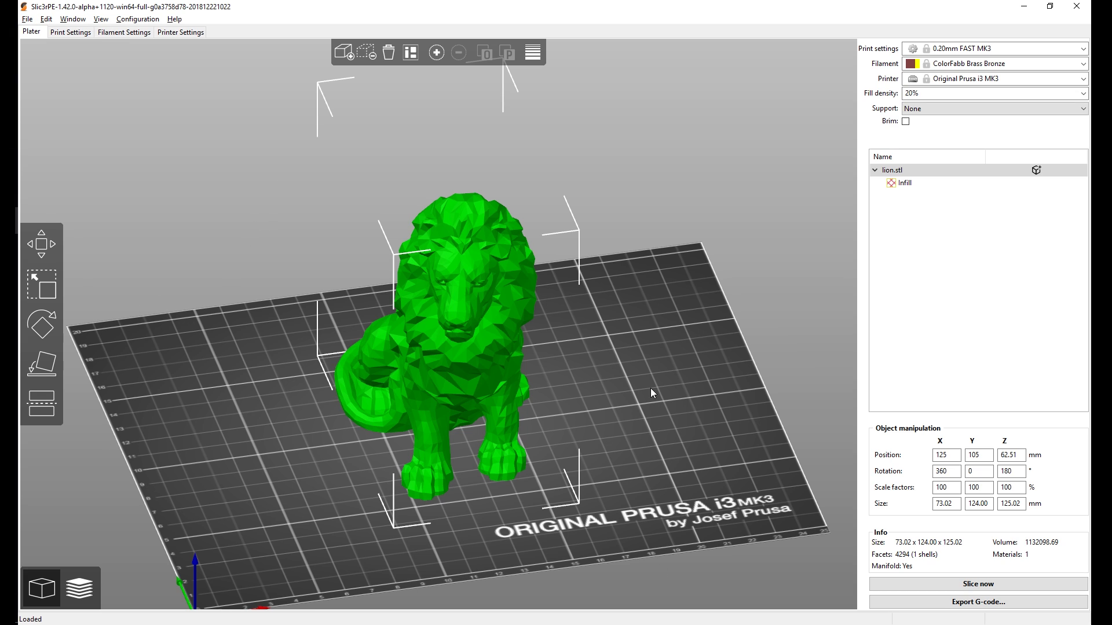
{"action": "mouse_move", "coordinate": [635, 466]}
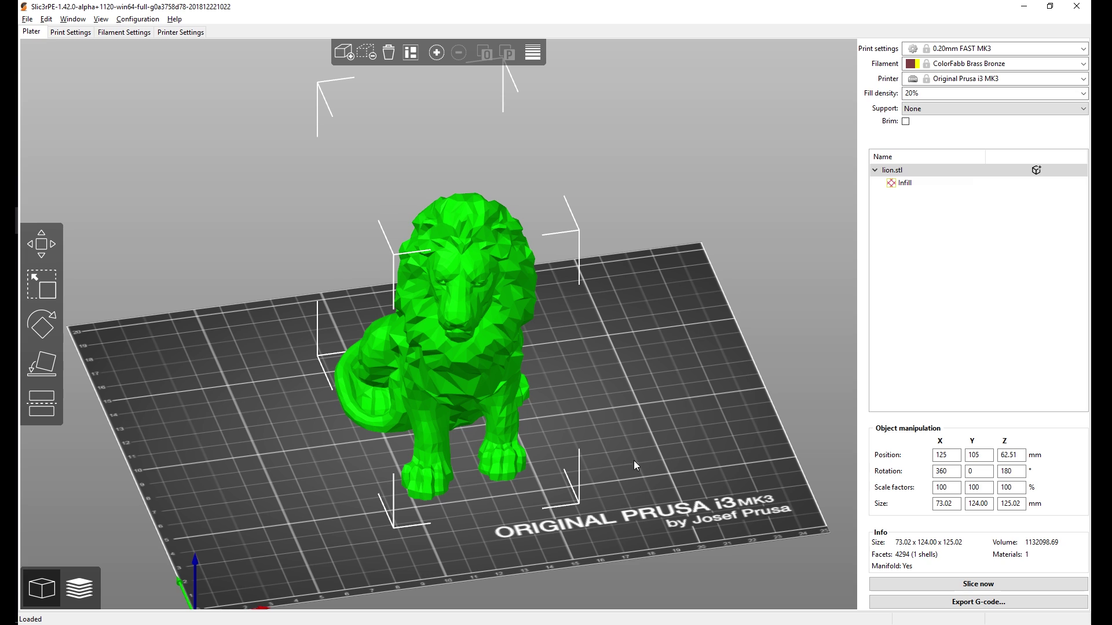
{"action": "mouse_move", "coordinate": [573, 524]}
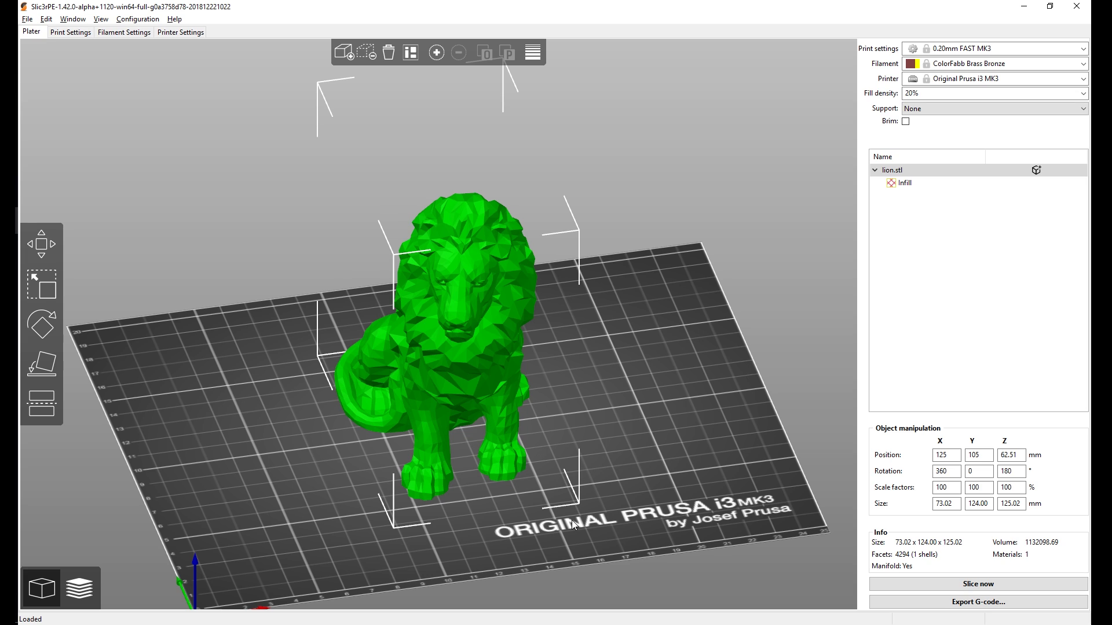
{"action": "mouse_move", "coordinate": [753, 491]}
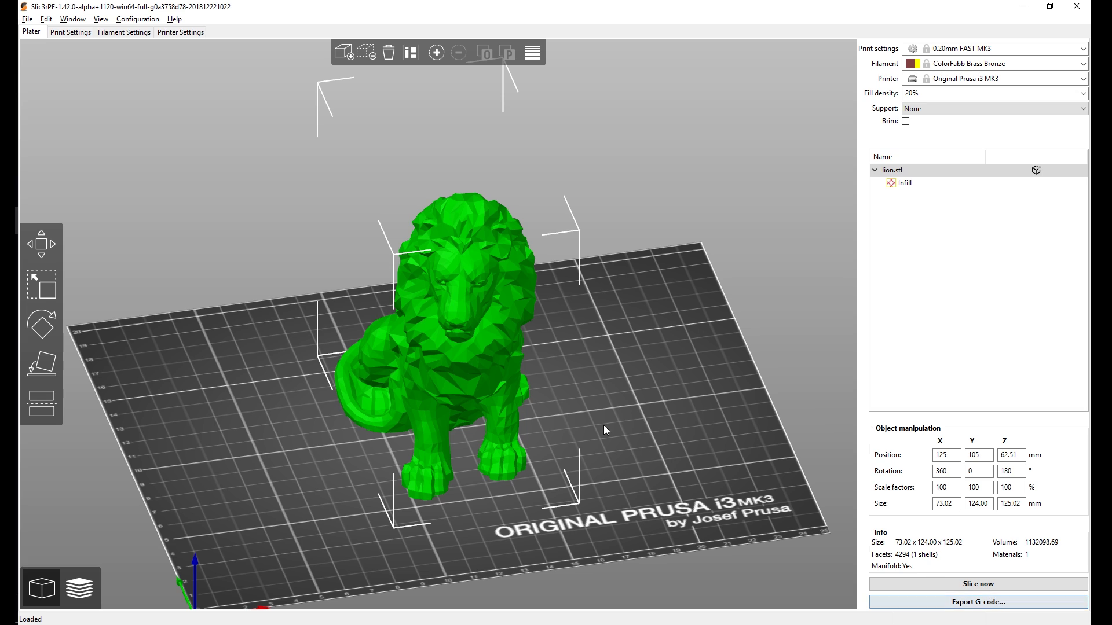
{"action": "left_click", "coordinate": [27, 19]}
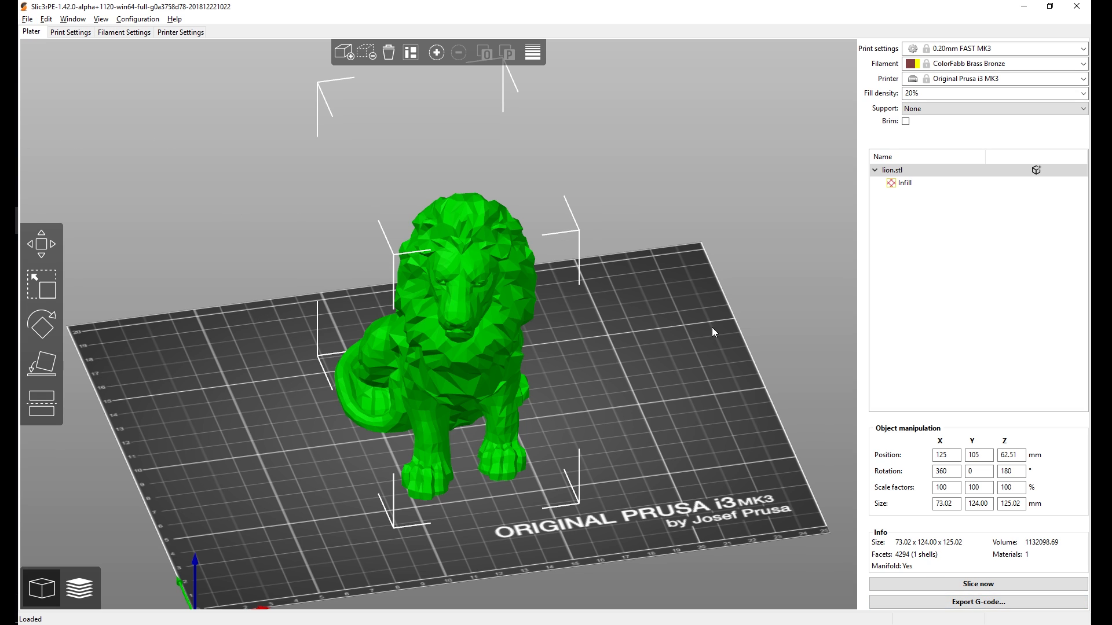
{"action": "mouse_move", "coordinate": [176, 216]}
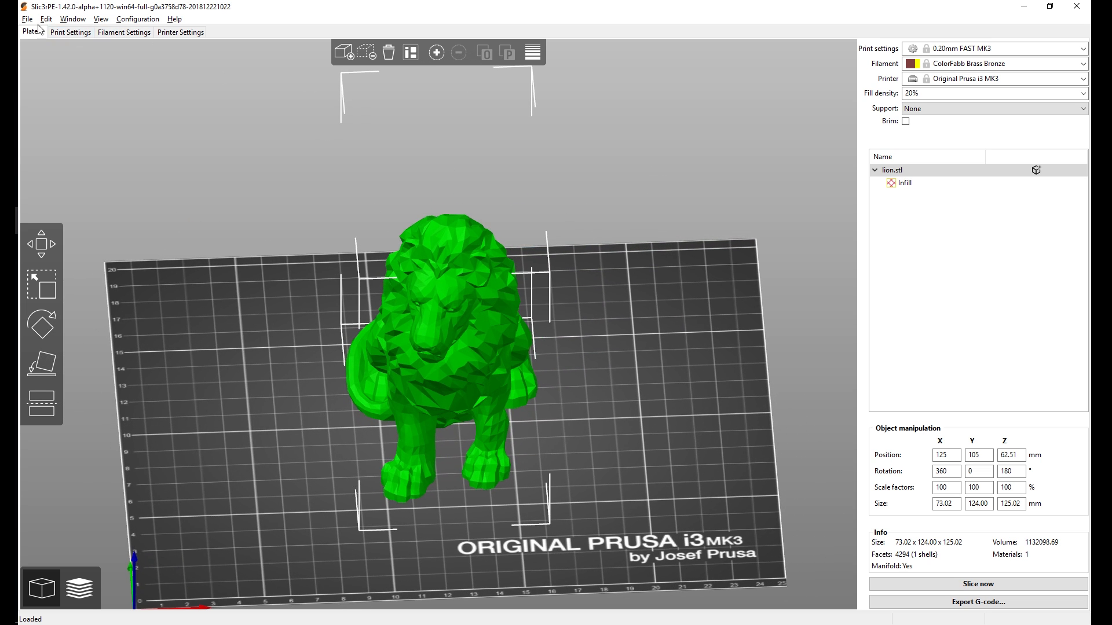
{"action": "left_click", "coordinate": [26, 19]}
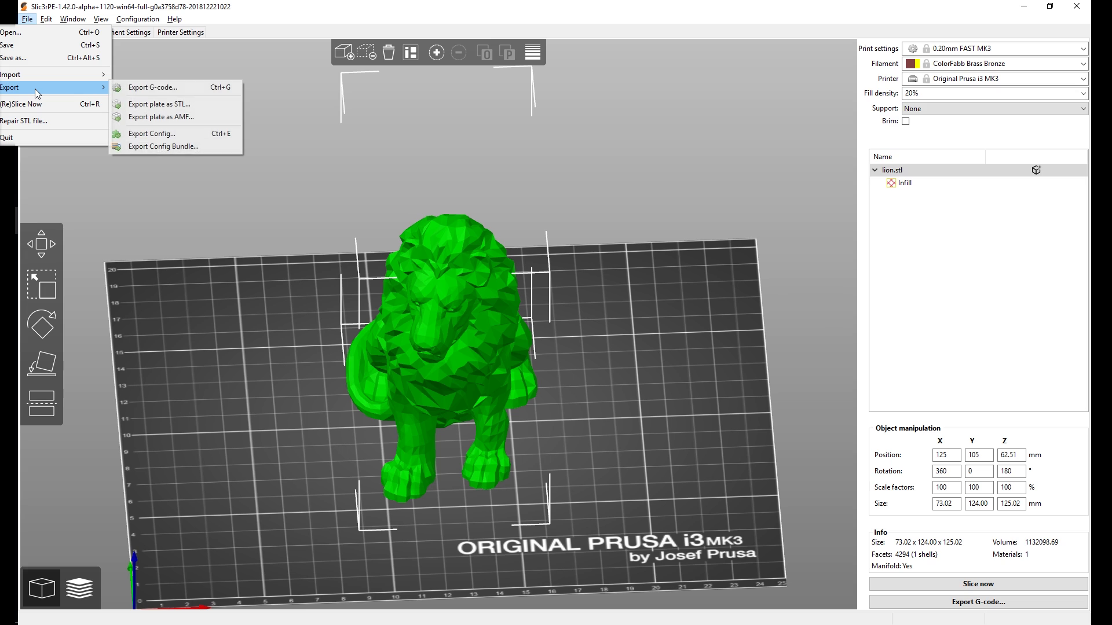
{"action": "mouse_move", "coordinate": [153, 128]}
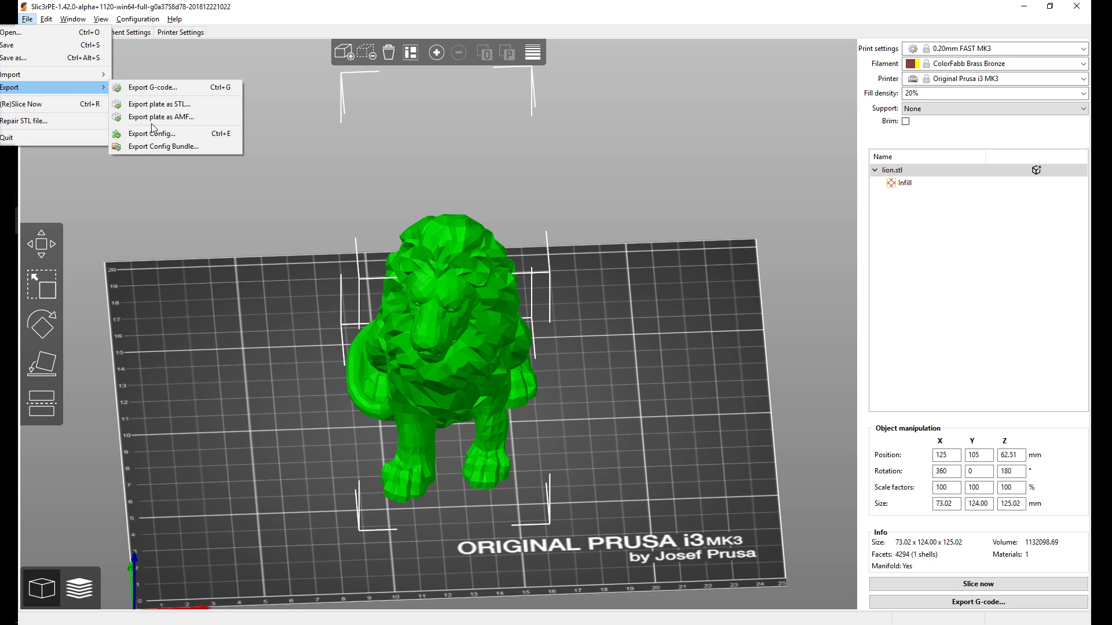
{"action": "mouse_move", "coordinate": [160, 103]}
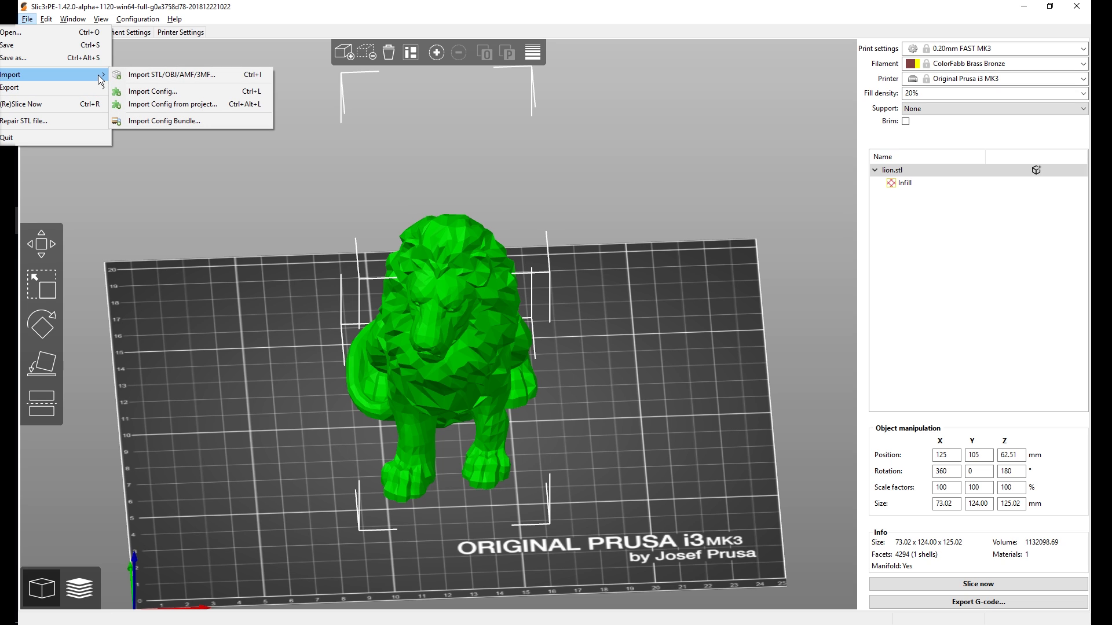
{"action": "mouse_move", "coordinate": [181, 93]}
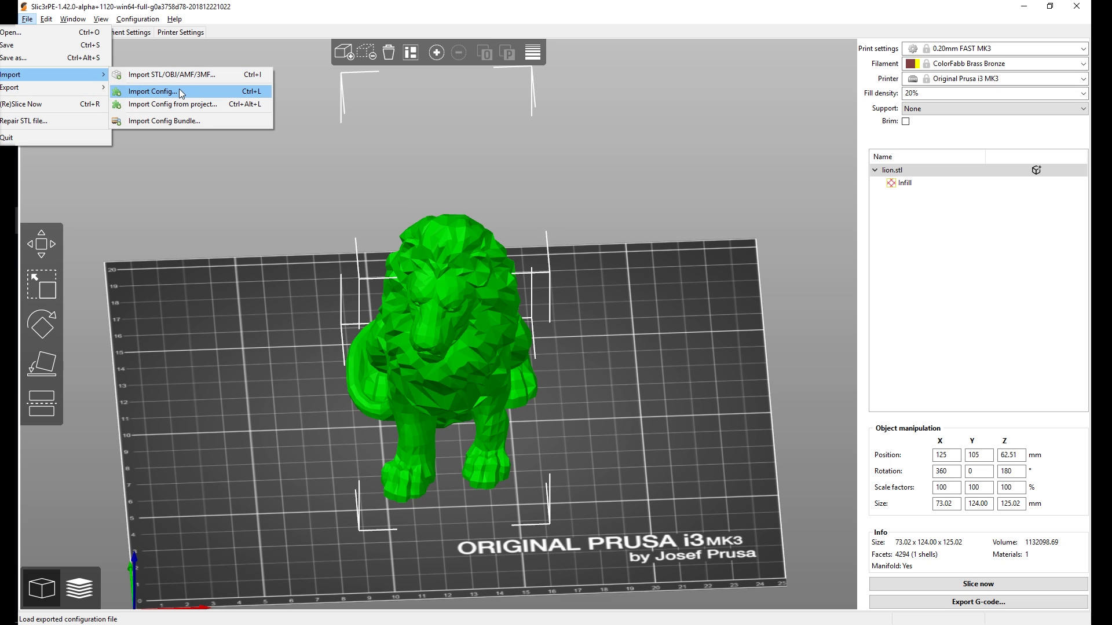
{"action": "mouse_move", "coordinate": [163, 121]}
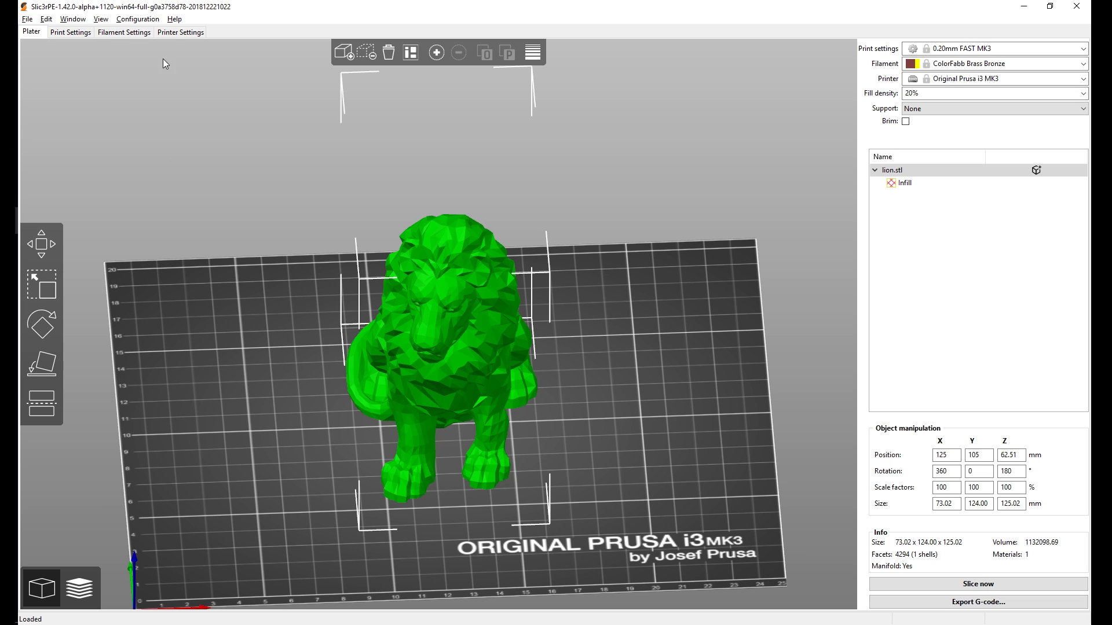
Show the Keyboard Shortcuts reference from the Help menu
{"action": "left_click", "coordinate": [173, 19]}
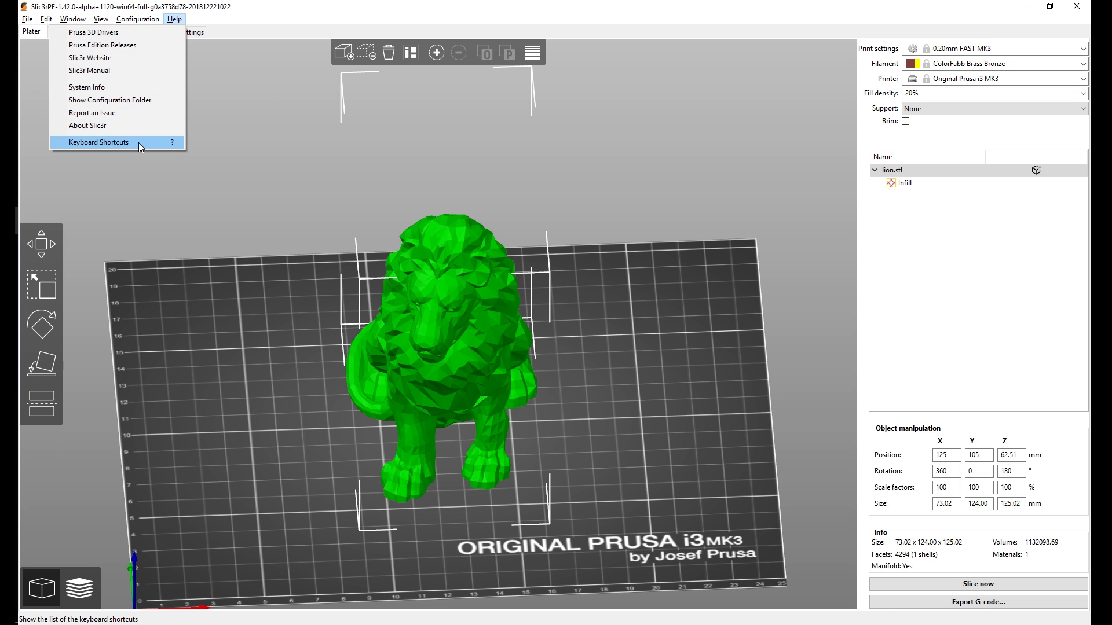
{"action": "left_click", "coordinate": [97, 142]}
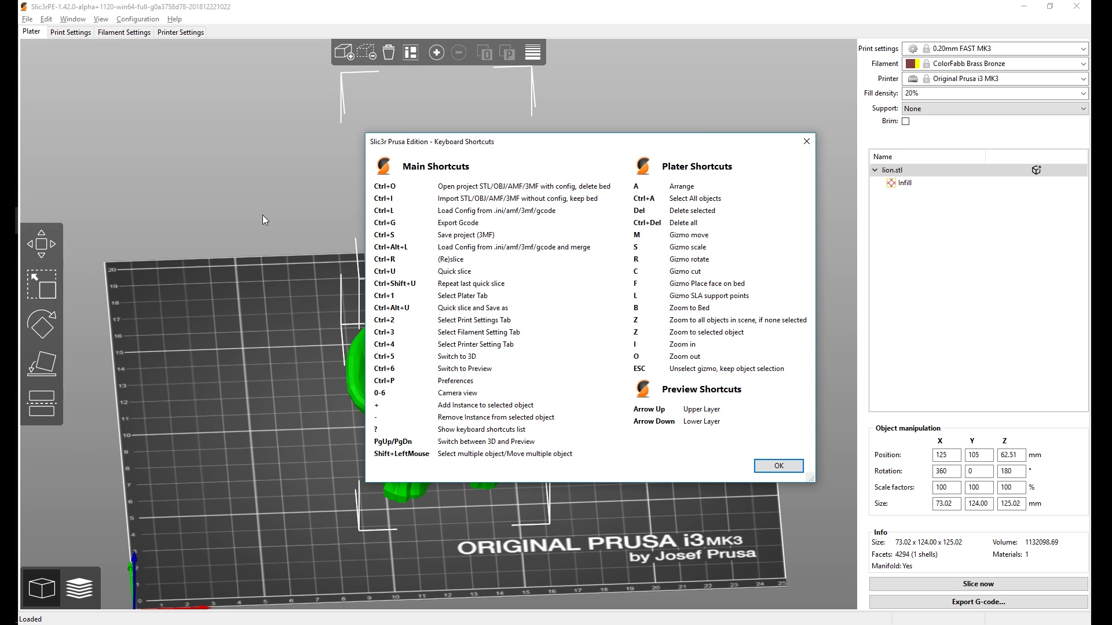
{"action": "mouse_move", "coordinate": [639, 171]}
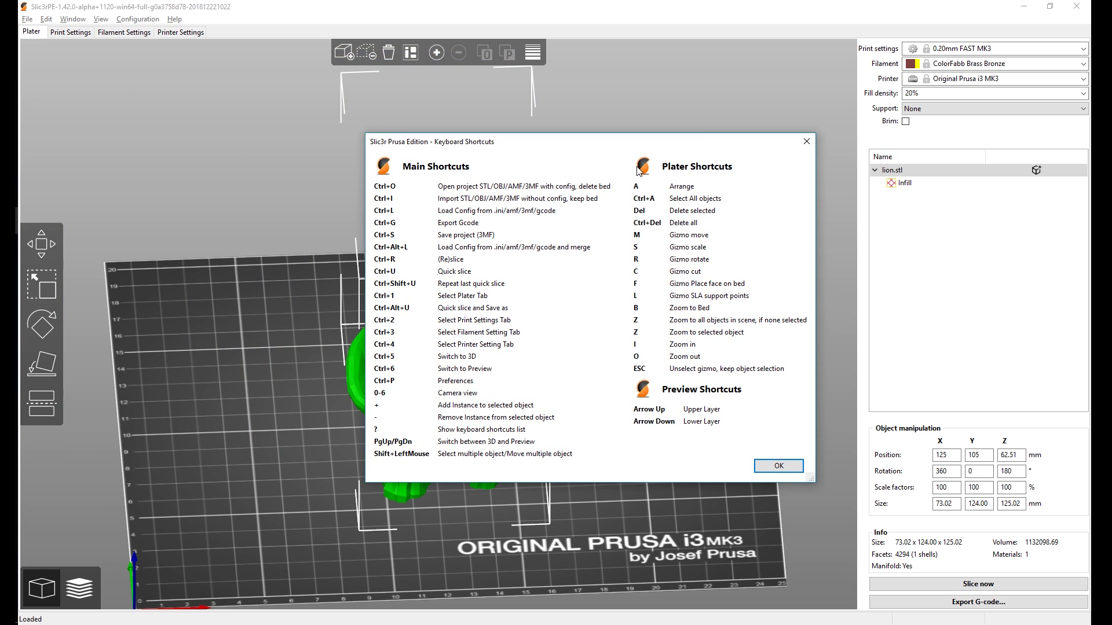
{"action": "mouse_move", "coordinate": [692, 352]}
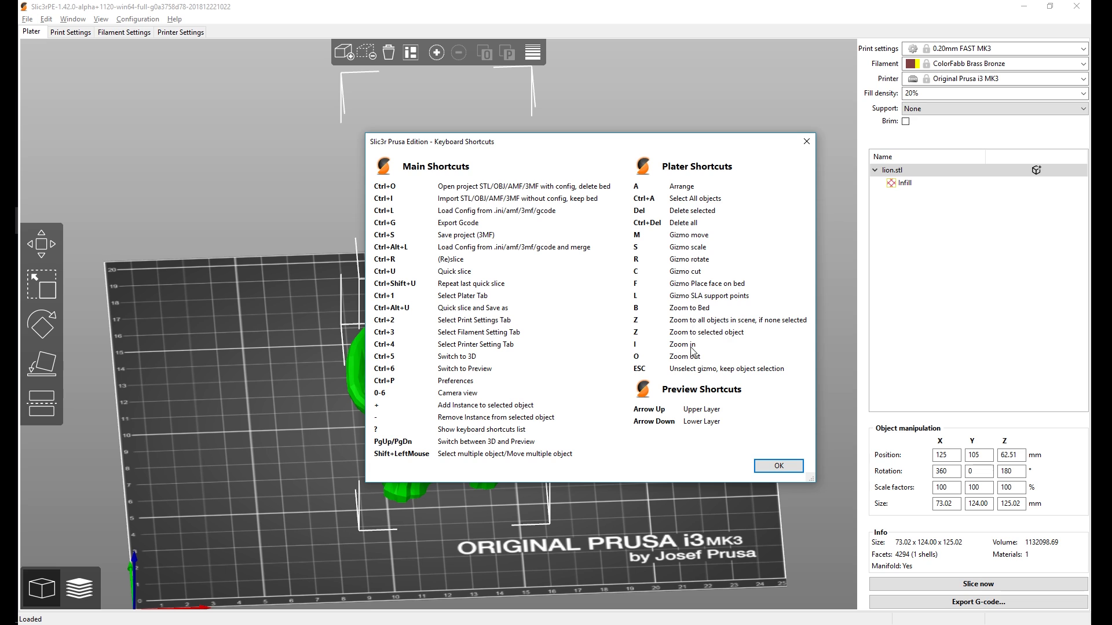
{"action": "mouse_move", "coordinate": [602, 262]}
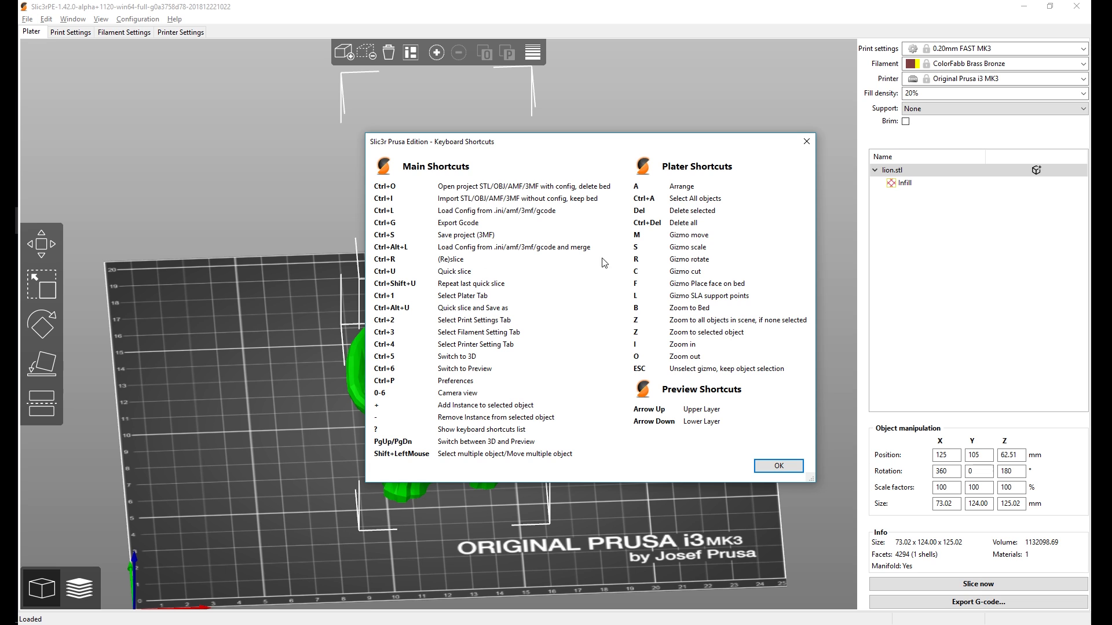
Close the keyboard shortcuts list, leaving the lion on the MK3 bed
{"action": "left_click", "coordinate": [777, 466]}
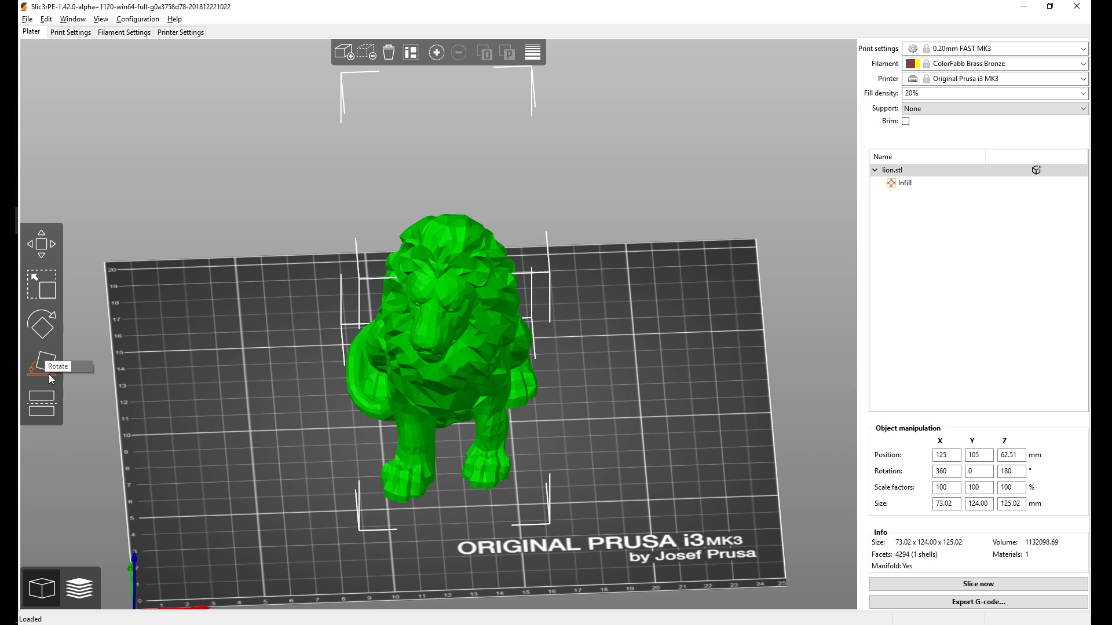
{"action": "mouse_move", "coordinate": [131, 315]}
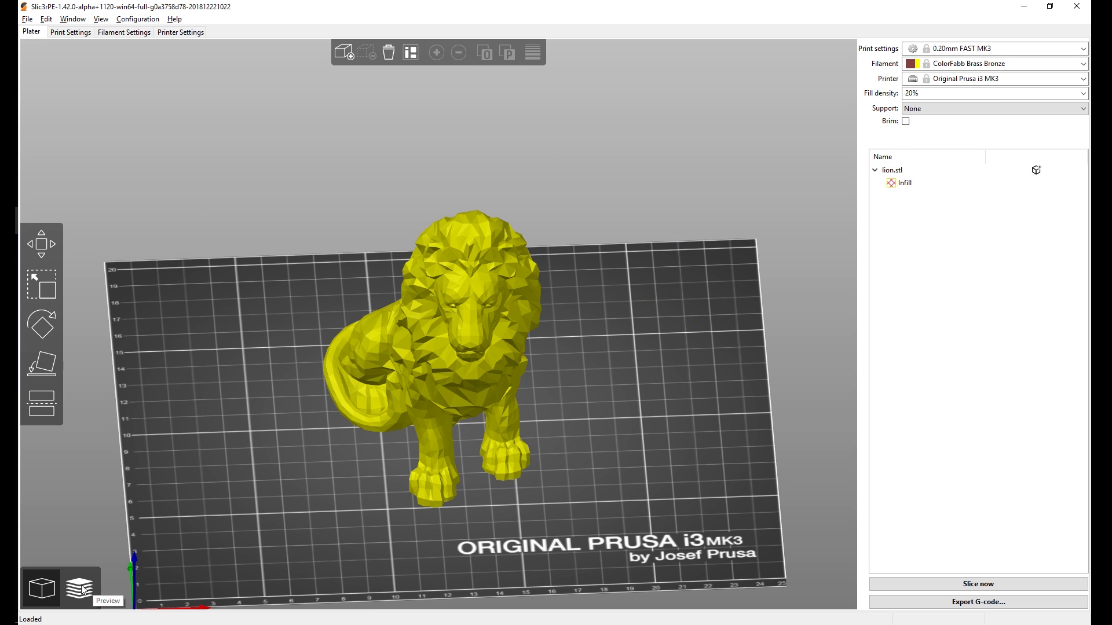
Slice the lion in Preview and scrub the layer slider from partway up to full height
{"action": "left_click", "coordinate": [79, 570]}
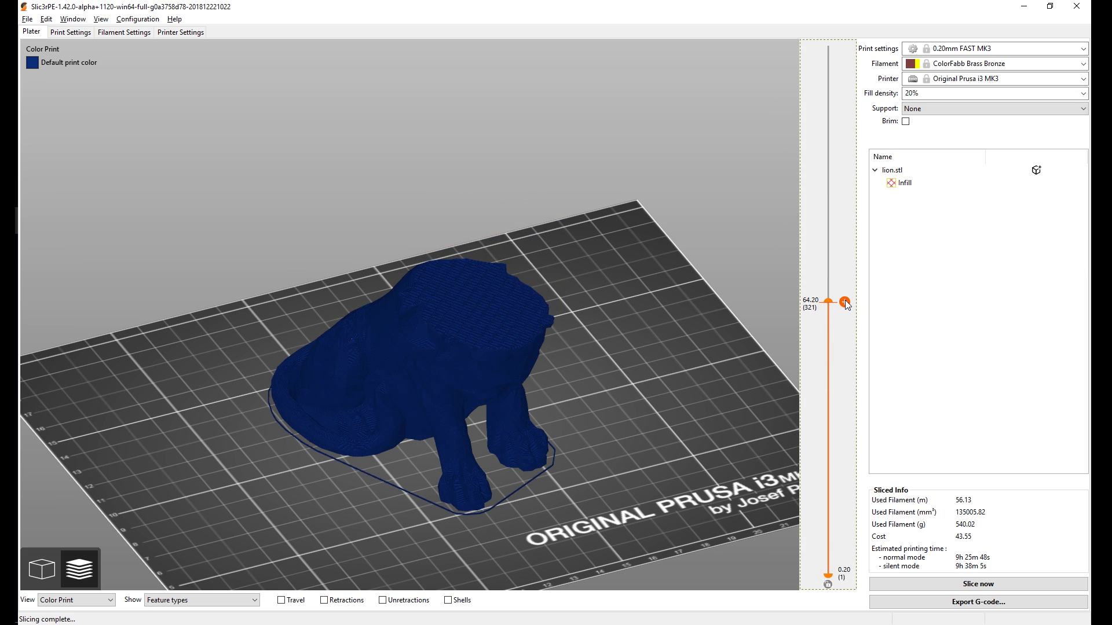
{"action": "mouse_move", "coordinate": [843, 301]}
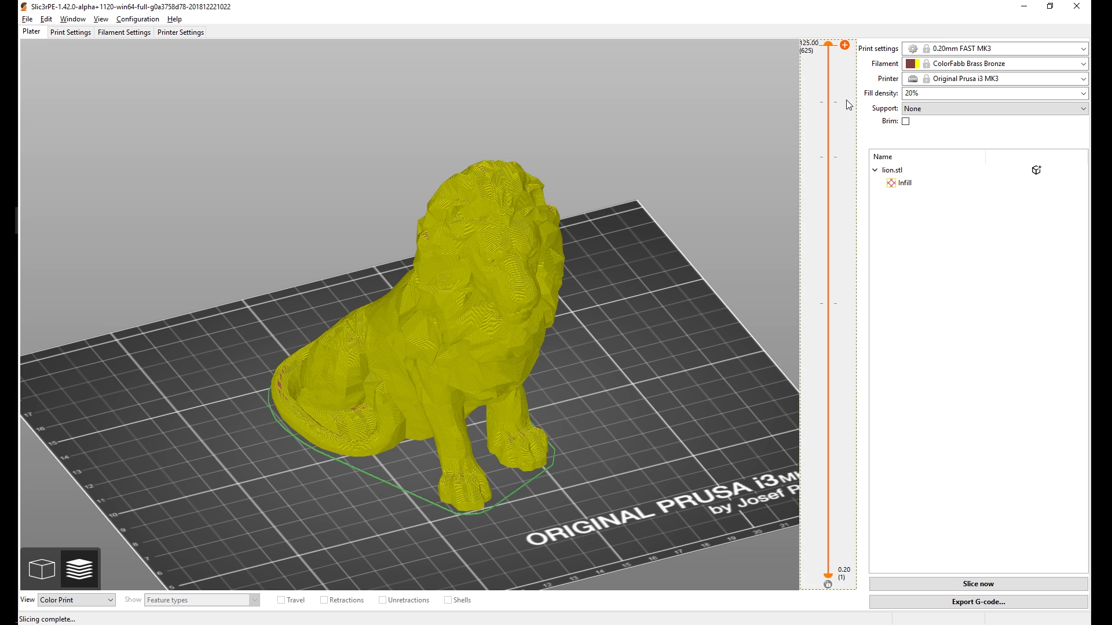
{"action": "left_click", "coordinate": [977, 601]}
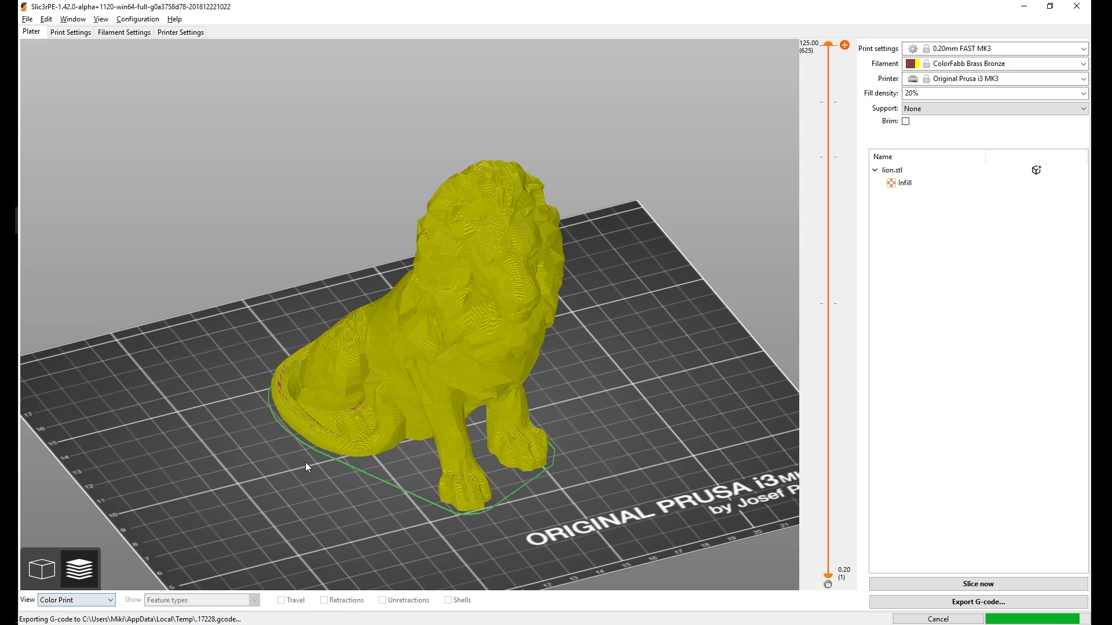
{"action": "mouse_move", "coordinate": [377, 319]}
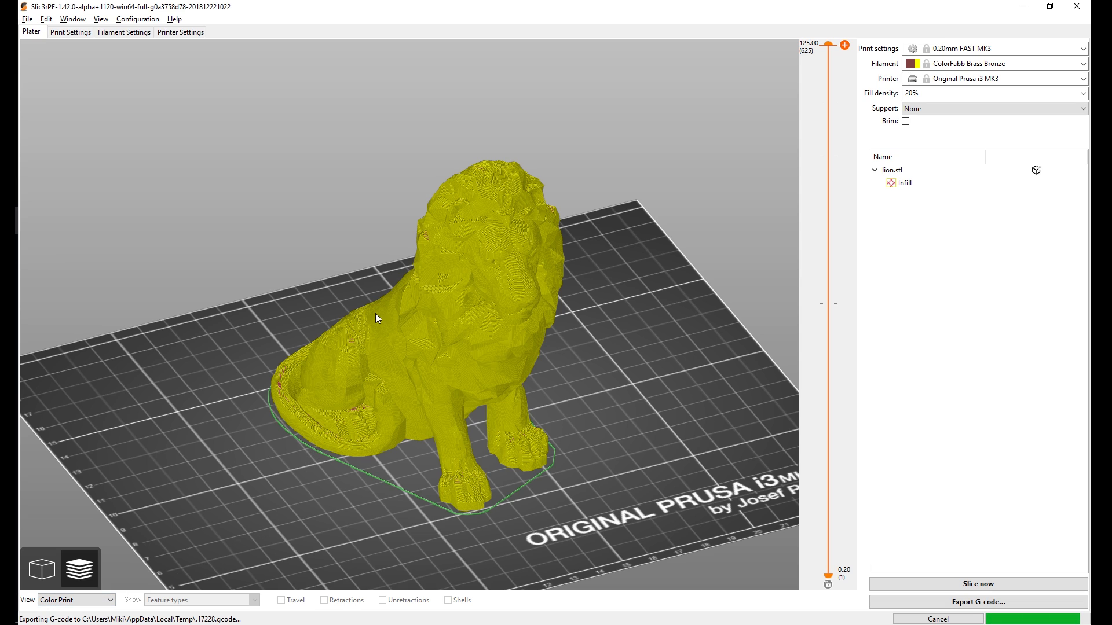
Add colour changes on the layer slider so the lion prints in four height bands
{"action": "left_click", "coordinate": [976, 583]}
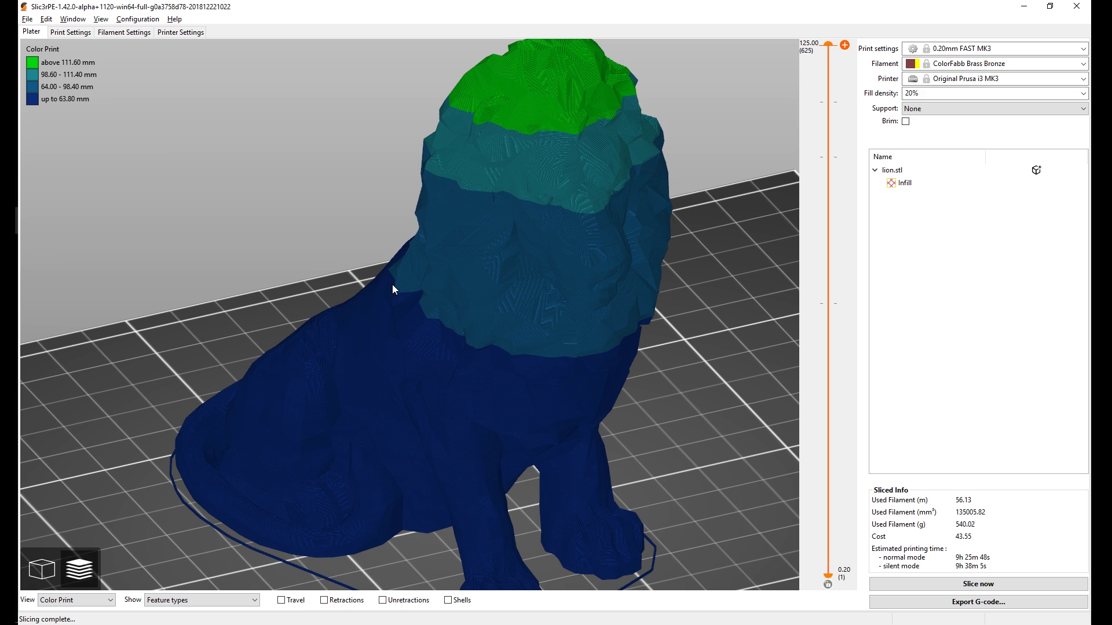
{"action": "mouse_move", "coordinate": [438, 327]}
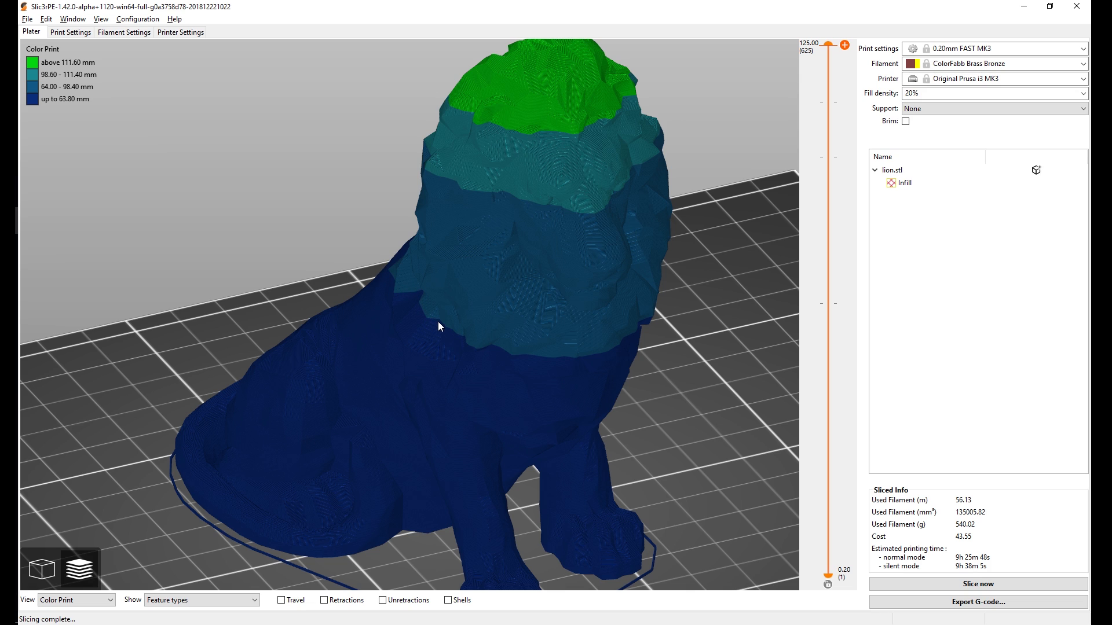
{"action": "mouse_move", "coordinate": [828, 46]}
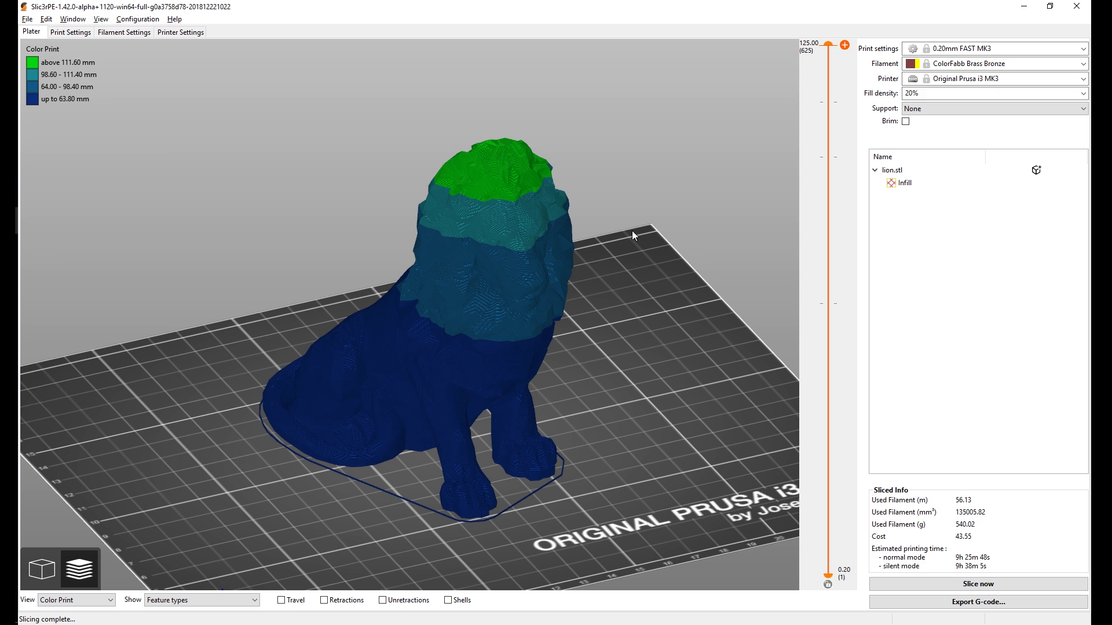
{"action": "mouse_move", "coordinate": [80, 567]}
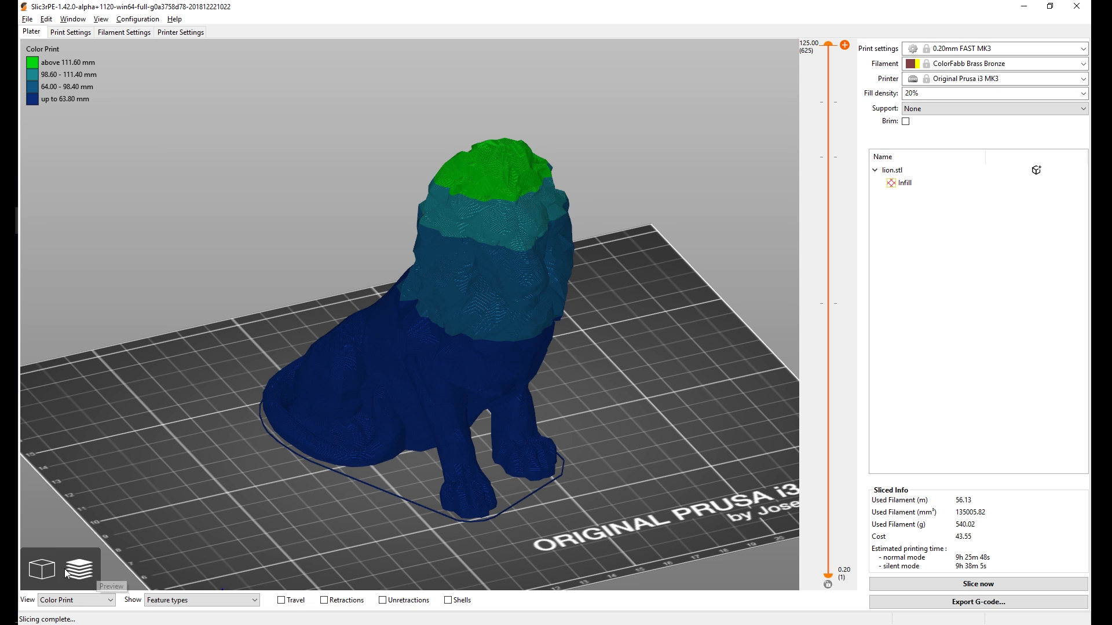
Enable Background processing in Preferences from the 3D editing view
{"action": "left_click", "coordinate": [42, 569]}
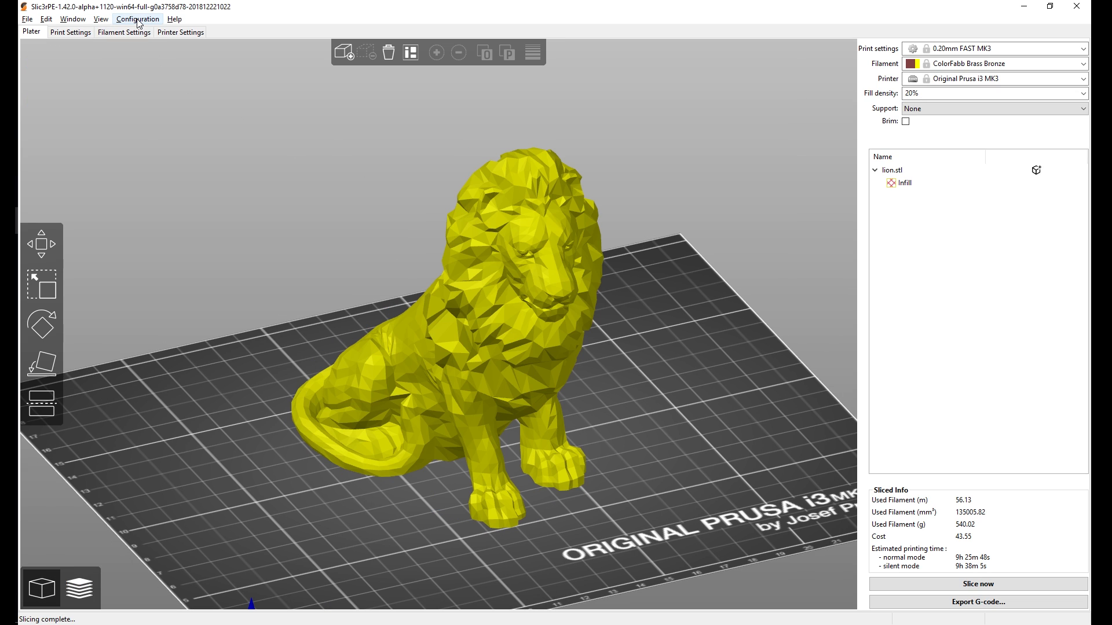
{"action": "left_click", "coordinate": [138, 18]}
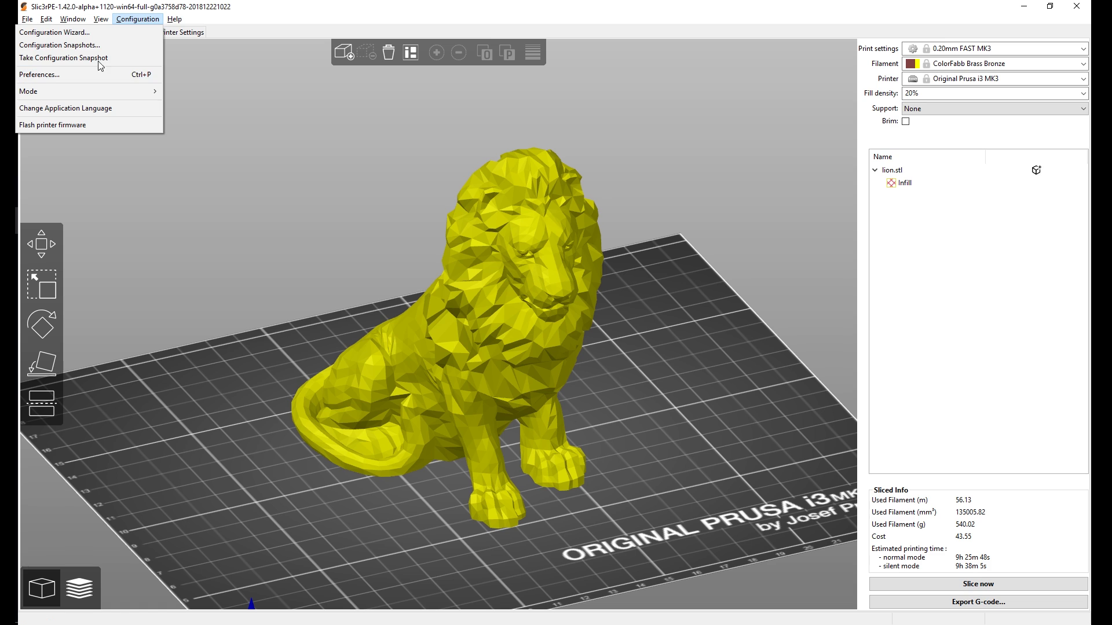
{"action": "left_click", "coordinate": [39, 74]}
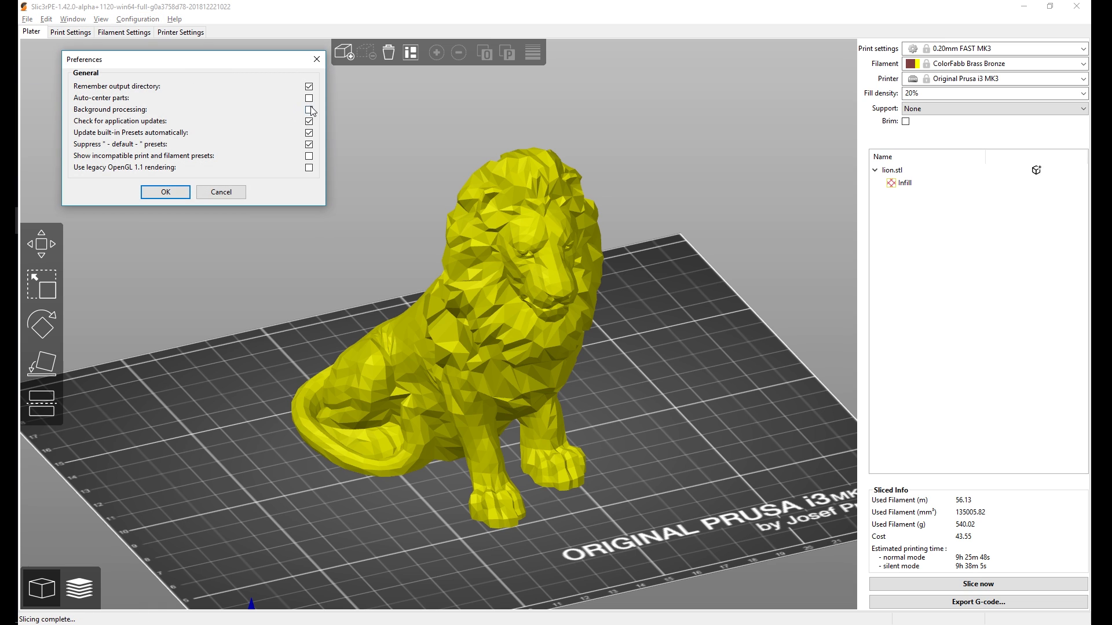
{"action": "left_click", "coordinate": [166, 192]}
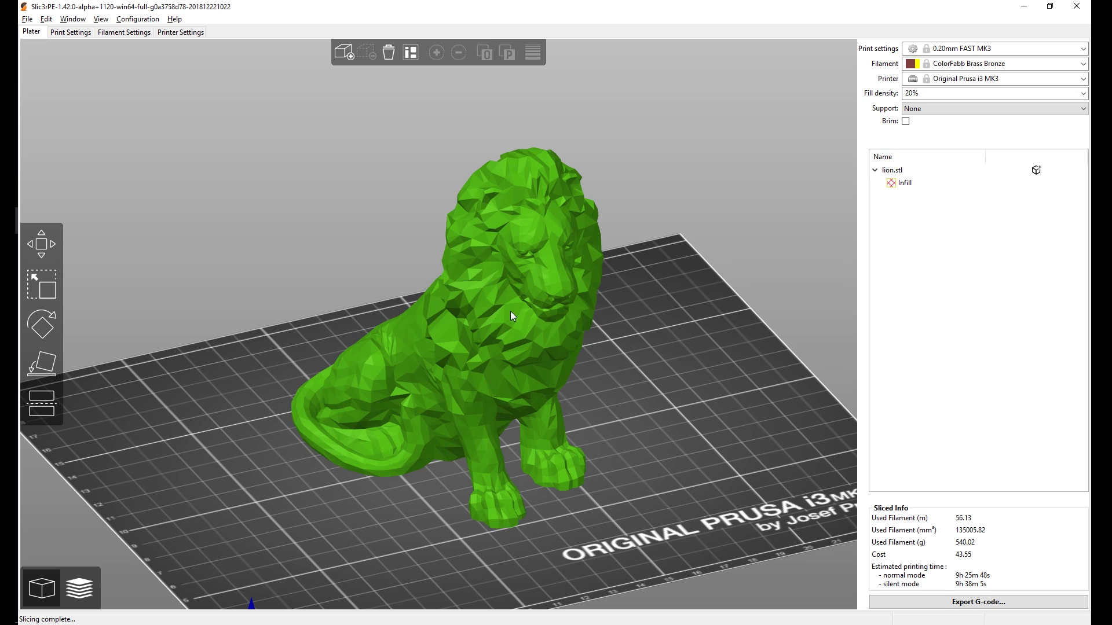
Add a second lion copy, then remove it so a single lion remains on the bed
{"action": "left_click", "coordinate": [511, 316]}
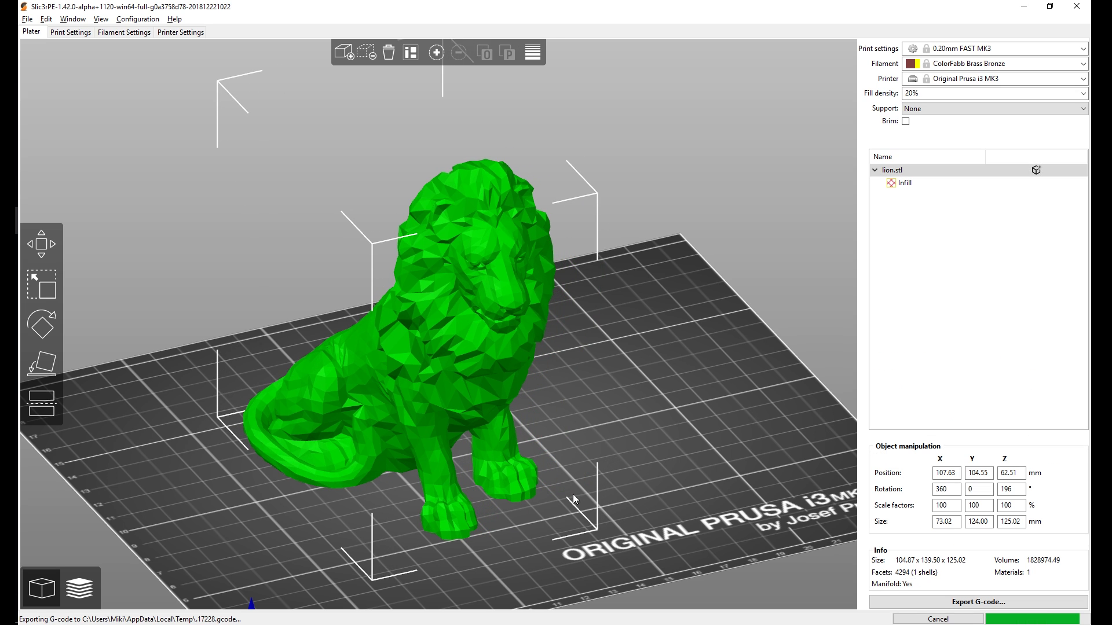
{"action": "mouse_move", "coordinate": [374, 137]}
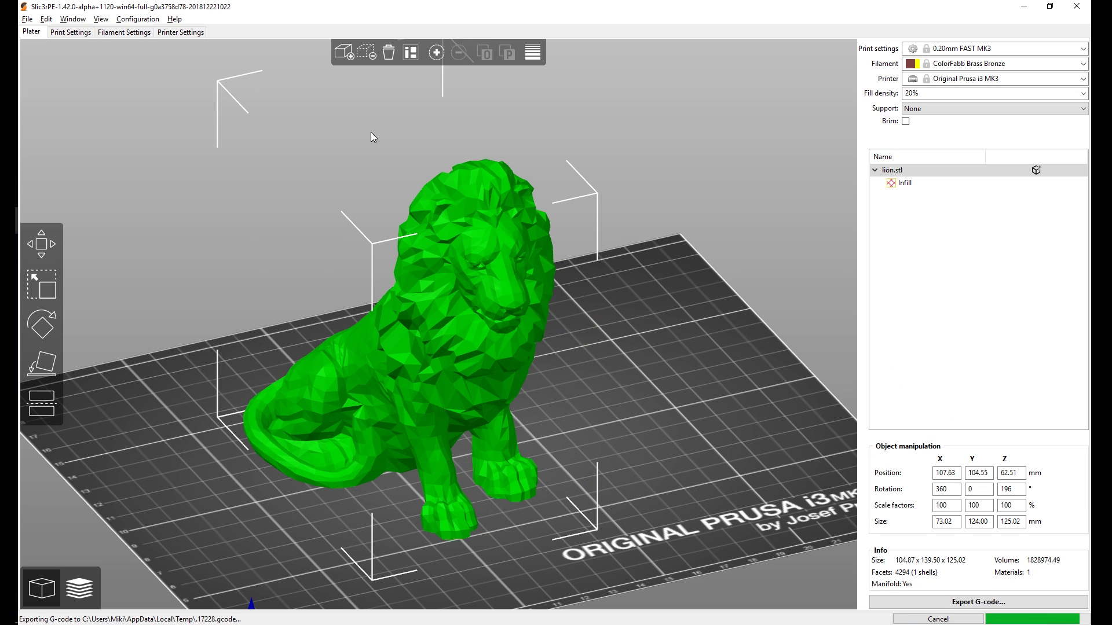
{"action": "left_click", "coordinate": [436, 52]}
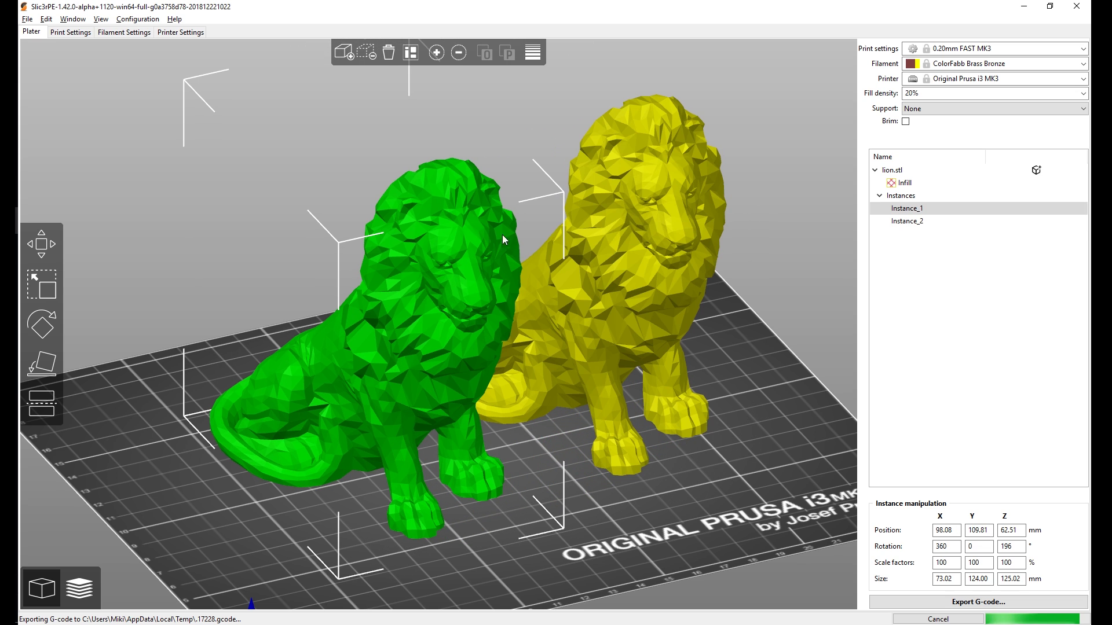
{"action": "mouse_move", "coordinate": [521, 528]}
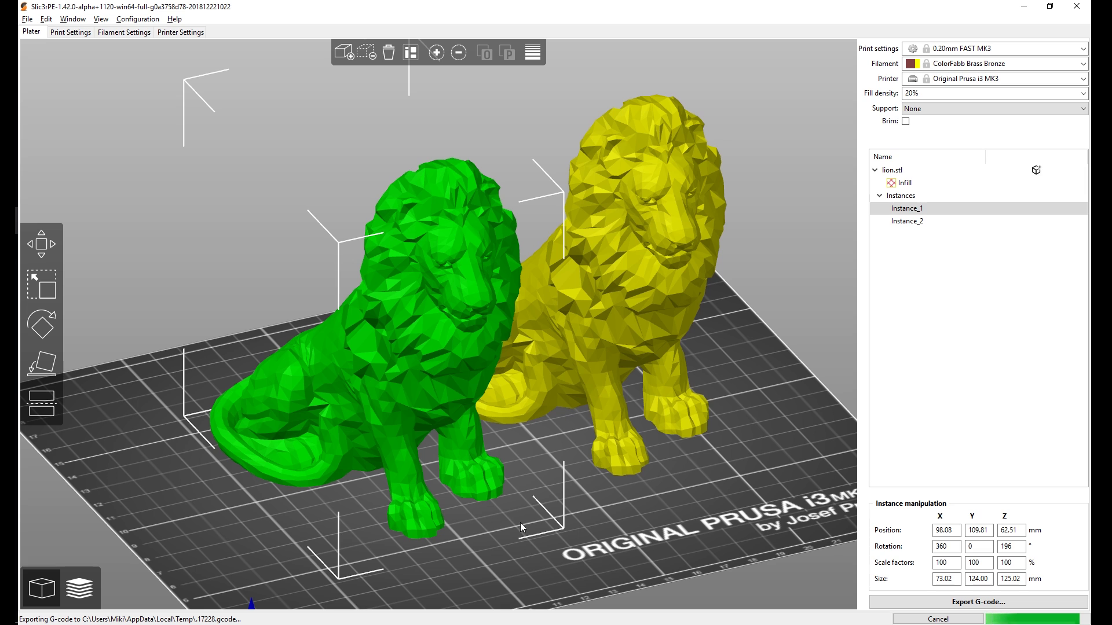
{"action": "mouse_move", "coordinate": [80, 588]}
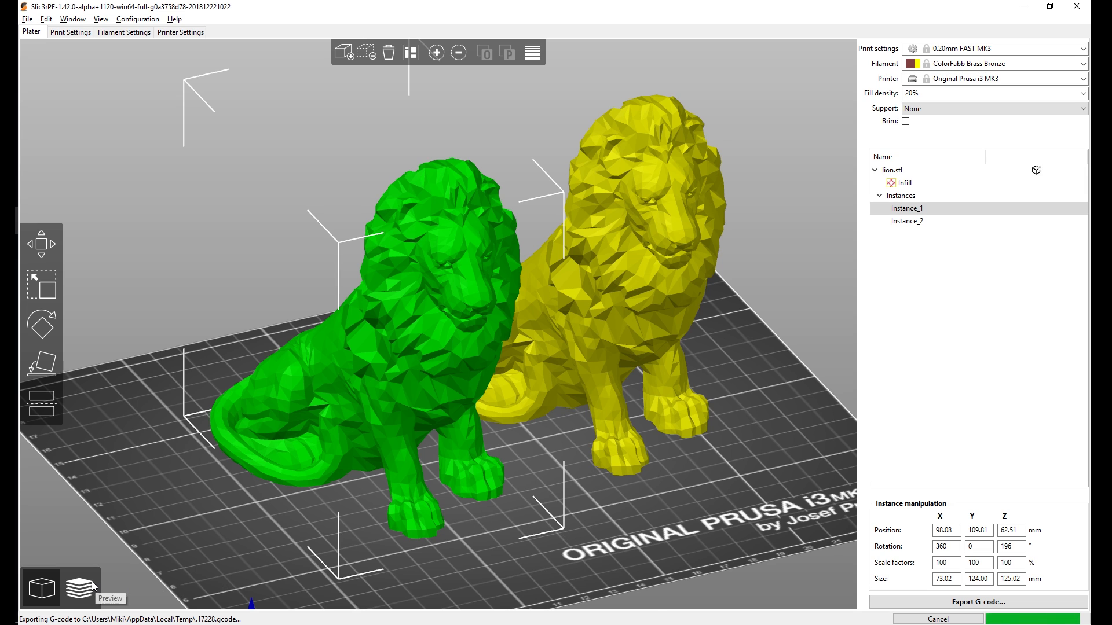
{"action": "left_click", "coordinate": [77, 567]}
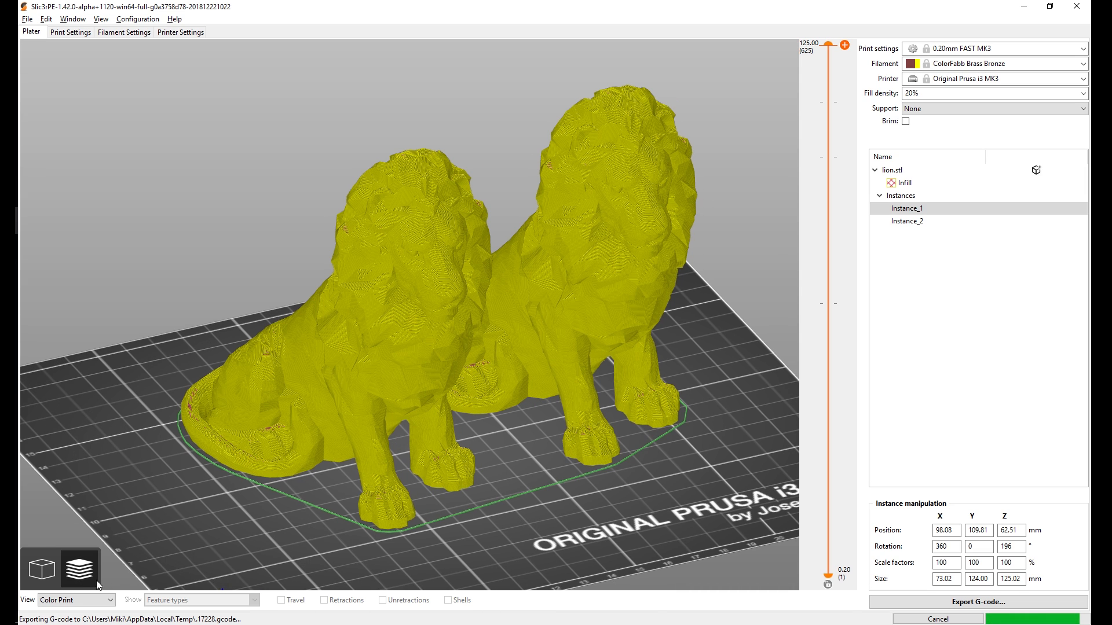
{"action": "mouse_move", "coordinate": [383, 359]}
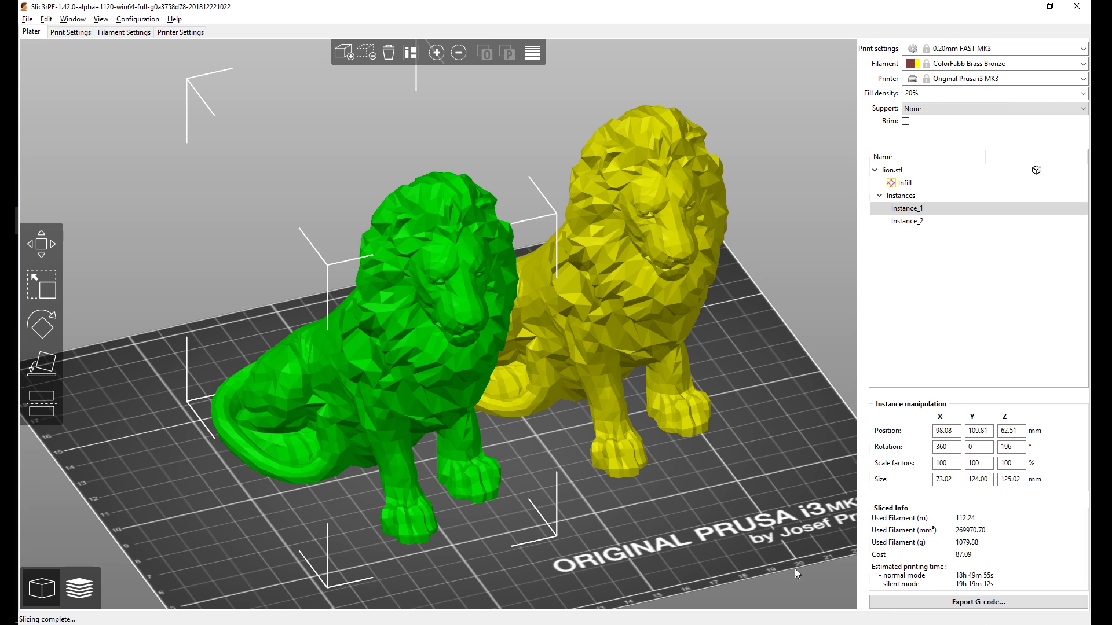
{"action": "mouse_move", "coordinate": [960, 584]}
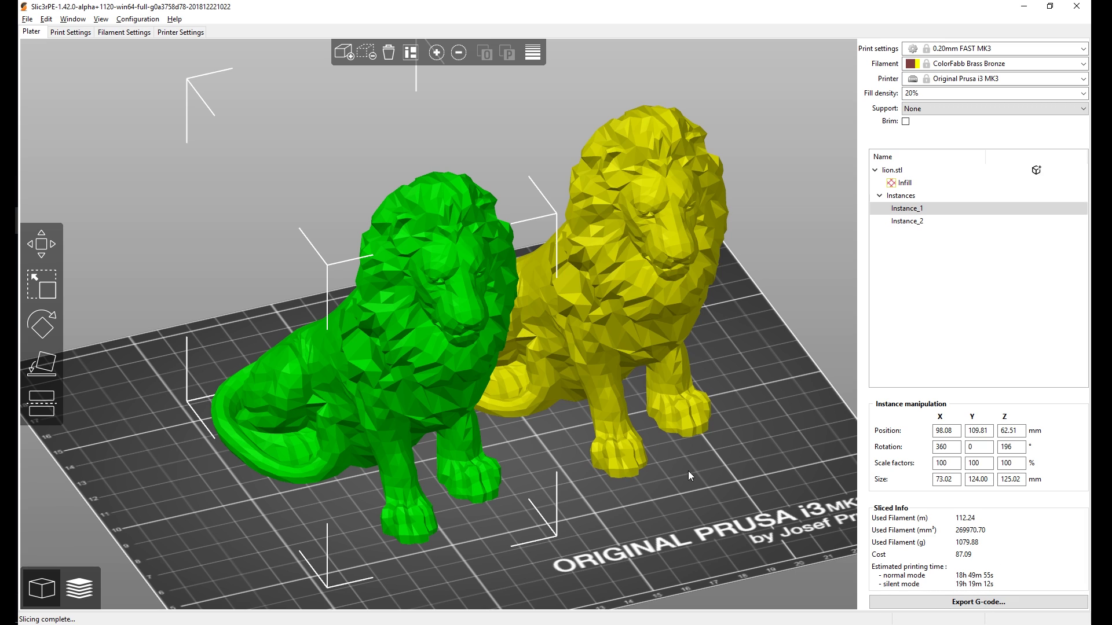
{"action": "left_click", "coordinate": [905, 222]}
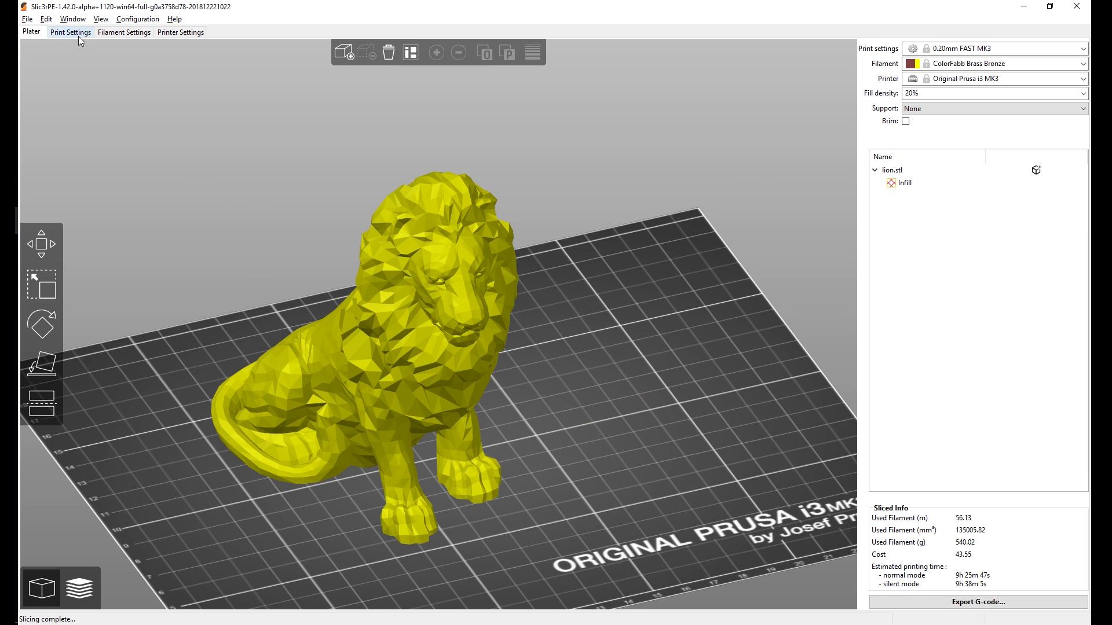
Browse the Print Settings pages: layers and perimeters, infill and support material in basic mode
{"action": "left_click", "coordinate": [71, 33]}
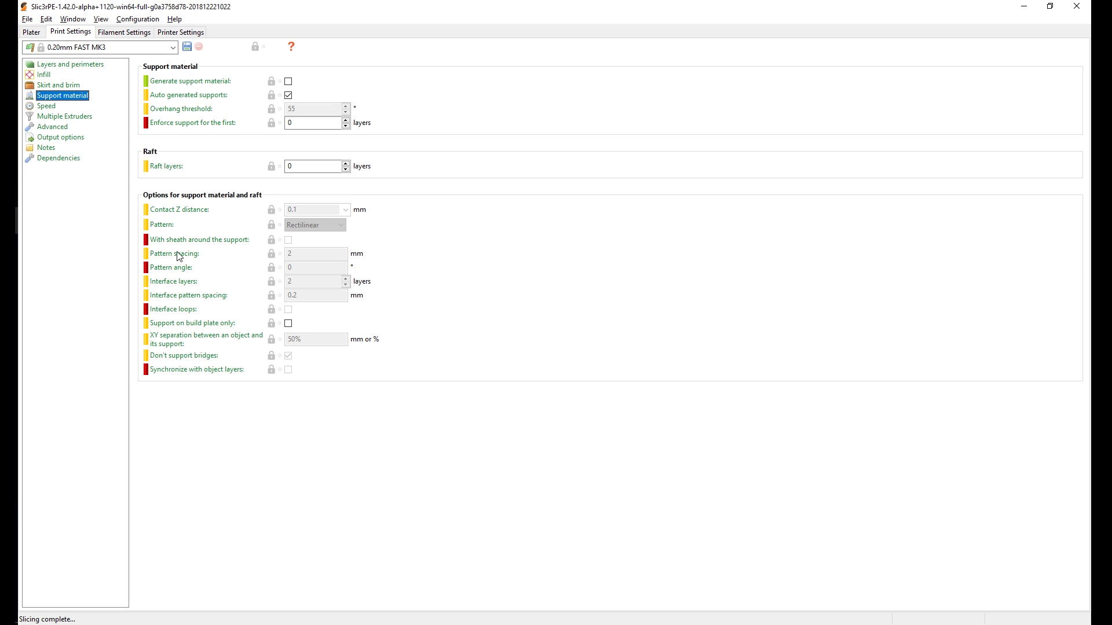
{"action": "left_click", "coordinate": [69, 64]}
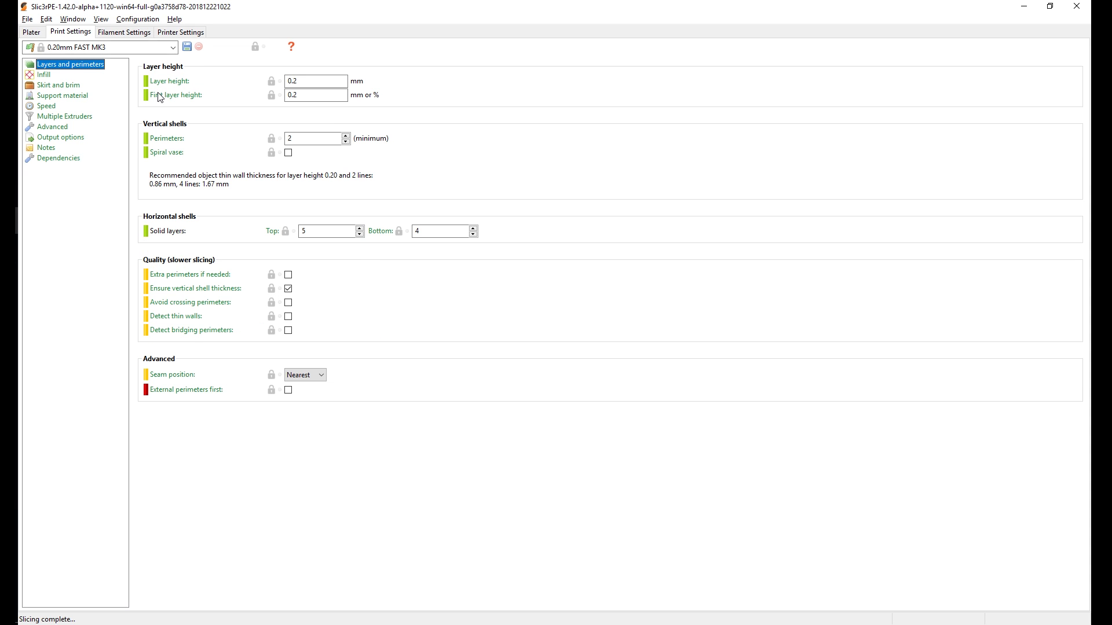
{"action": "mouse_move", "coordinate": [138, 18]}
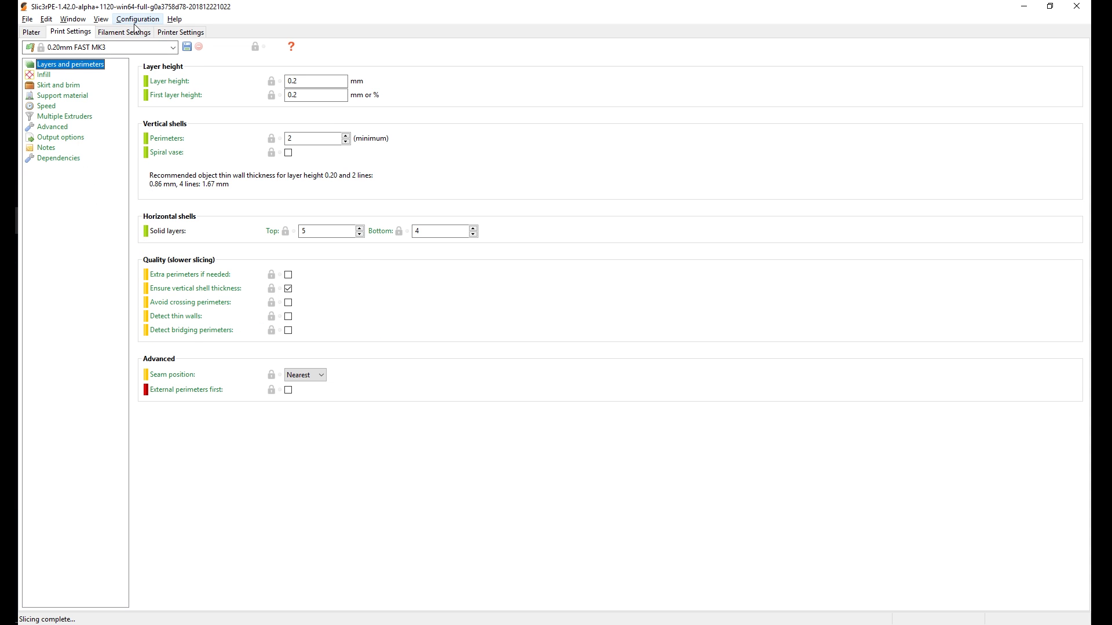
{"action": "left_click", "coordinate": [136, 19]}
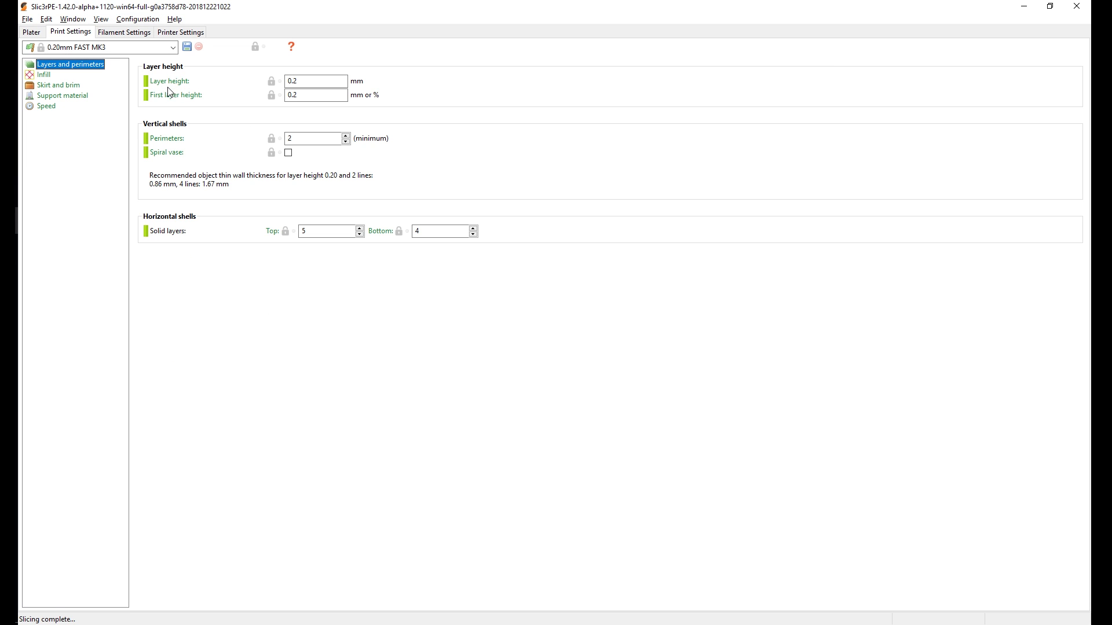
{"action": "left_click", "coordinate": [44, 75]}
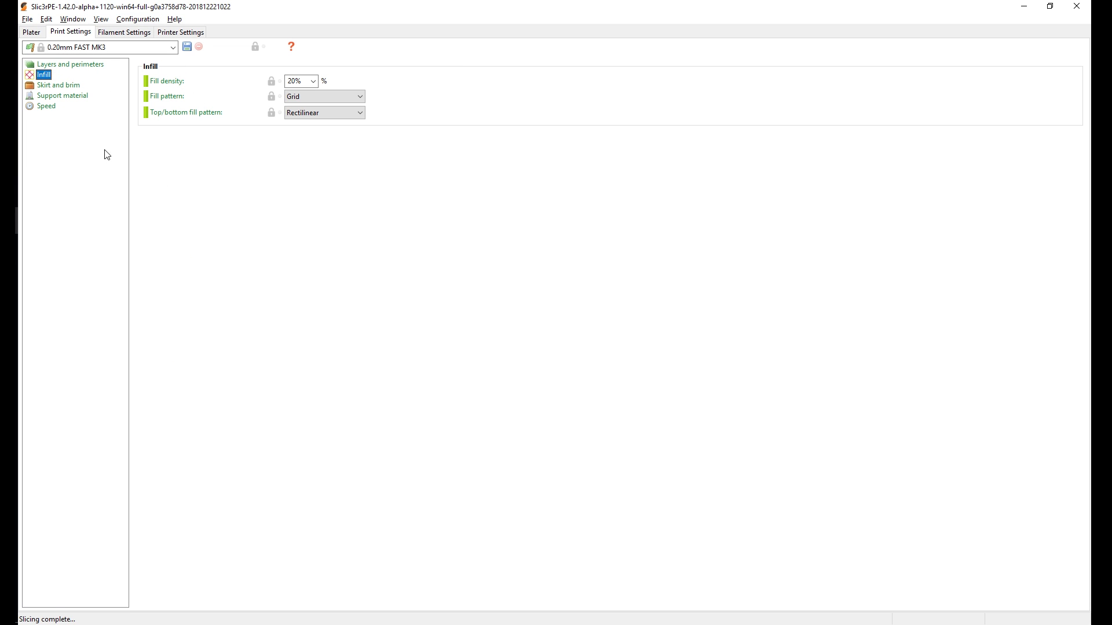
{"action": "left_click", "coordinate": [63, 95]}
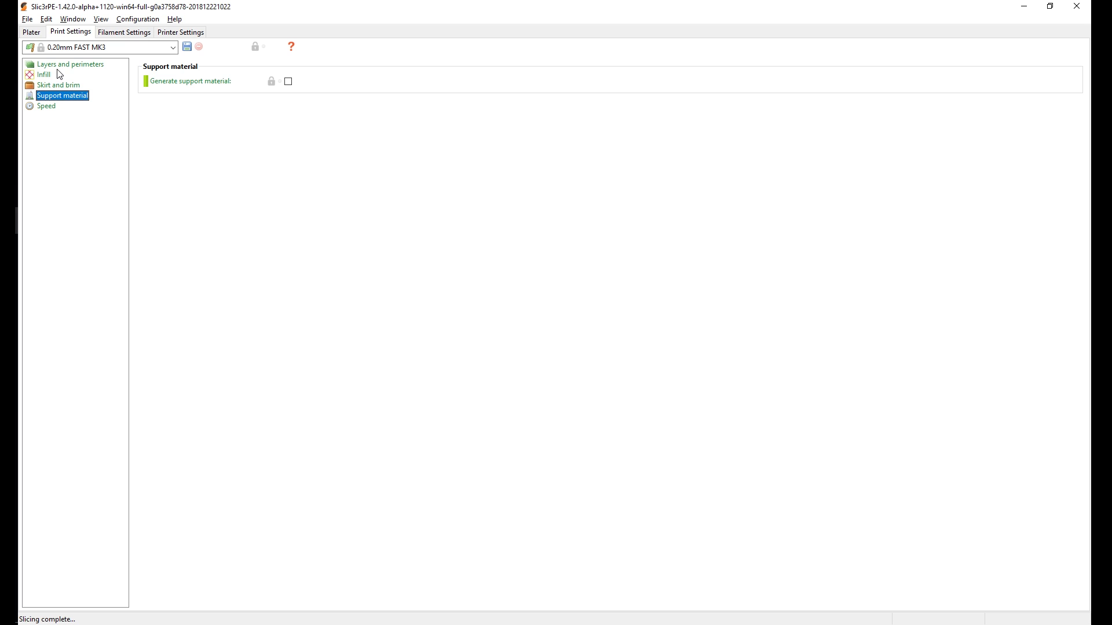
{"action": "left_click", "coordinate": [70, 64]}
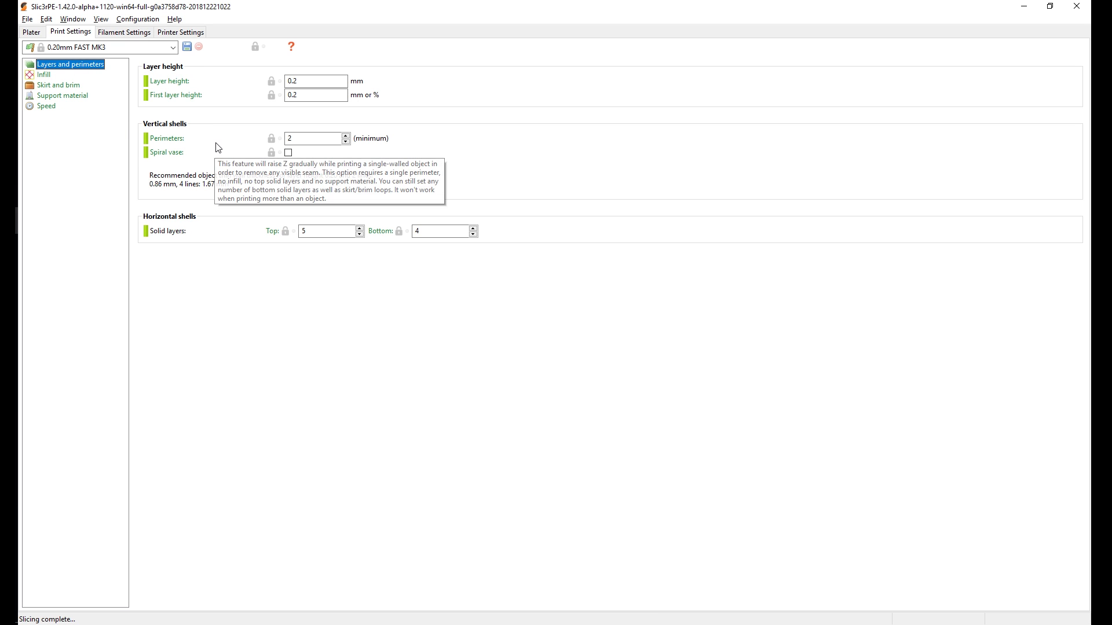
{"action": "mouse_move", "coordinate": [329, 159]}
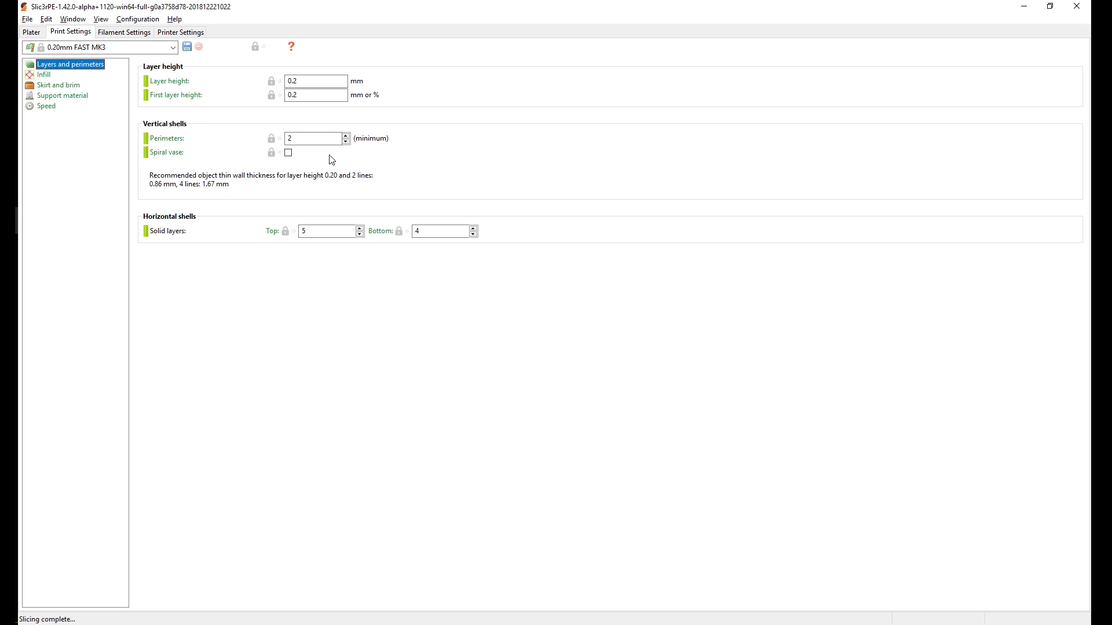
{"action": "mouse_move", "coordinate": [262, 147]}
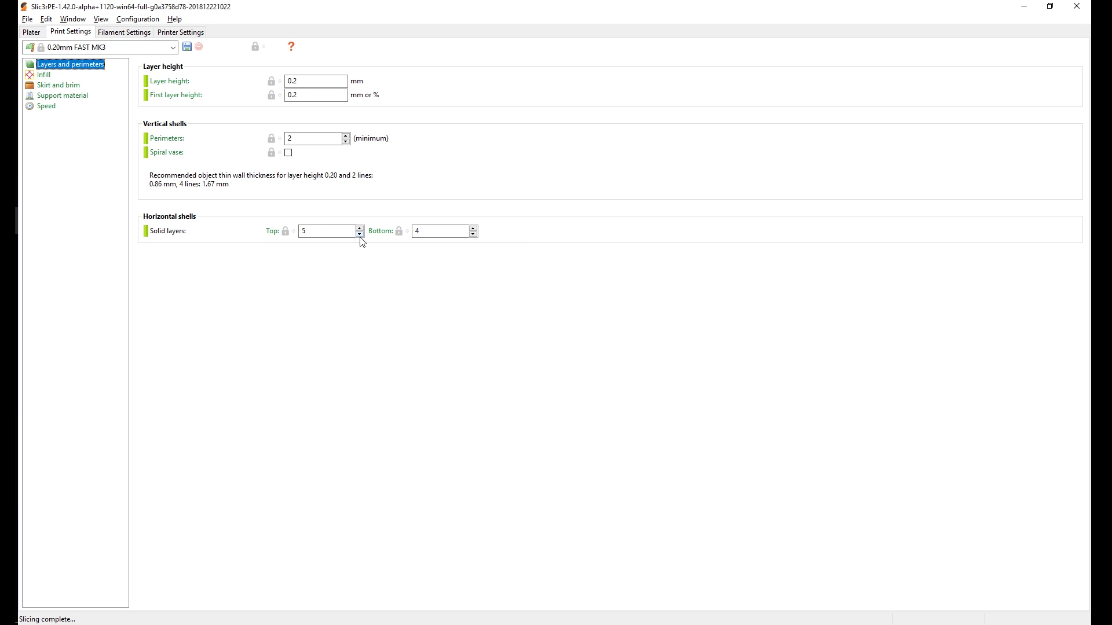
Review infill, full skirt and brim options, layers and perimeters, and support material again
{"action": "left_click", "coordinate": [44, 74]}
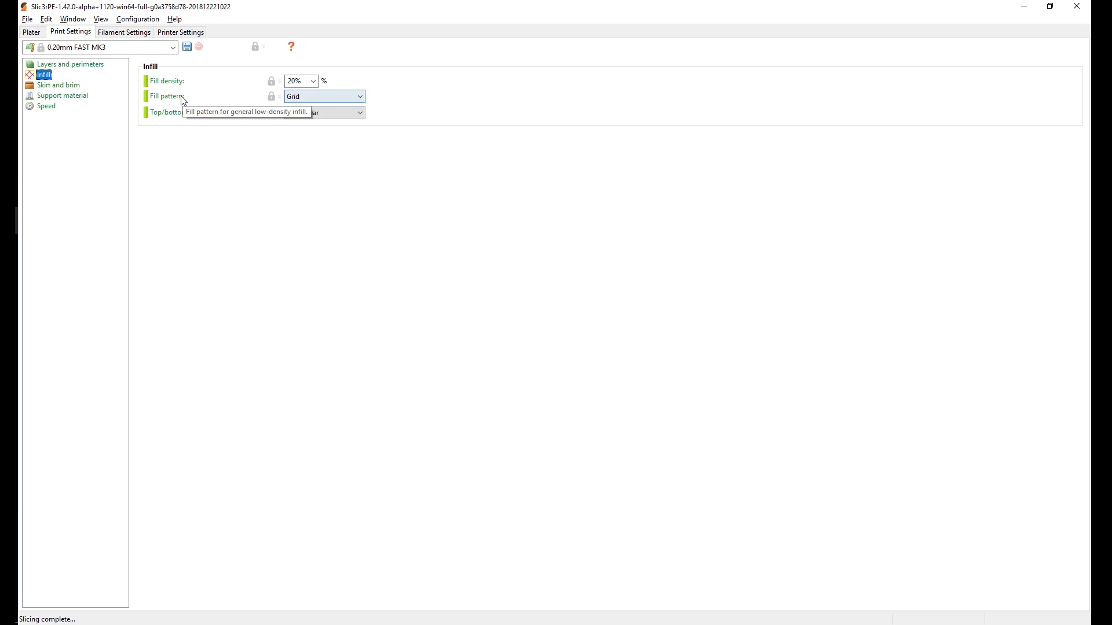
{"action": "mouse_move", "coordinate": [88, 82]}
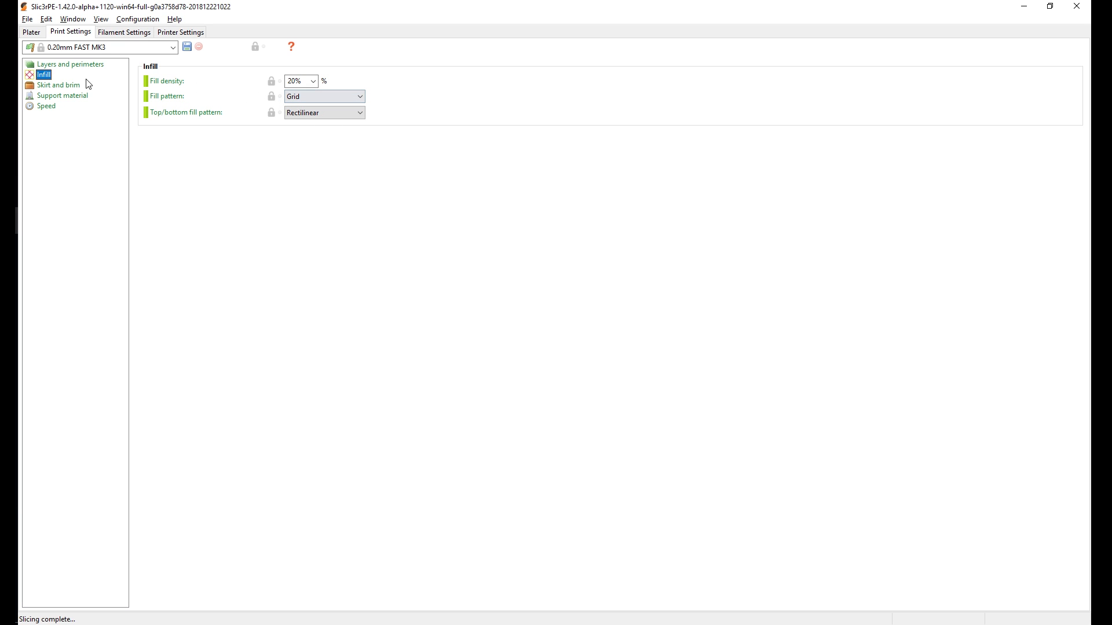
{"action": "left_click", "coordinate": [138, 19]}
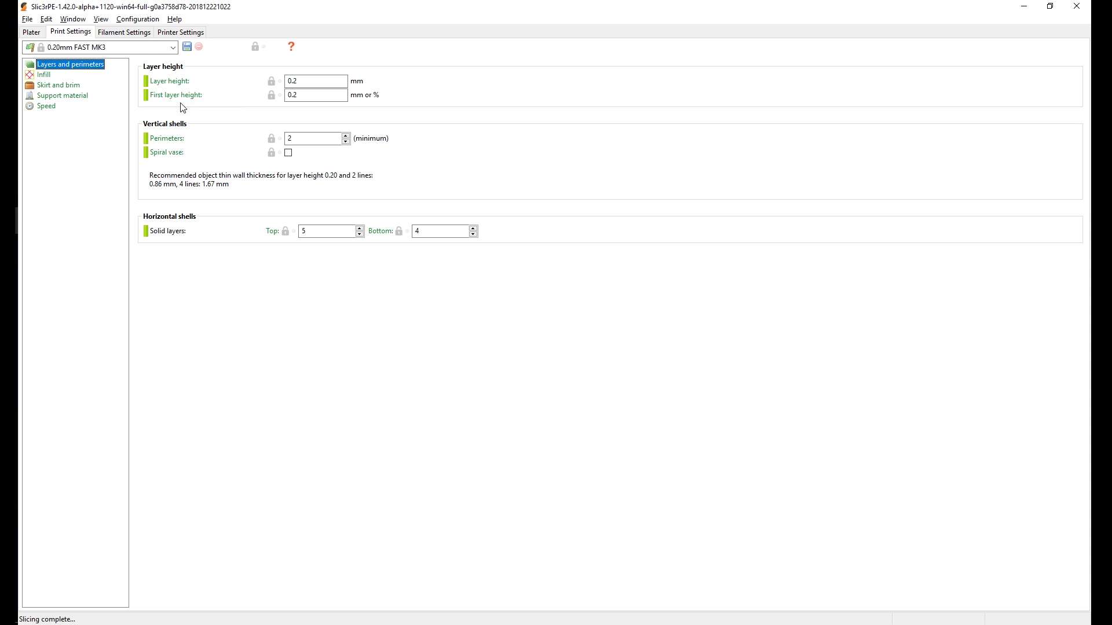
{"action": "left_click", "coordinate": [58, 84]}
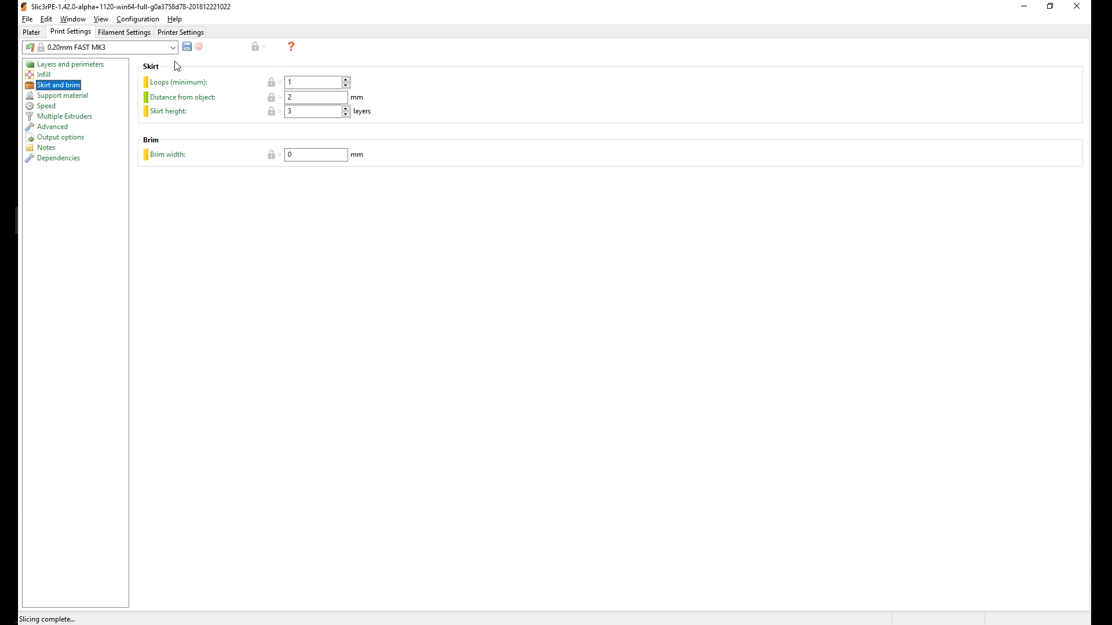
{"action": "left_click", "coordinate": [137, 20]}
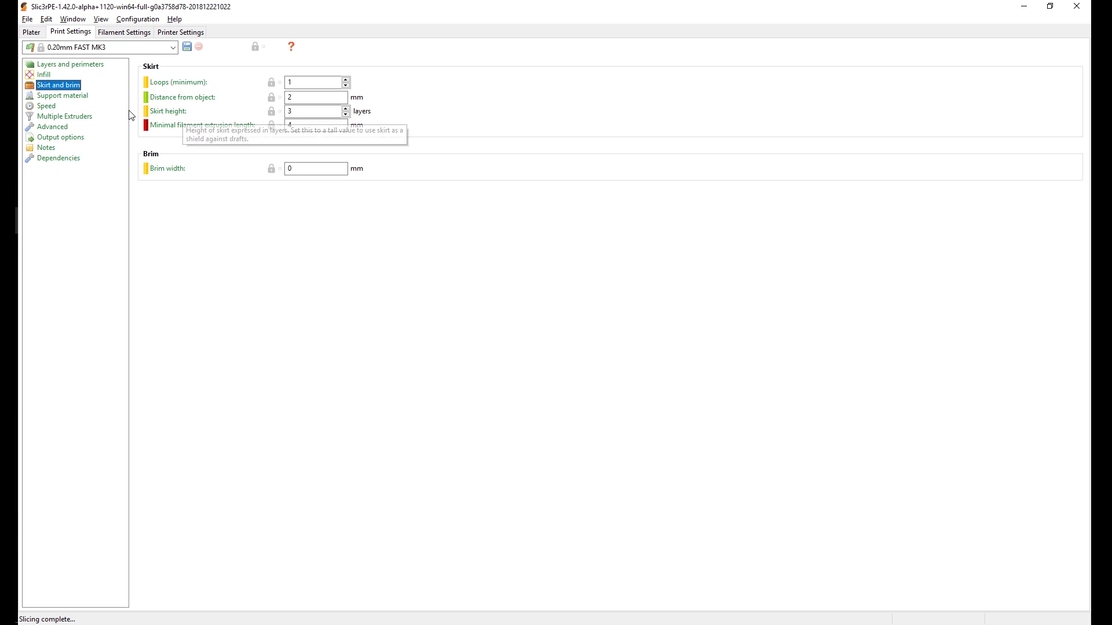
{"action": "left_click", "coordinate": [69, 64]}
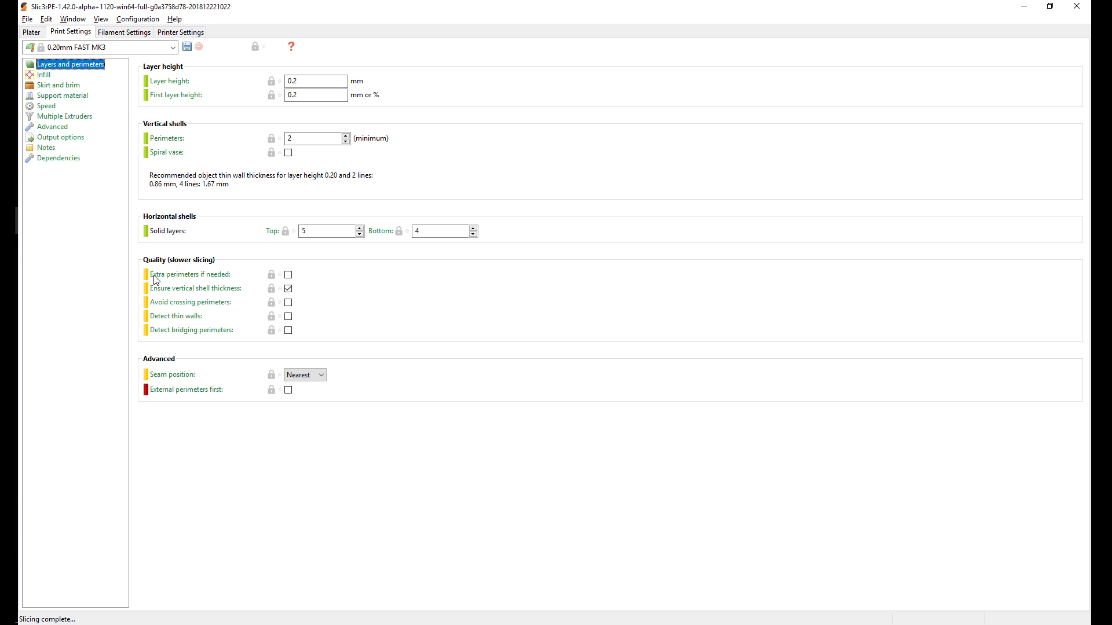
{"action": "left_click", "coordinate": [63, 95]}
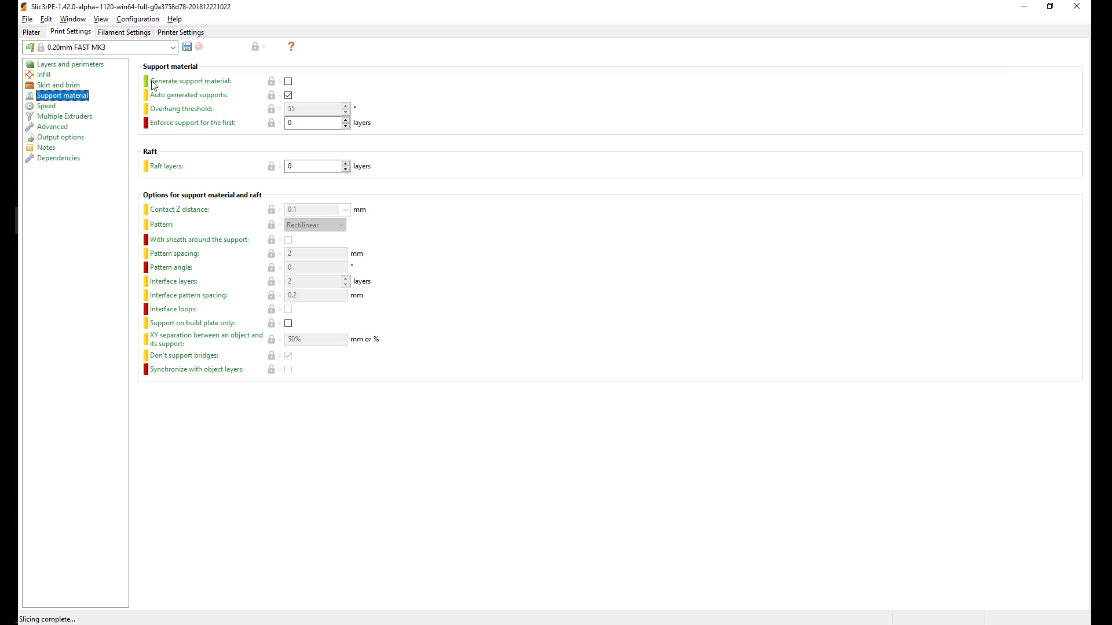
{"action": "mouse_move", "coordinate": [150, 128]}
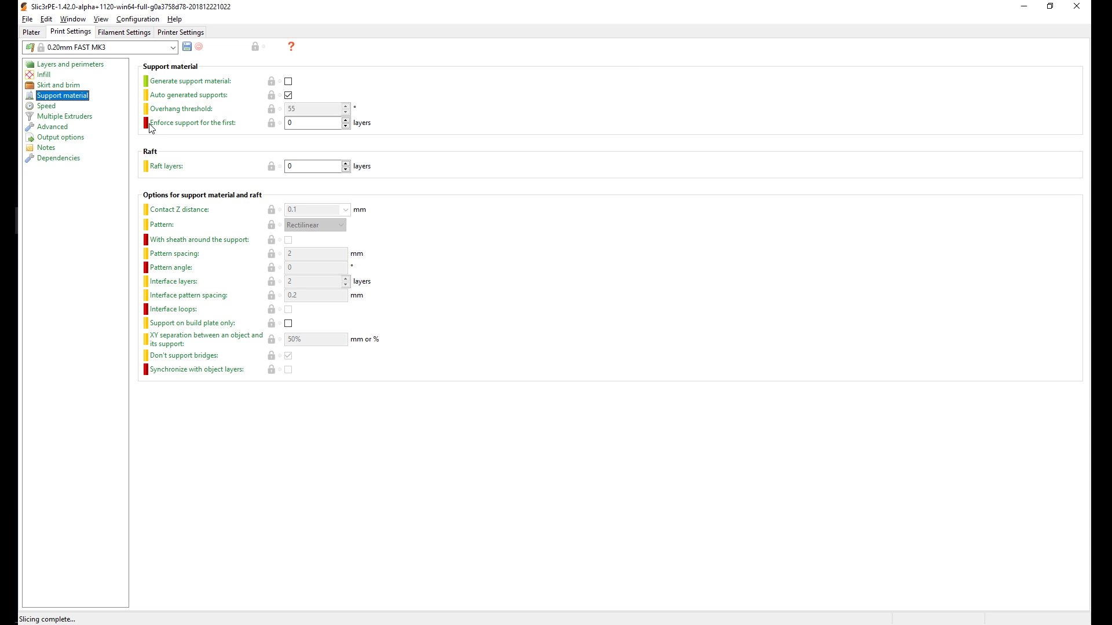
{"action": "mouse_move", "coordinate": [214, 126]}
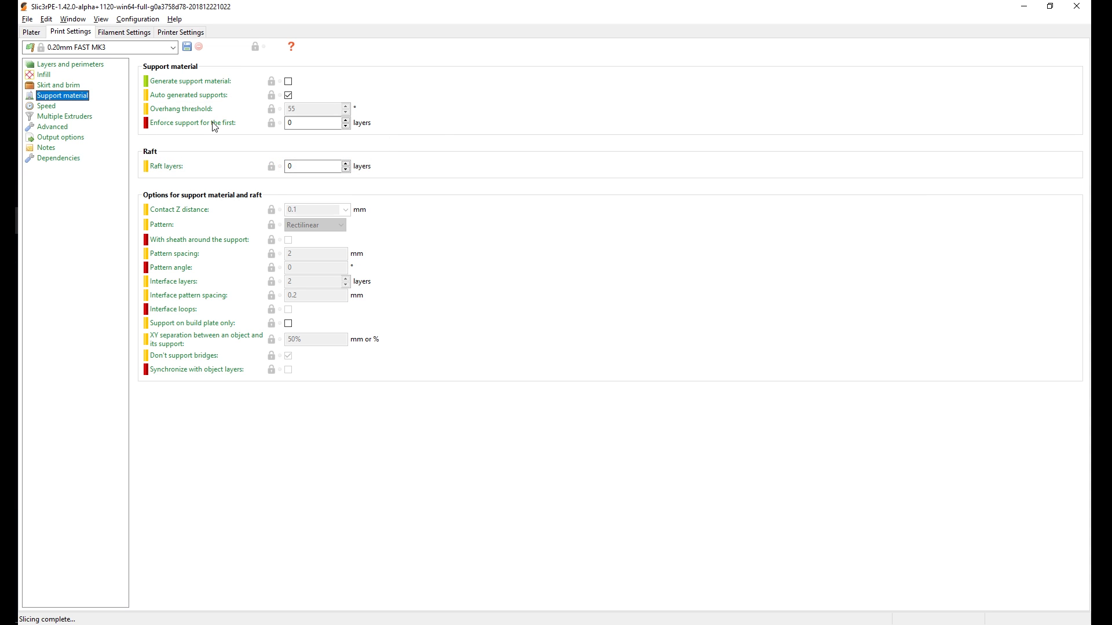
{"action": "mouse_move", "coordinate": [129, 248]}
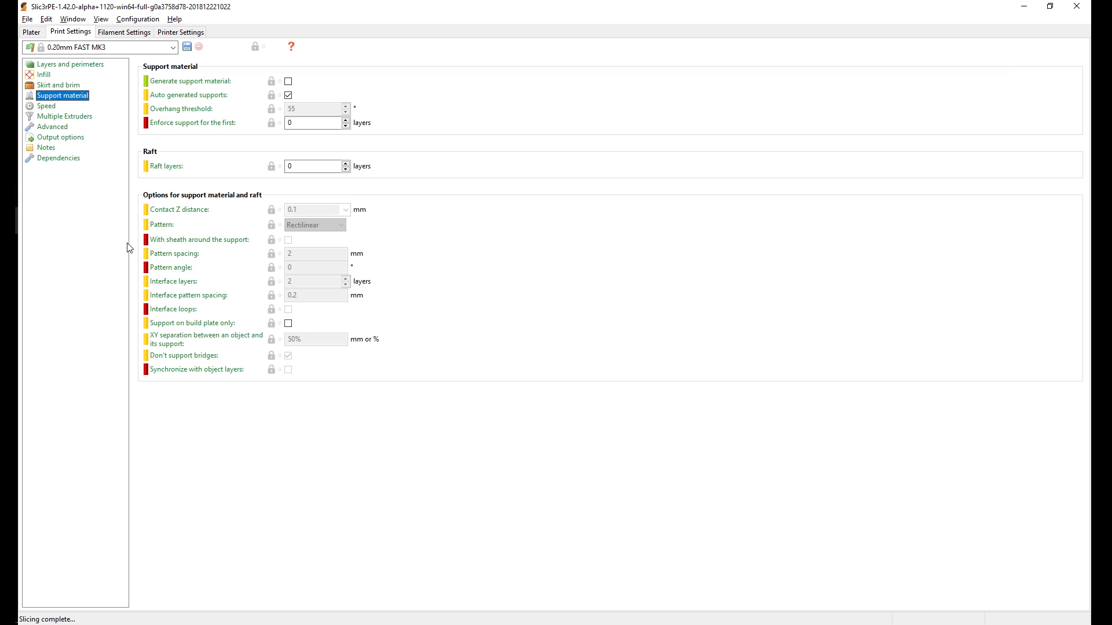
{"action": "mouse_move", "coordinate": [151, 254]}
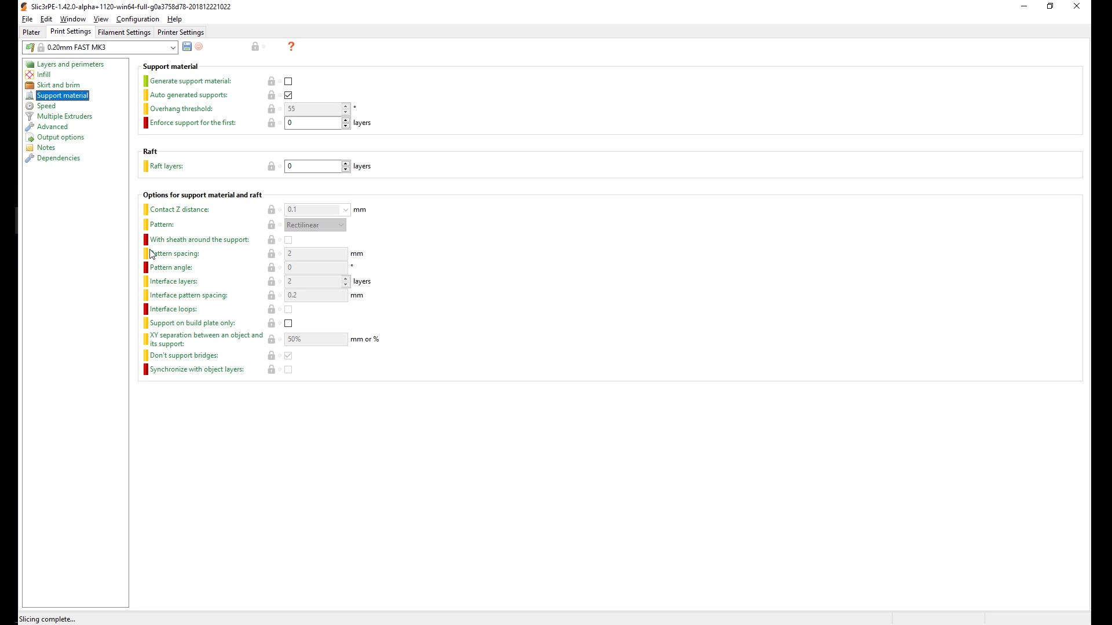
{"action": "mouse_move", "coordinate": [181, 249]}
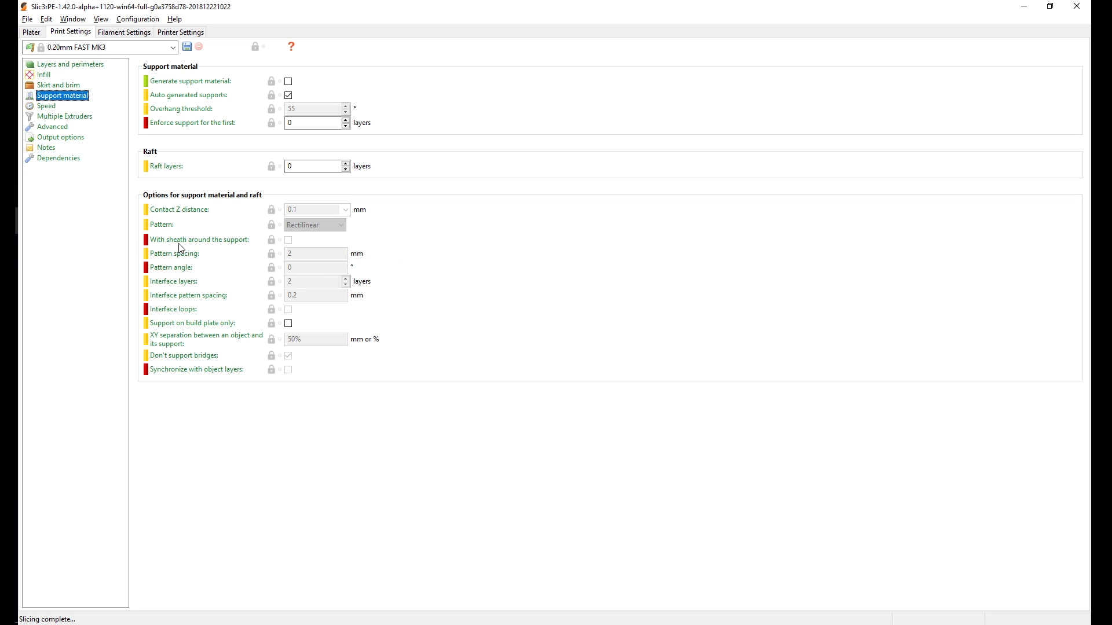
{"action": "mouse_move", "coordinate": [198, 239]}
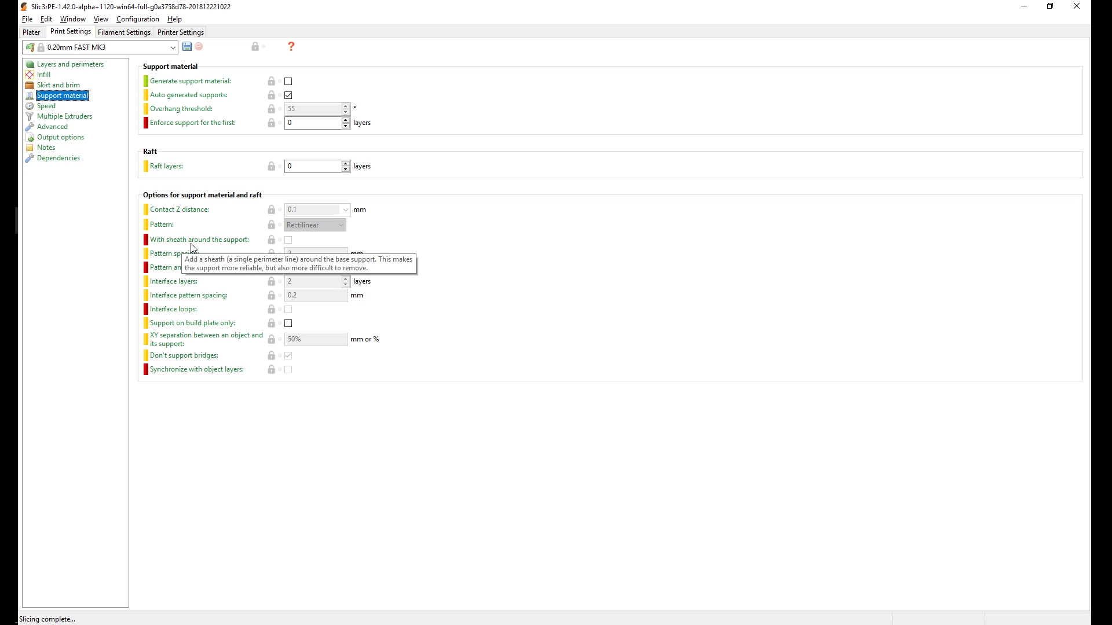
{"action": "mouse_move", "coordinate": [182, 239]}
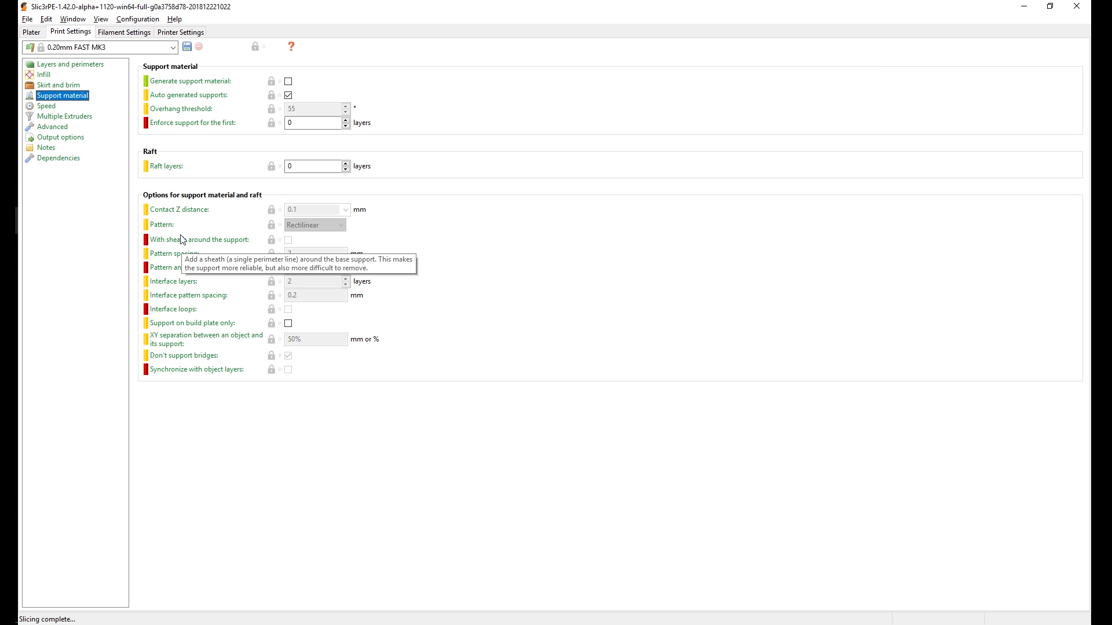
{"action": "mouse_move", "coordinate": [266, 246]}
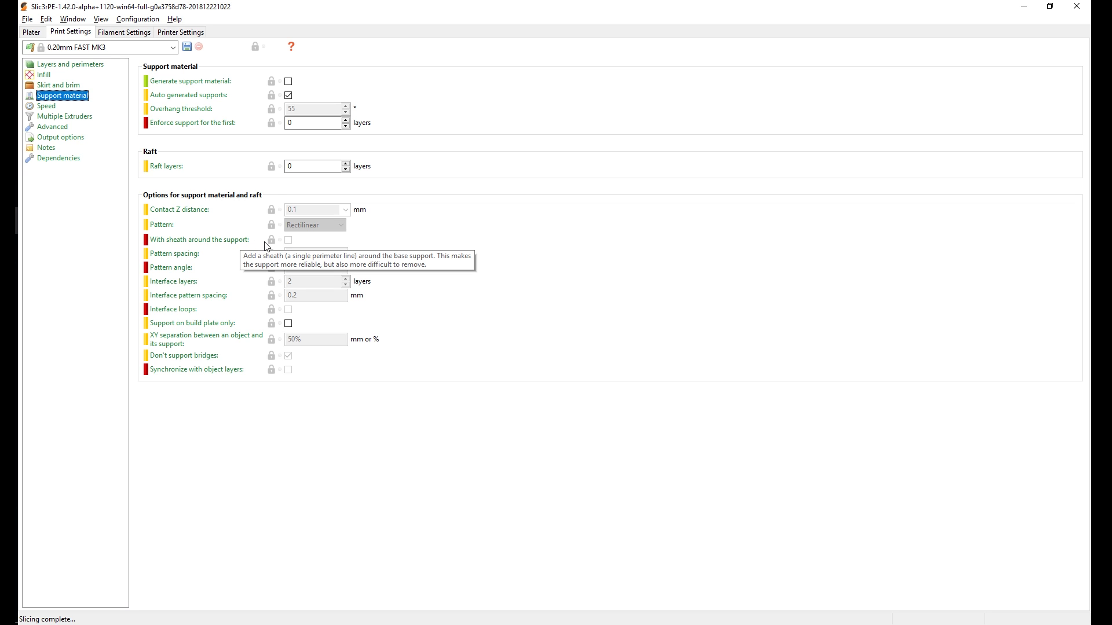
{"action": "mouse_move", "coordinate": [170, 81]}
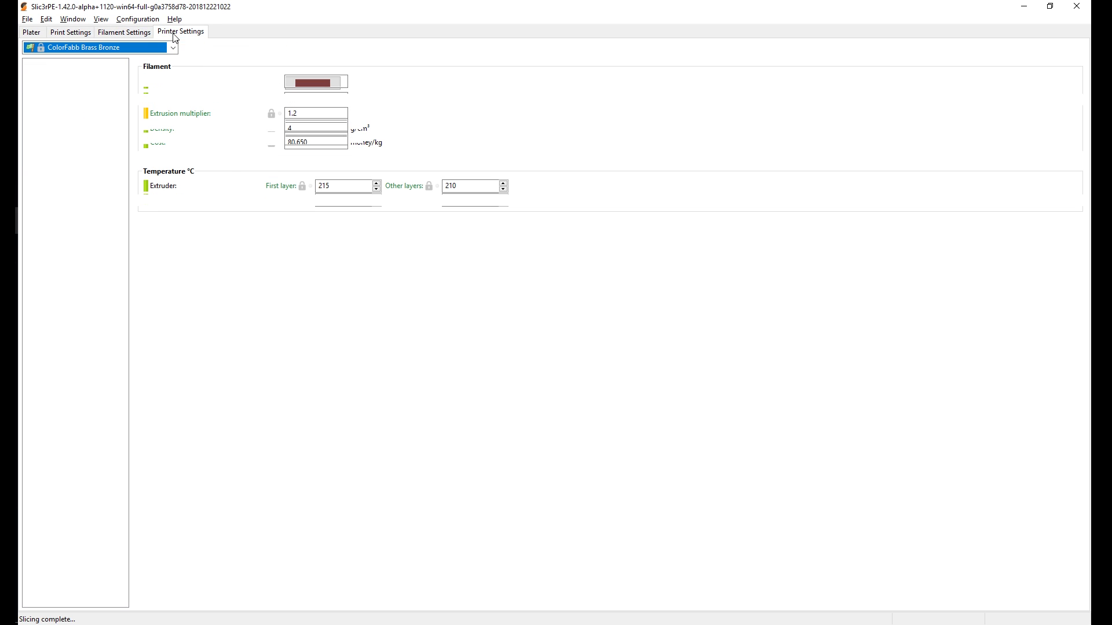
Review the MK3 General printer settings, then return to the Plater with the lion
{"action": "left_click", "coordinate": [181, 32]}
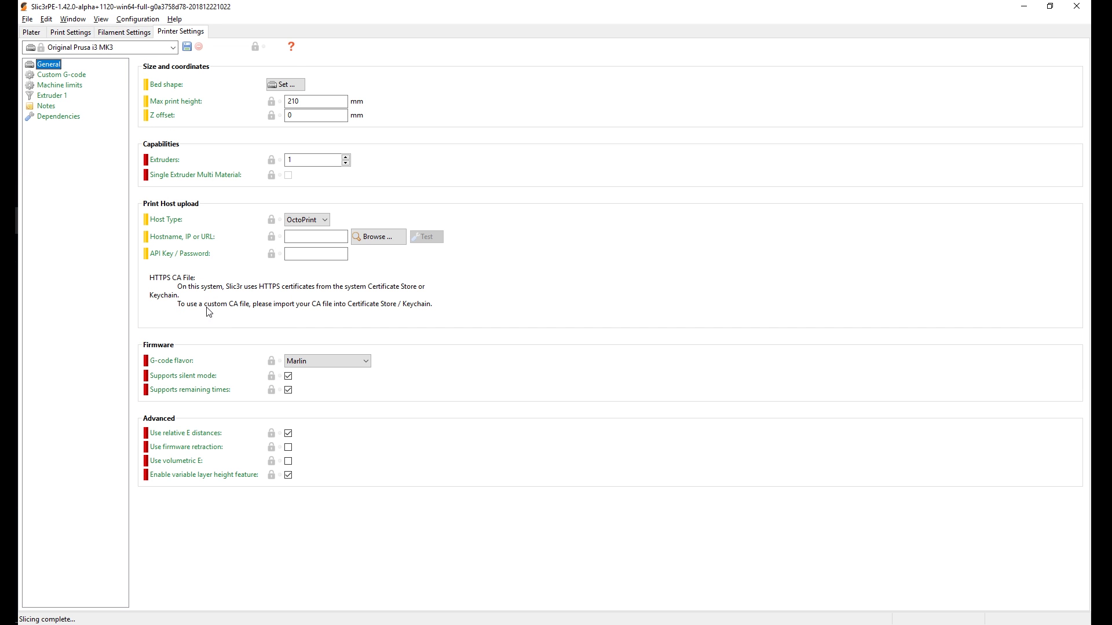
{"action": "mouse_move", "coordinate": [148, 94]}
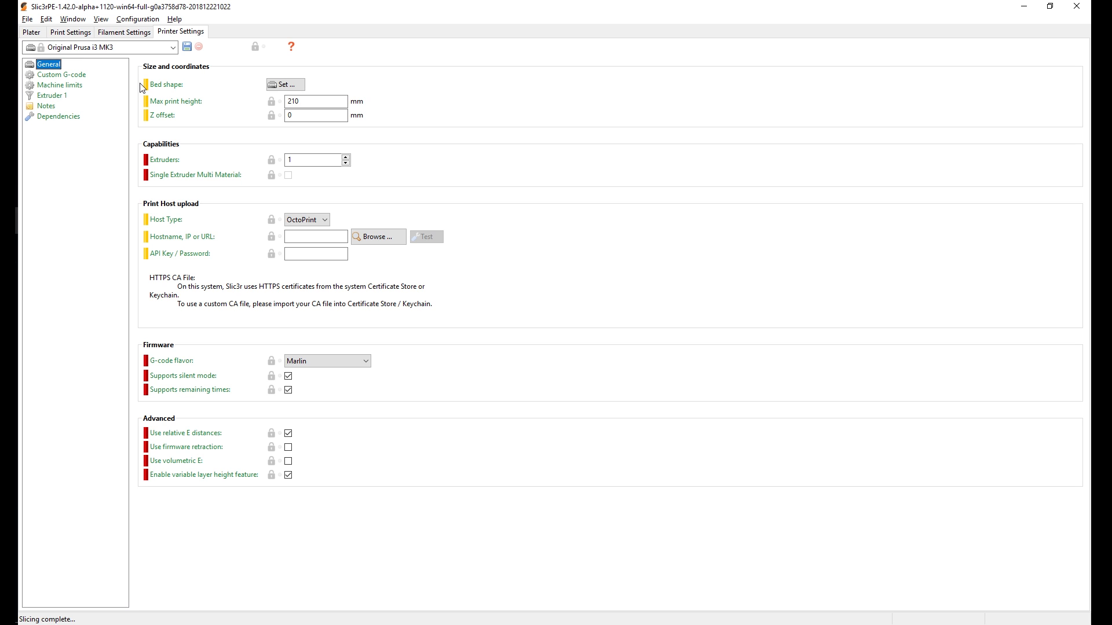
{"action": "mouse_move", "coordinate": [31, 33]}
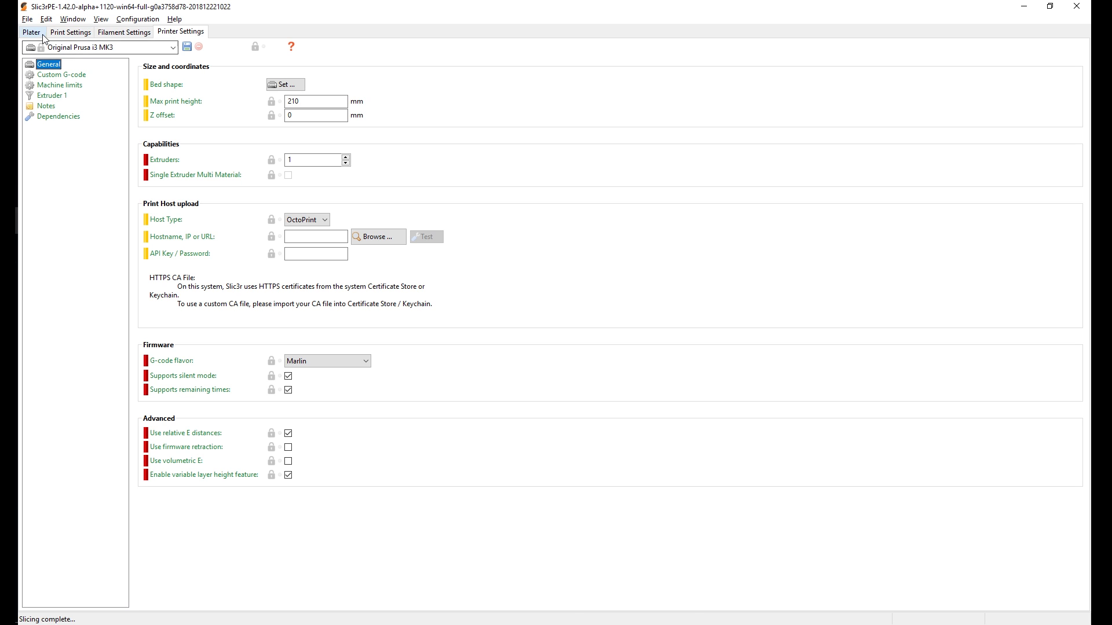
{"action": "left_click", "coordinate": [30, 32]}
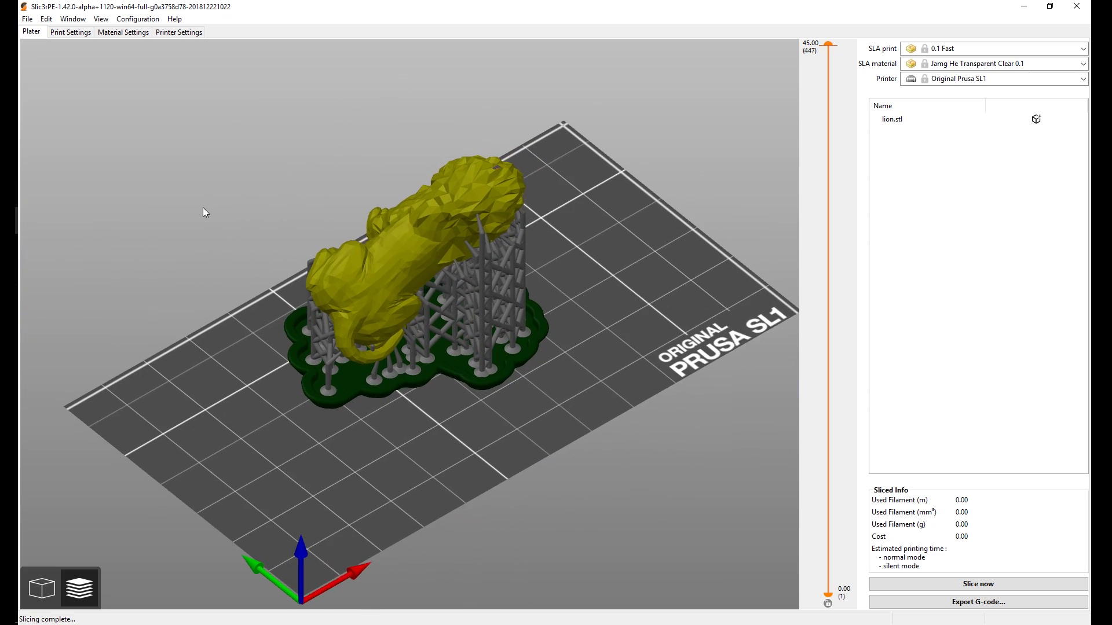
Keep Original Prusa SL1 selected in the printer profile list
{"action": "left_click", "coordinate": [1082, 78]}
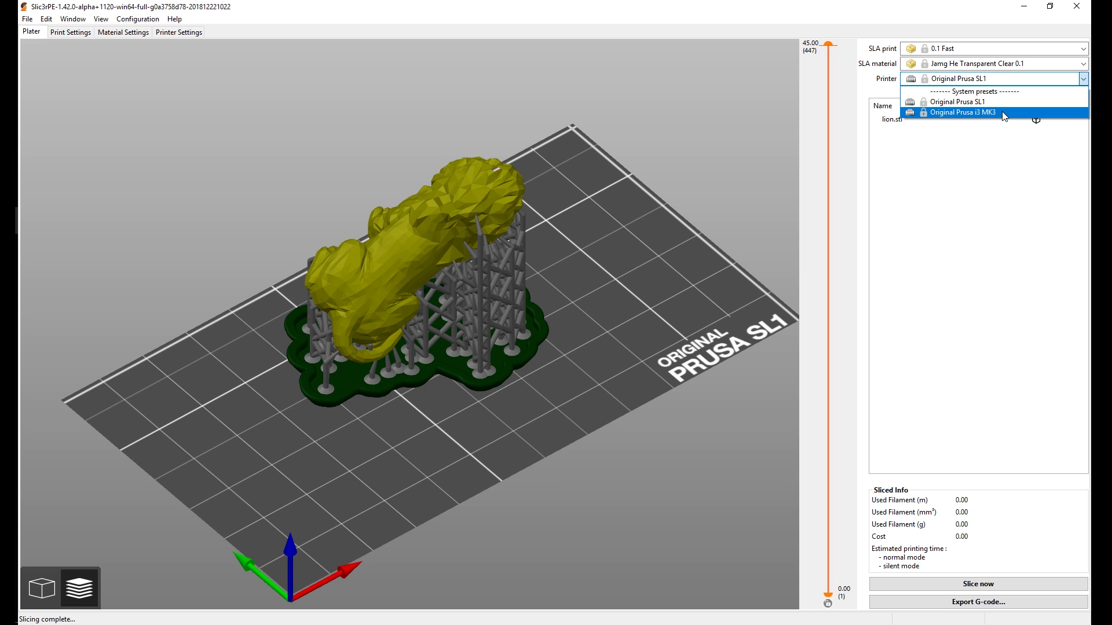
{"action": "mouse_move", "coordinate": [957, 101]}
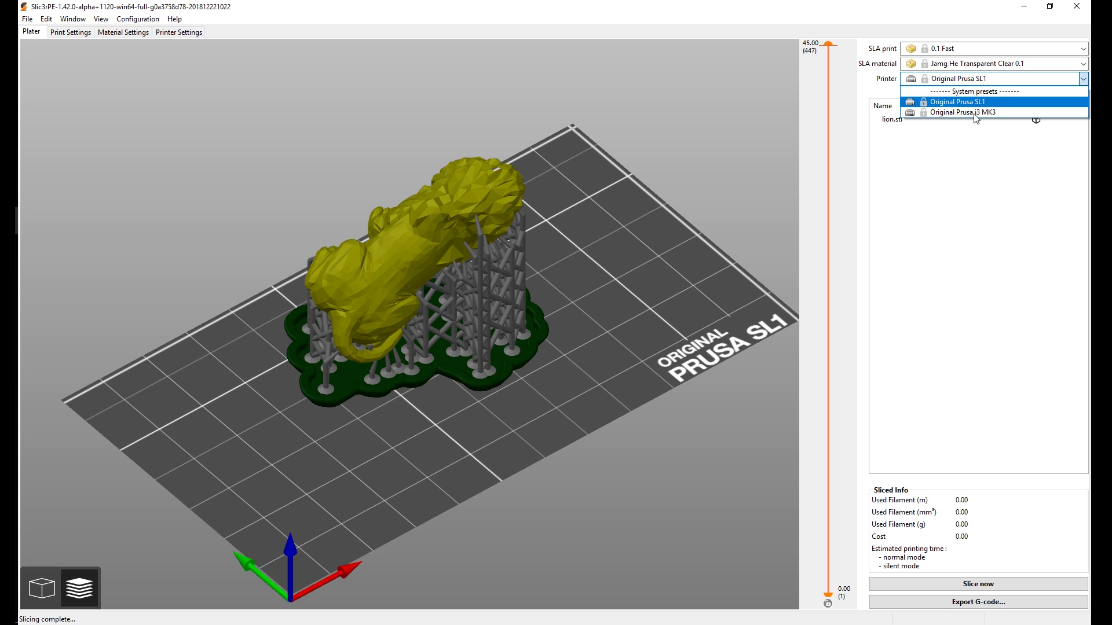
{"action": "left_click", "coordinate": [958, 101]}
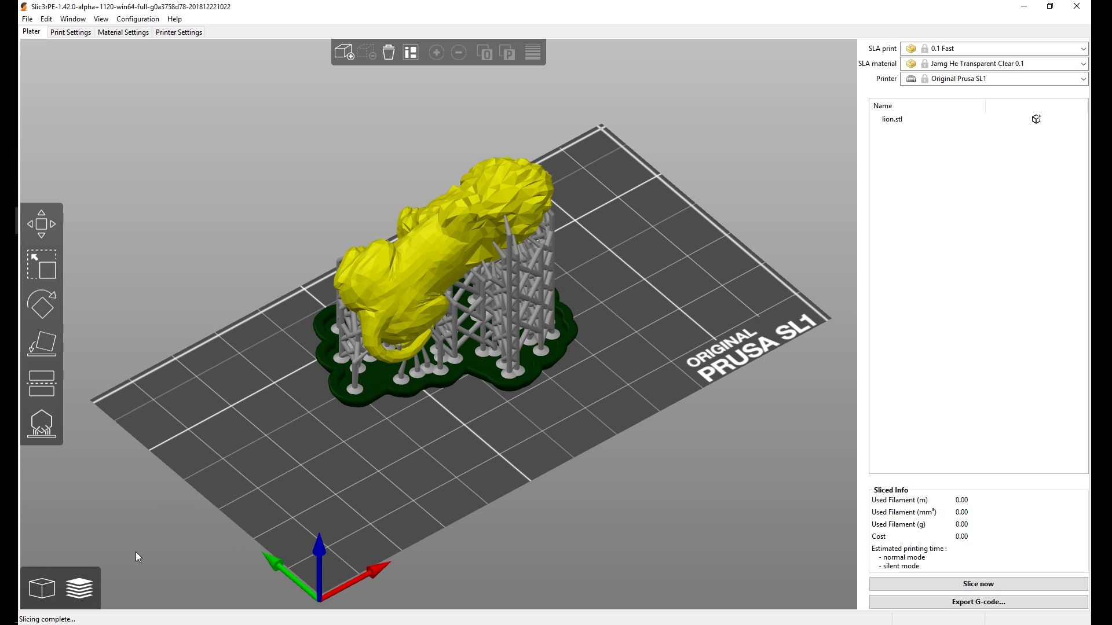
{"action": "mouse_move", "coordinate": [145, 443]}
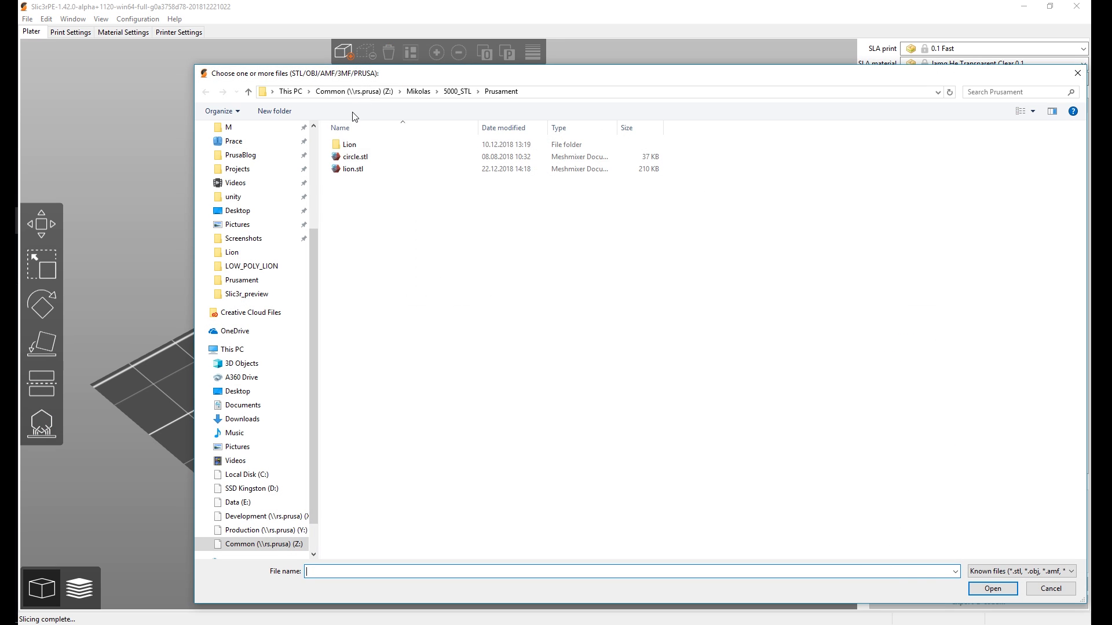
Import lion.stl so it stands upright on the SL1 plate
{"action": "left_click", "coordinate": [1050, 588]}
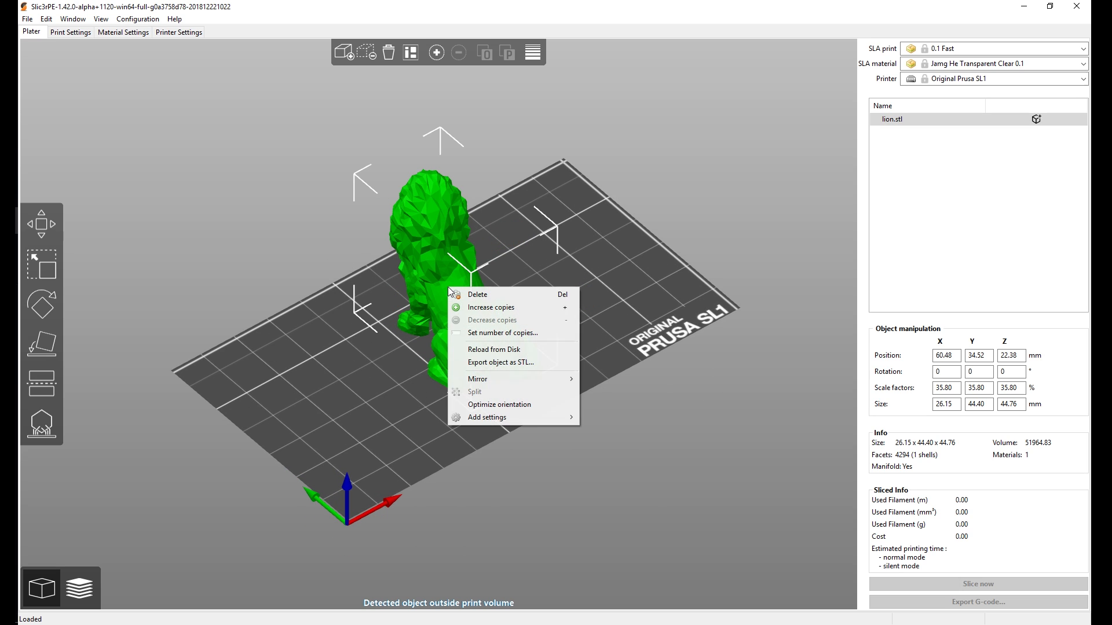
{"action": "mouse_move", "coordinate": [498, 405]}
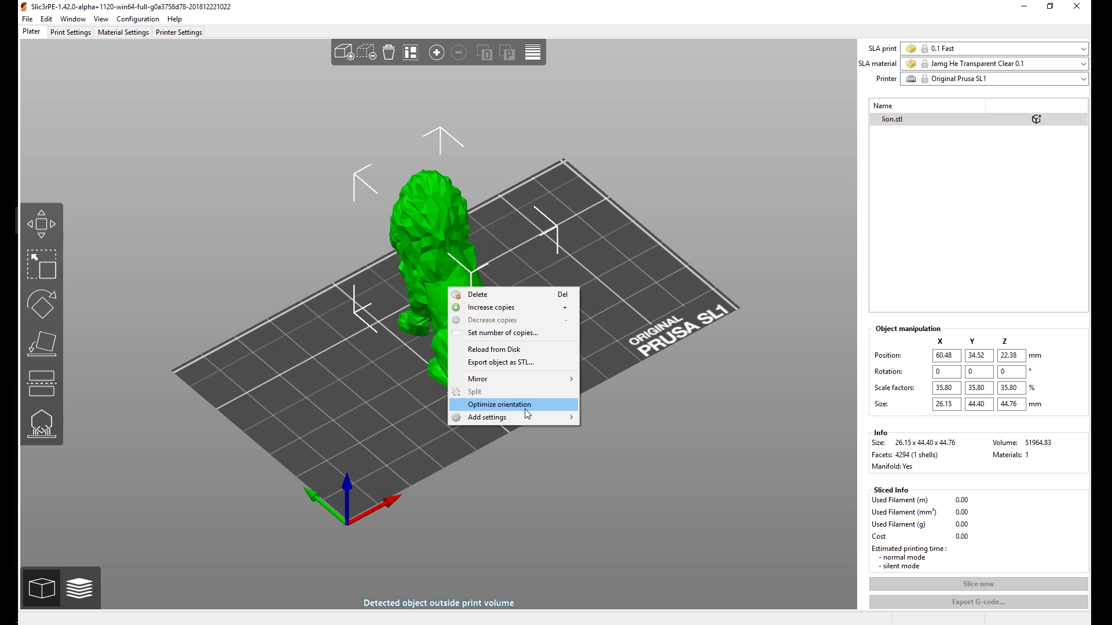
Optimize the lion's orientation, tilting it to about 20, 42 and 17 degrees, then deselect it
{"action": "left_click", "coordinate": [499, 405]}
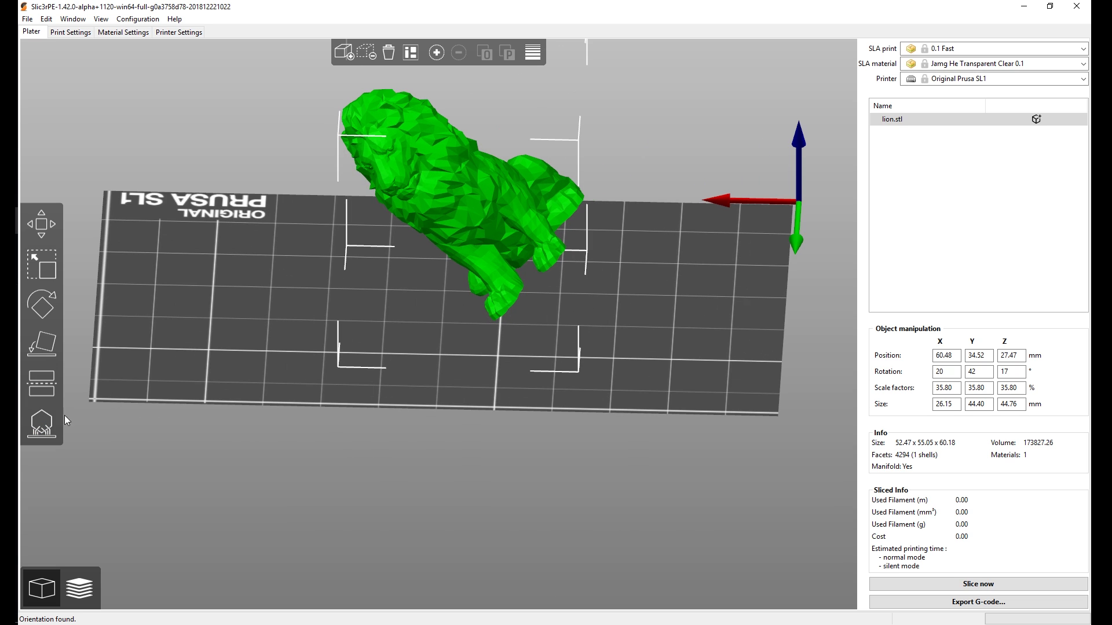
{"action": "left_click", "coordinate": [41, 424]}
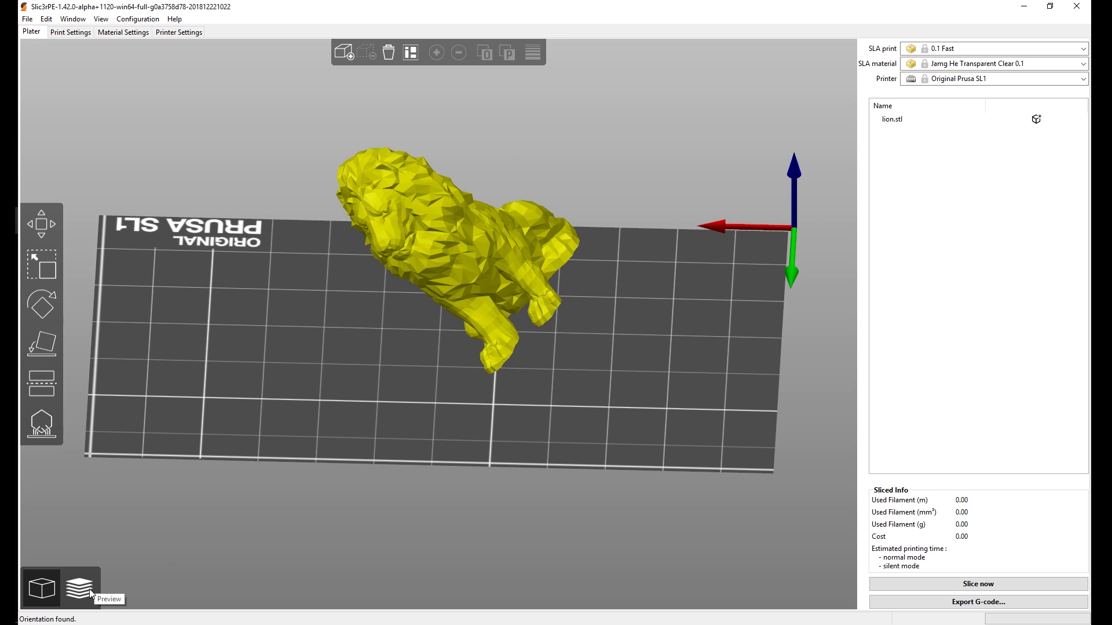
Slice the lion so it stands on generated SLA supports with a base pad
{"action": "left_click", "coordinate": [78, 588]}
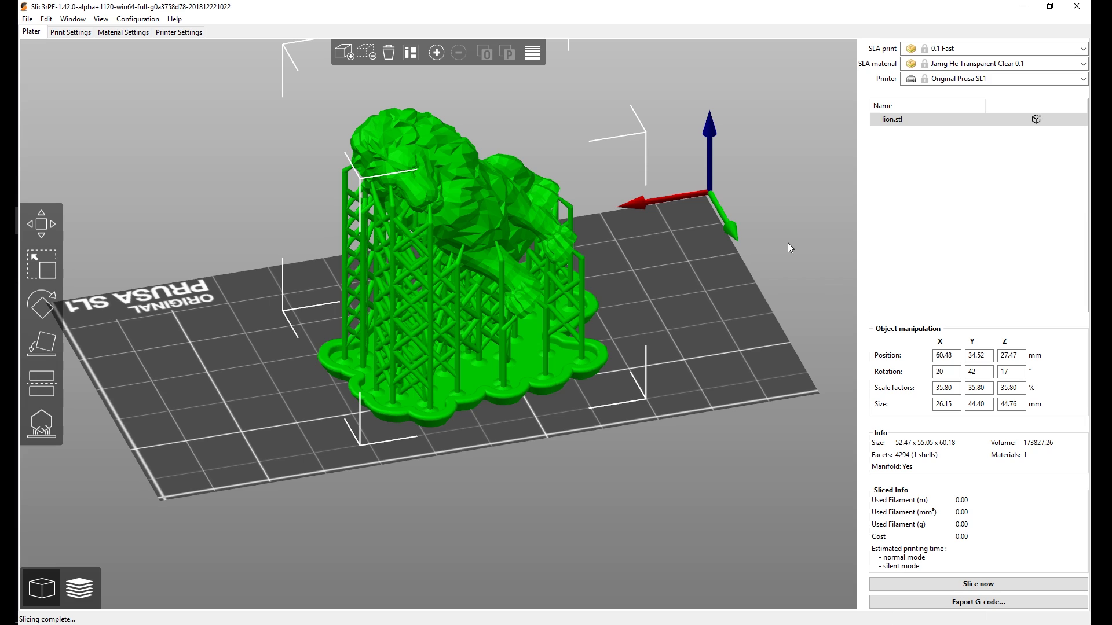
{"action": "mouse_move", "coordinate": [735, 286]}
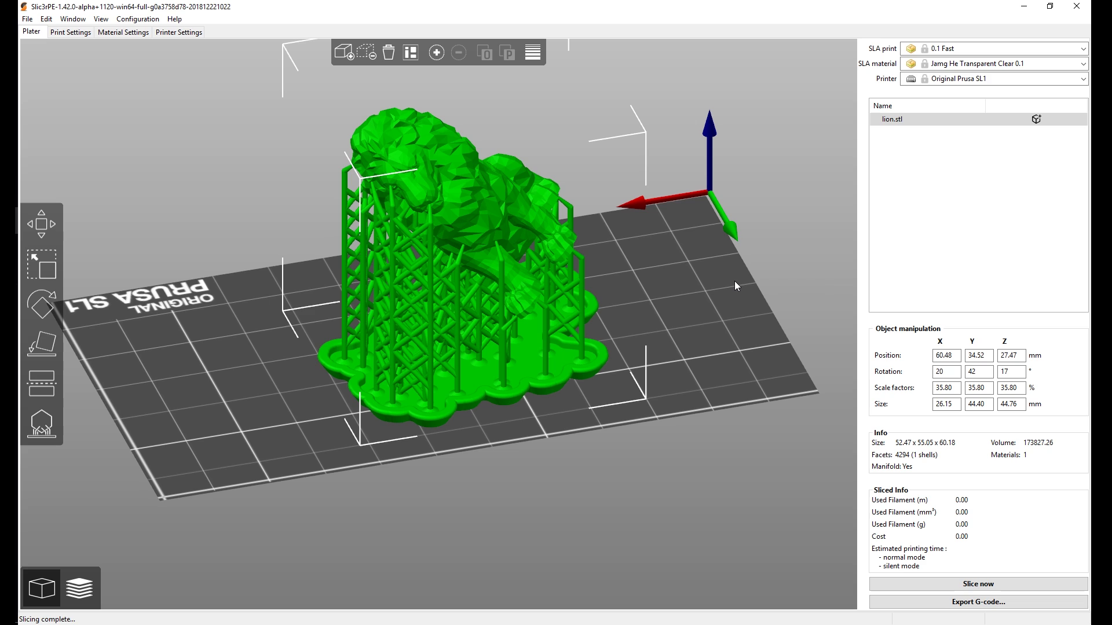
Browse the Edit and Window menus to reach the Print Host Upload Queue option
{"action": "left_click", "coordinate": [46, 18]}
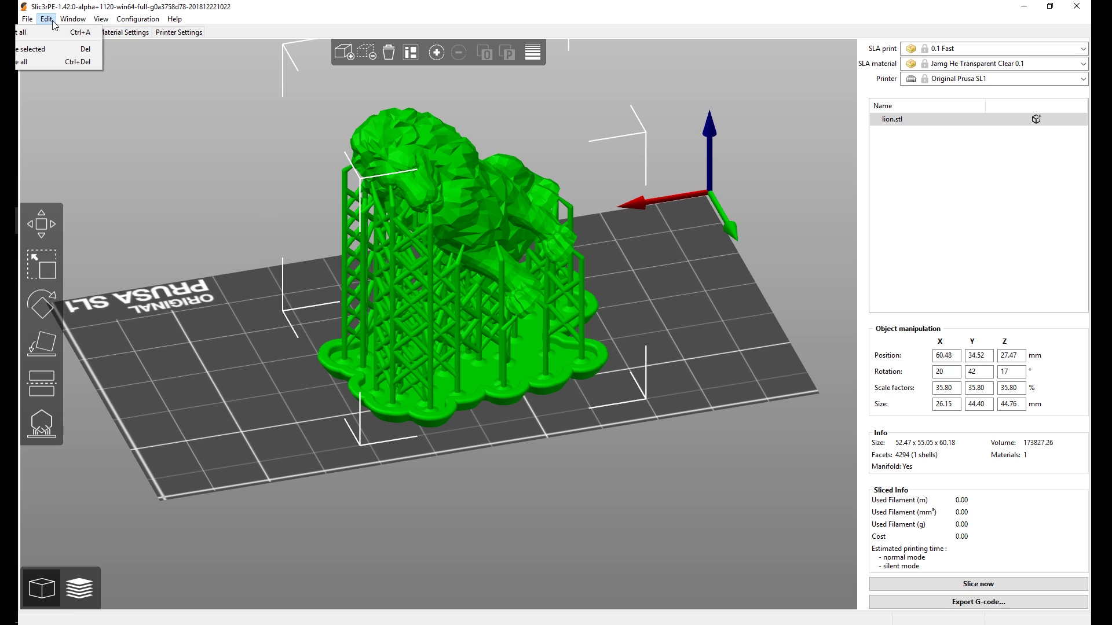
{"action": "left_click", "coordinate": [71, 18]}
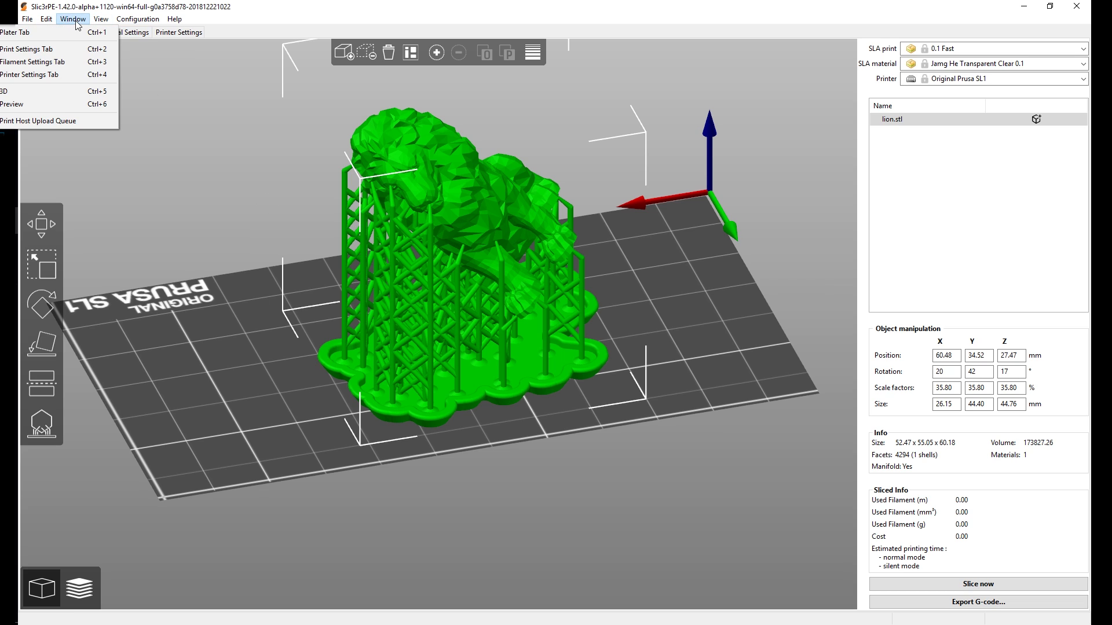
{"action": "mouse_move", "coordinate": [39, 120]}
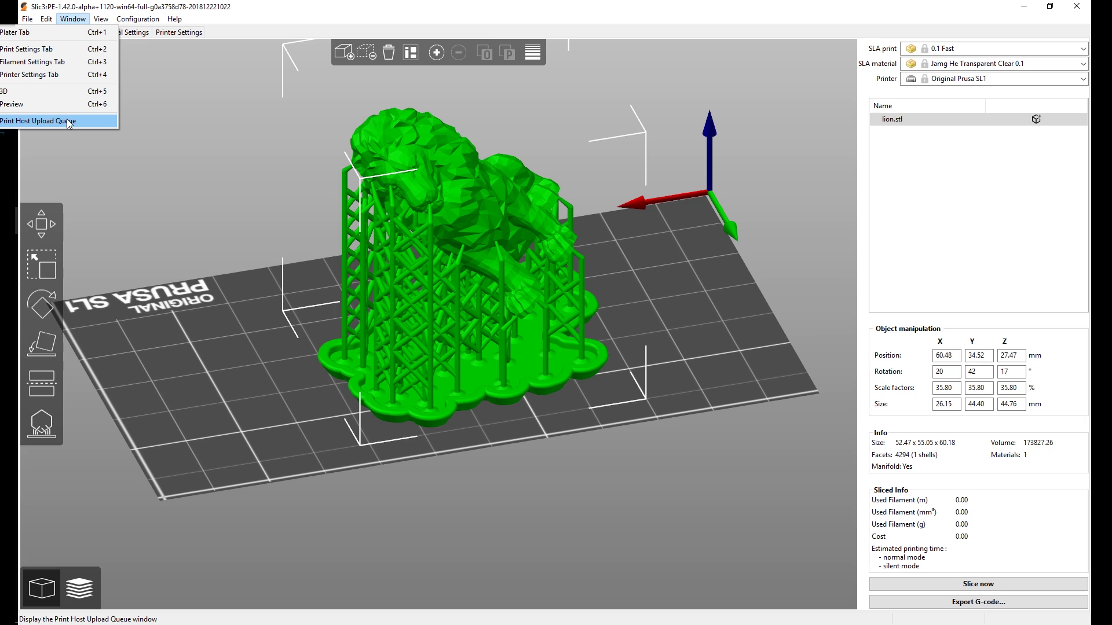
{"action": "mouse_move", "coordinate": [112, 127]}
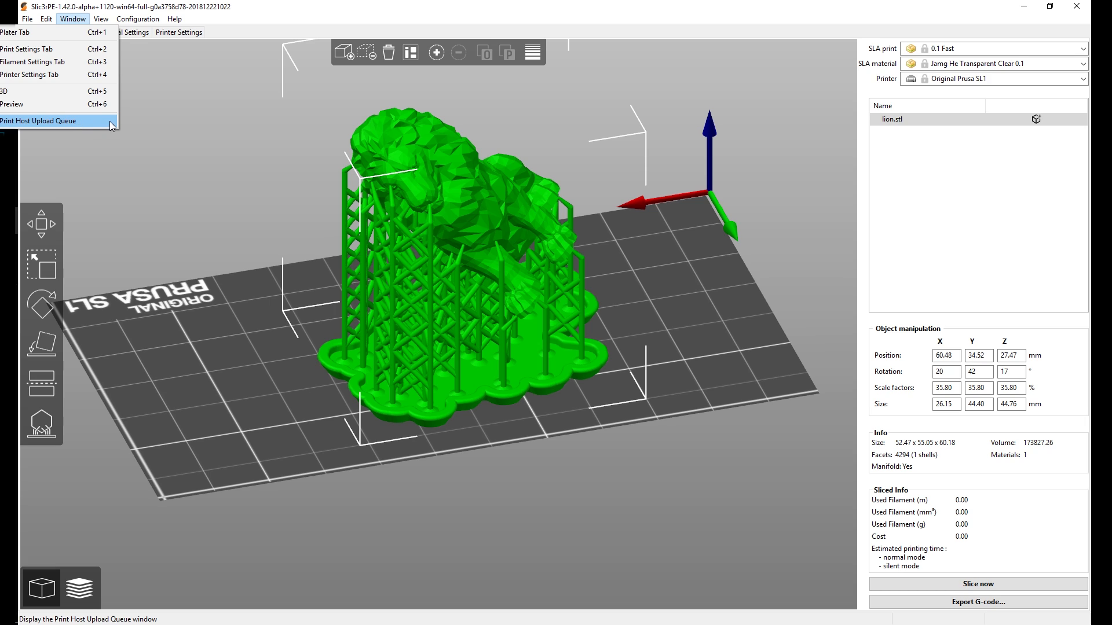
{"action": "mouse_move", "coordinate": [319, 205]}
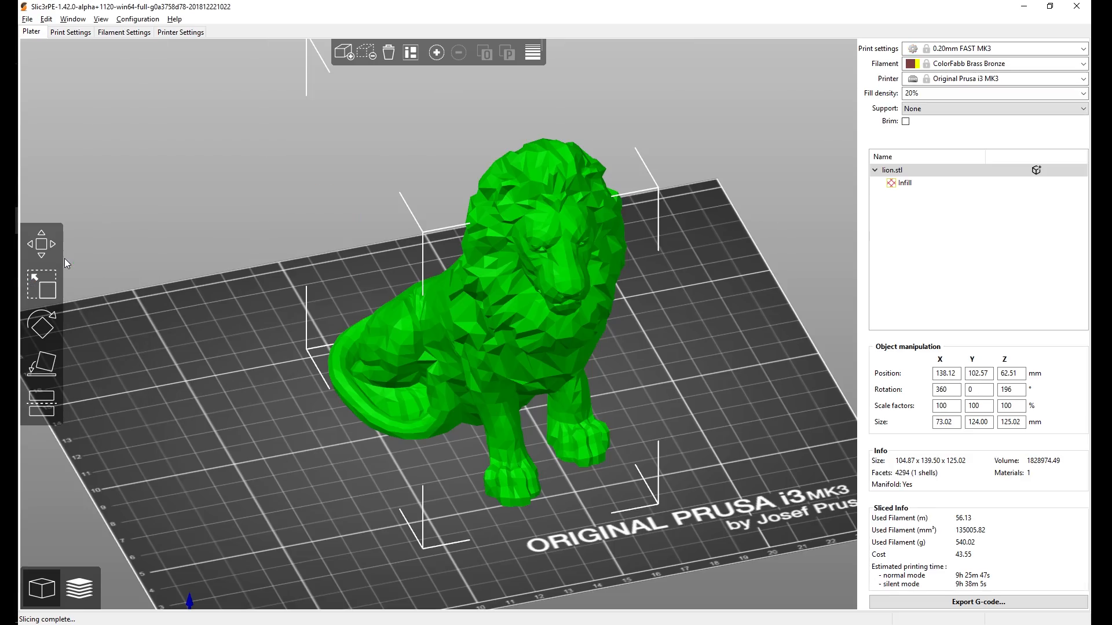
{"action": "mouse_move", "coordinate": [227, 381]}
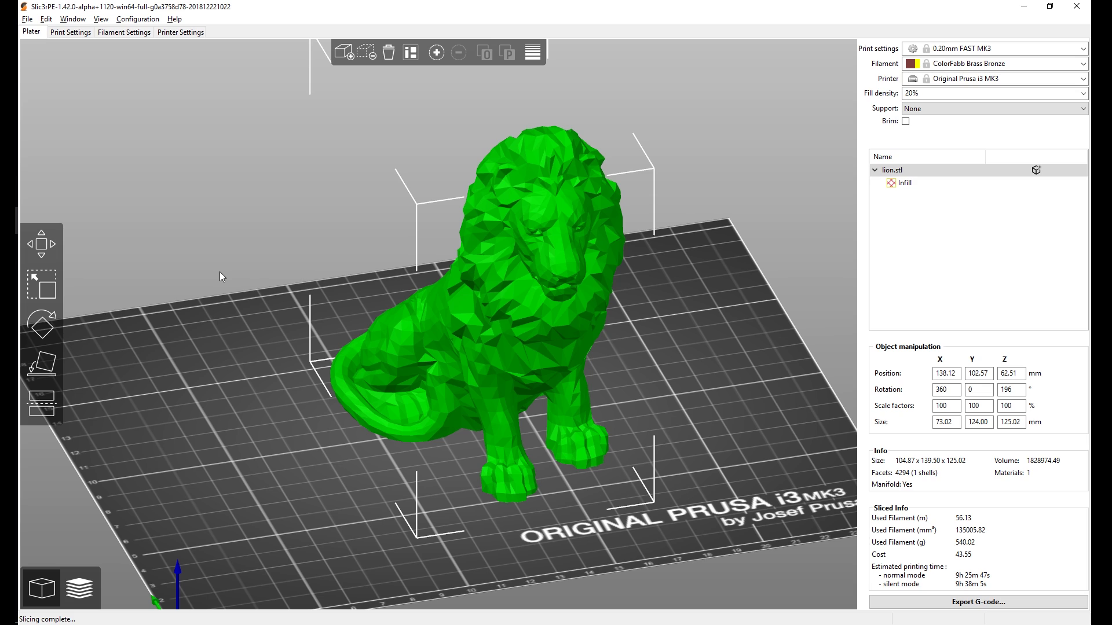
{"action": "mouse_move", "coordinate": [141, 276]}
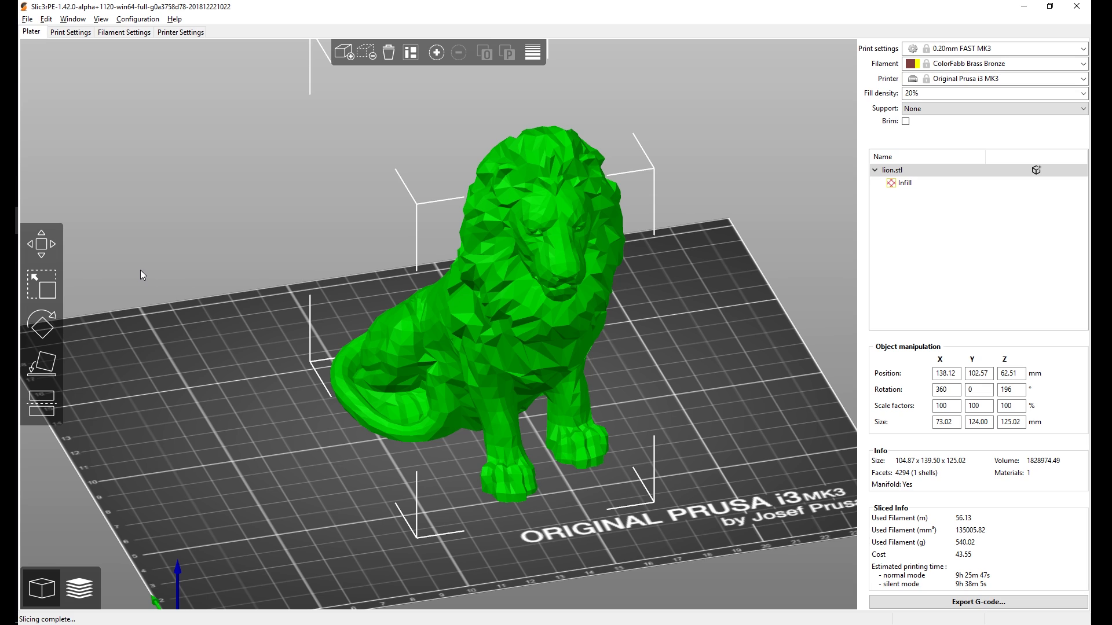
{"action": "mouse_move", "coordinate": [150, 277]}
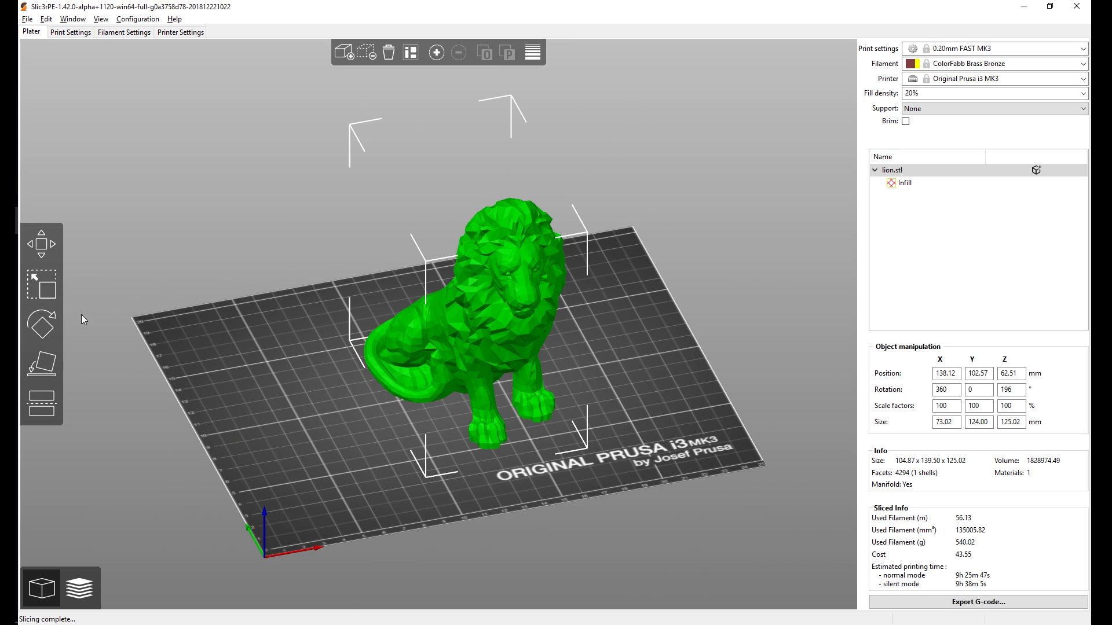
{"action": "mouse_move", "coordinate": [240, 404]}
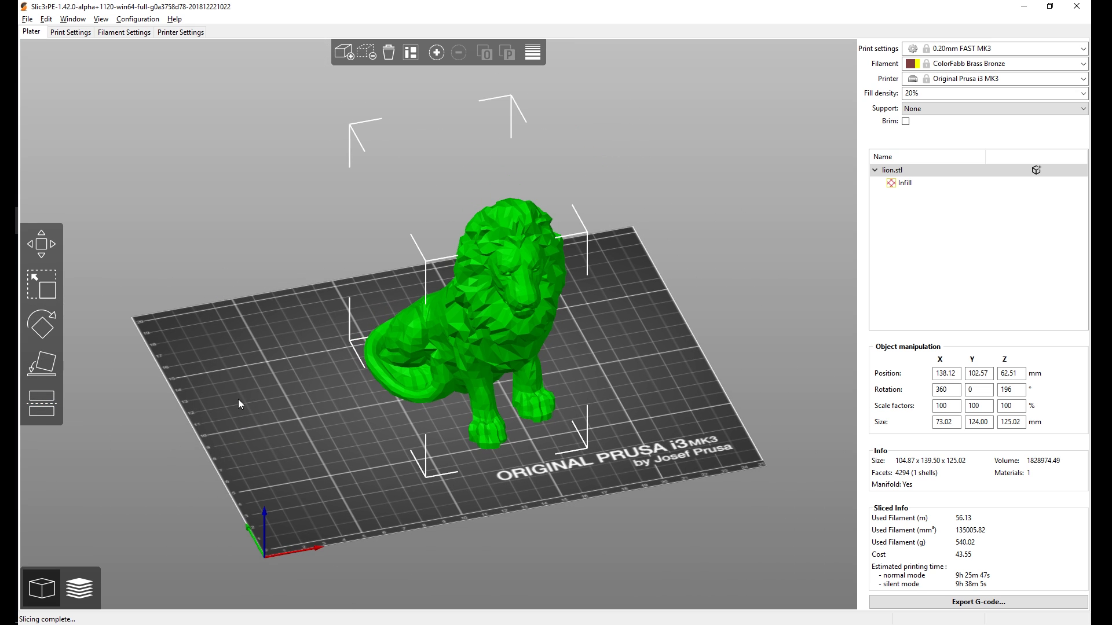
{"action": "mouse_move", "coordinate": [240, 398]}
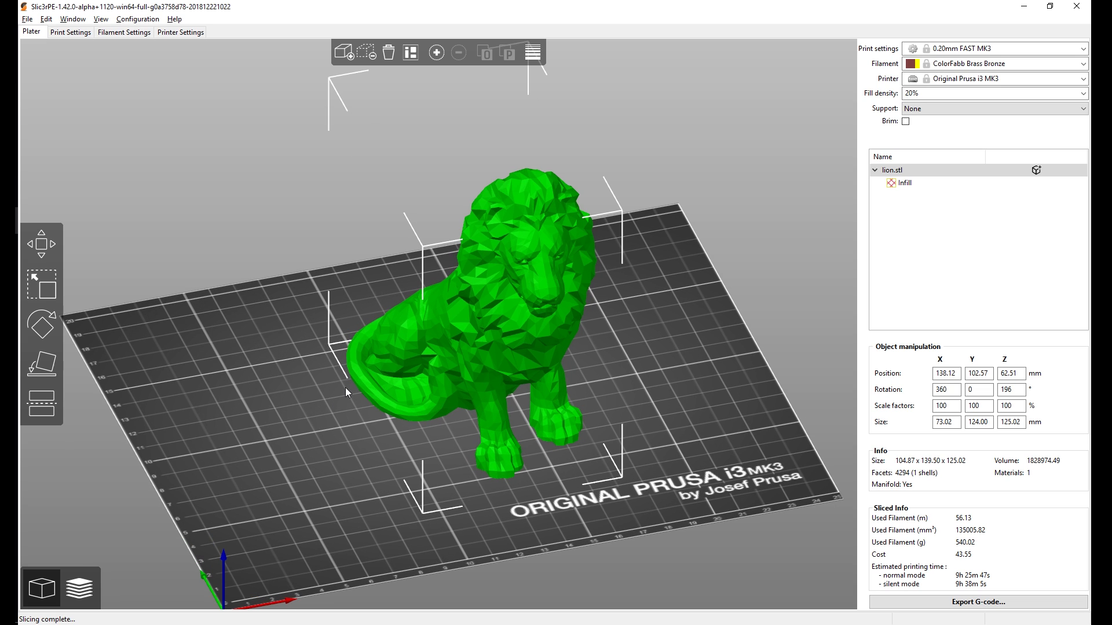
{"action": "mouse_move", "coordinate": [300, 409]}
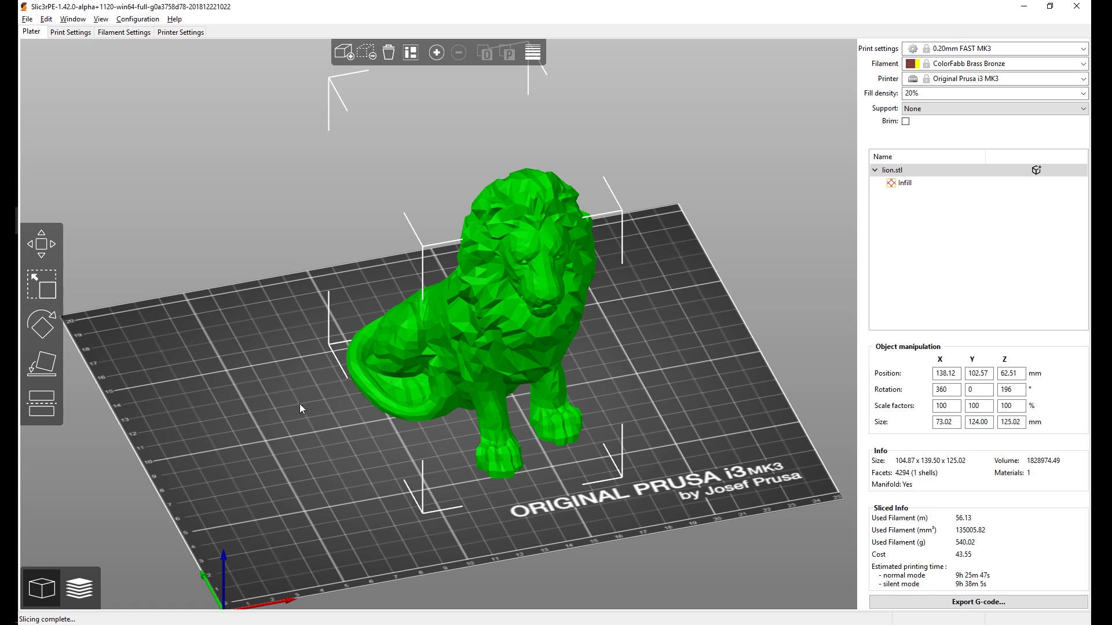